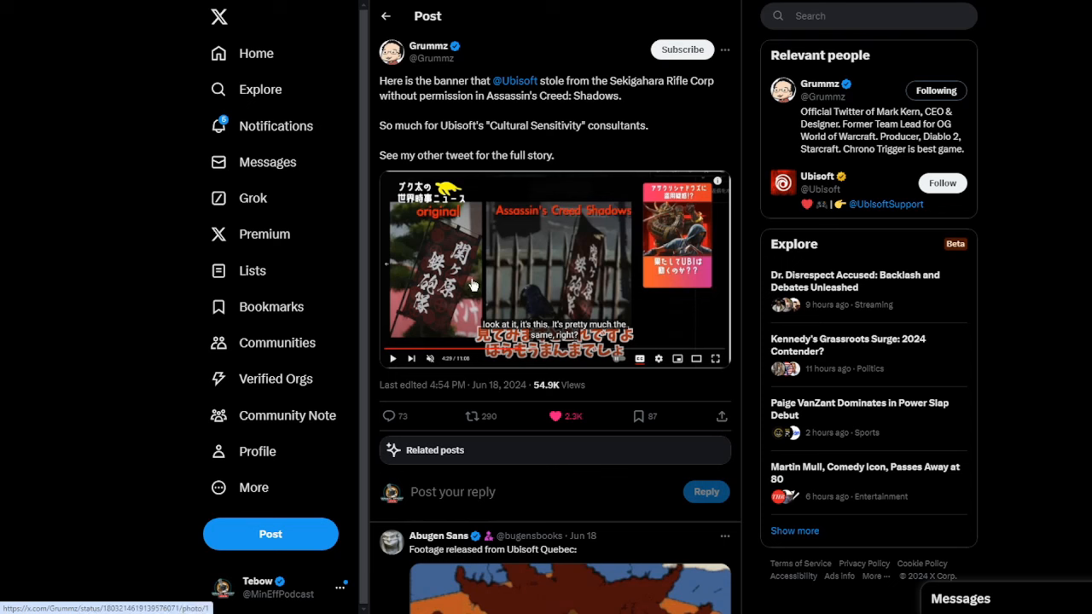
mouse_move(630, 261)
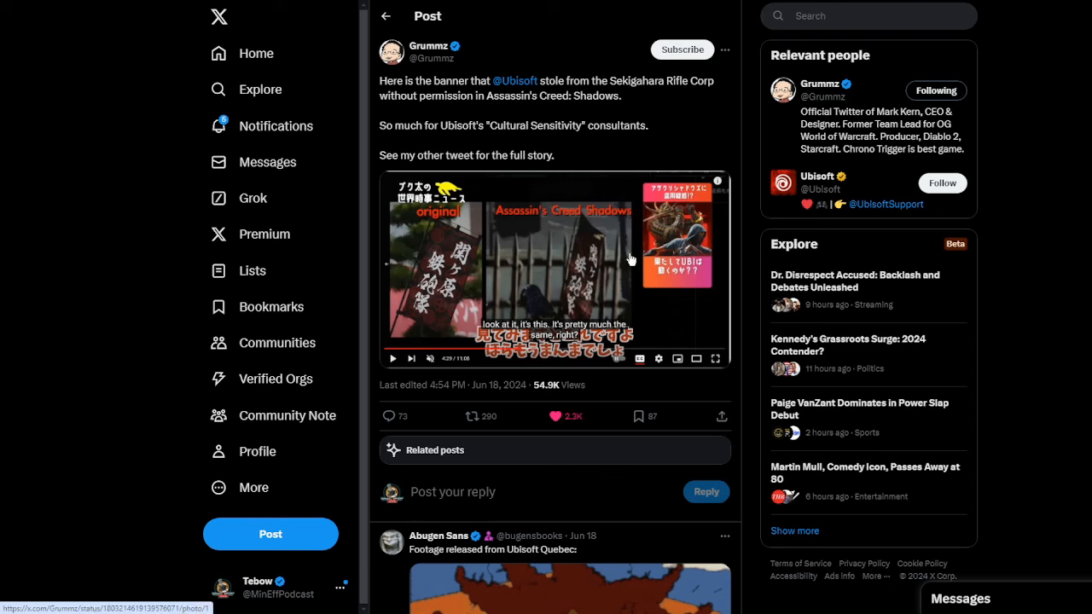
mouse_move(514, 248)
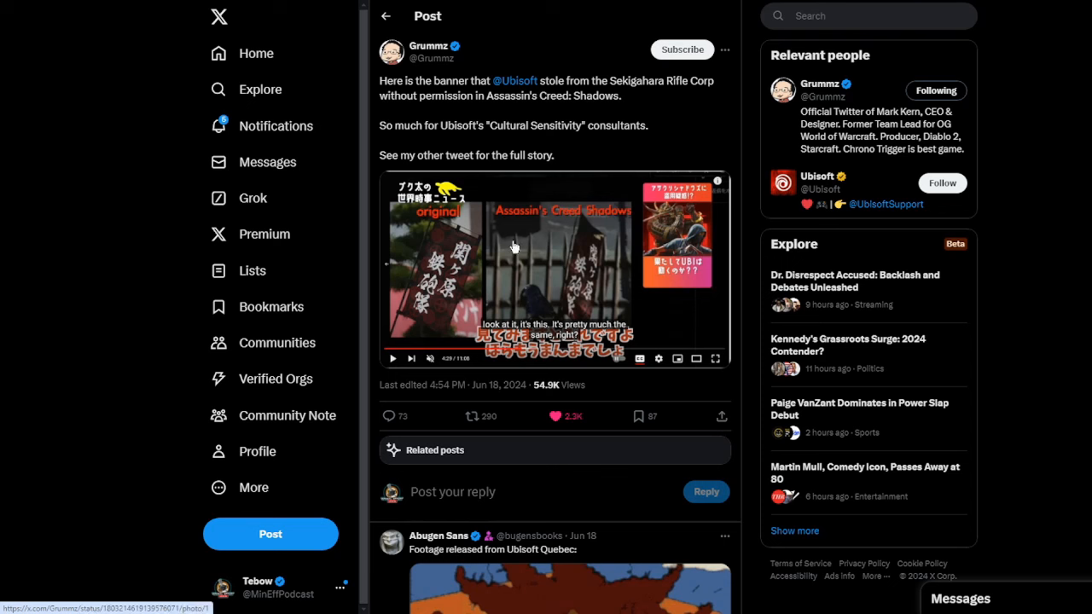
mouse_move(662, 343)
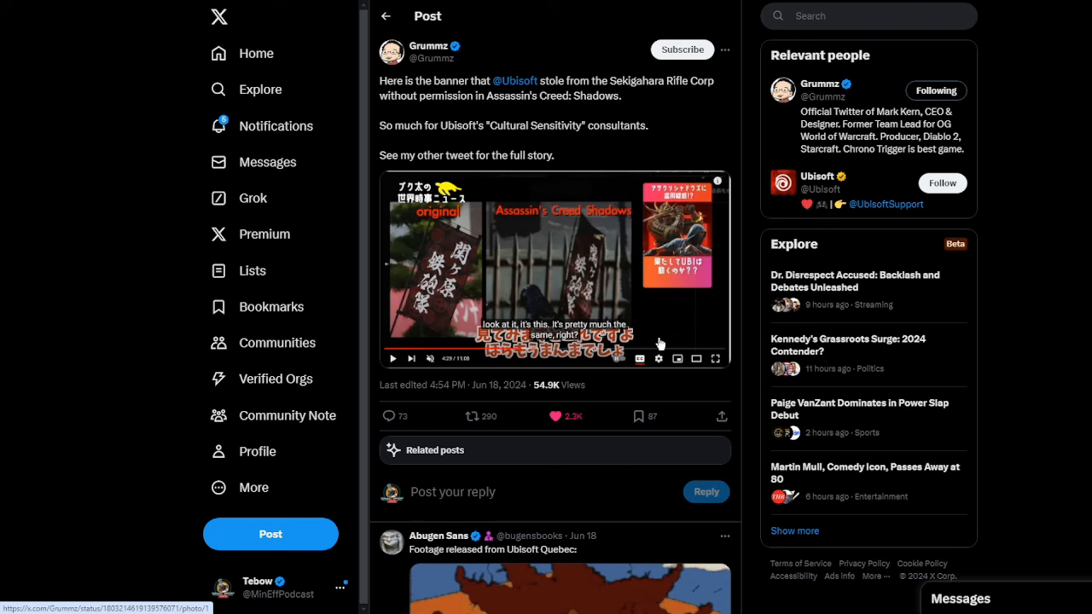
mouse_move(607, 257)
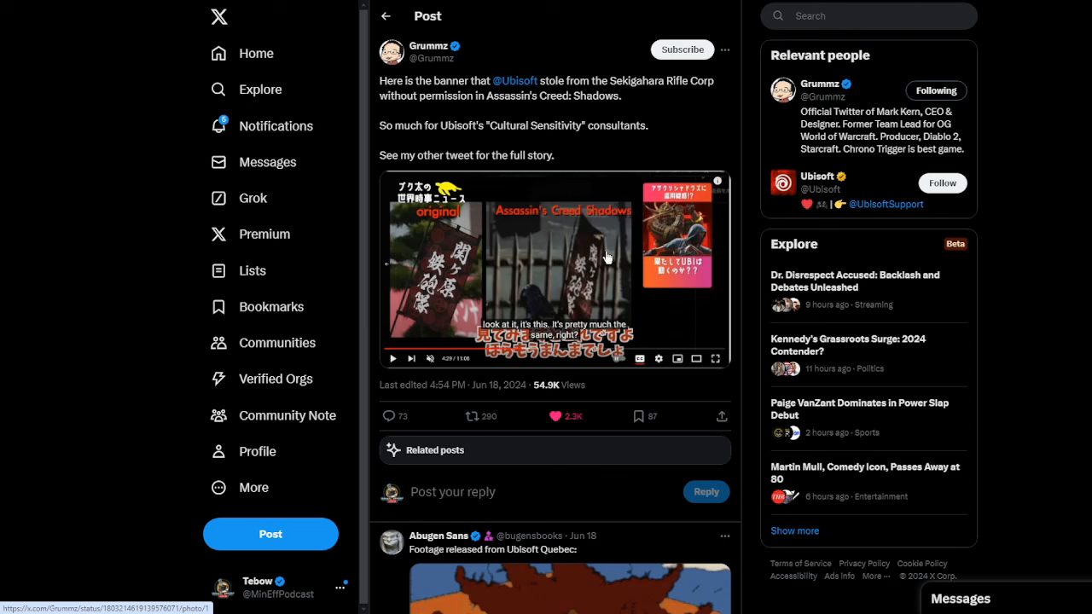
mouse_move(573, 231)
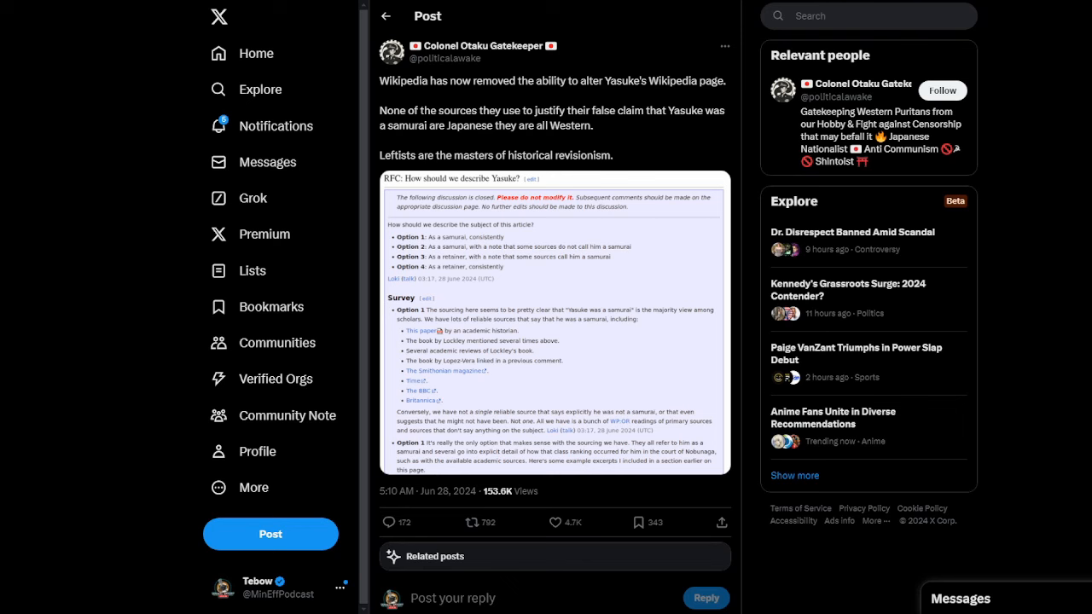
mouse_move(565, 200)
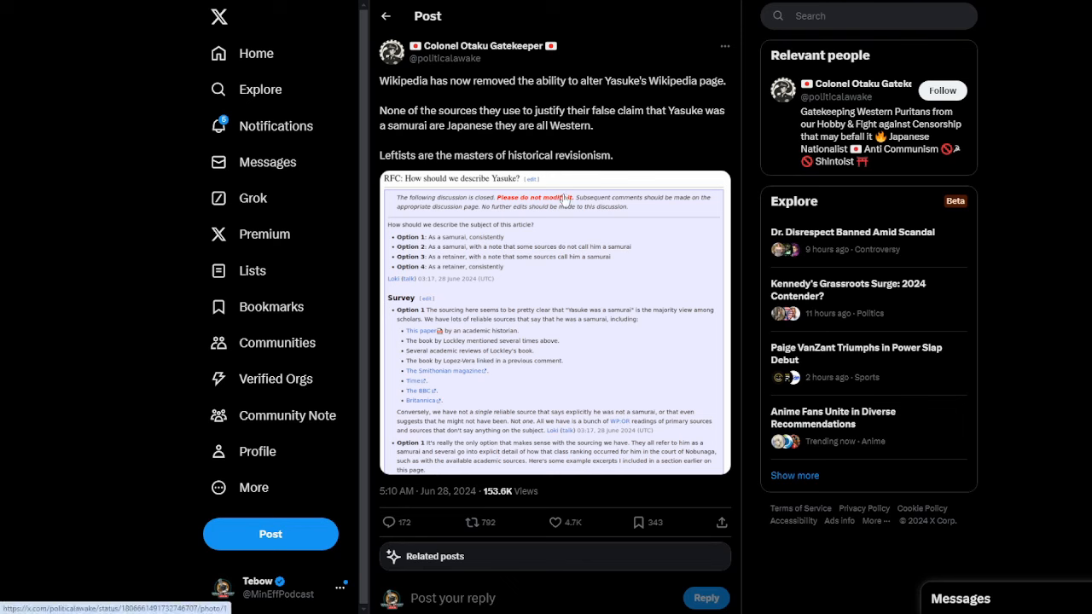
mouse_move(550, 239)
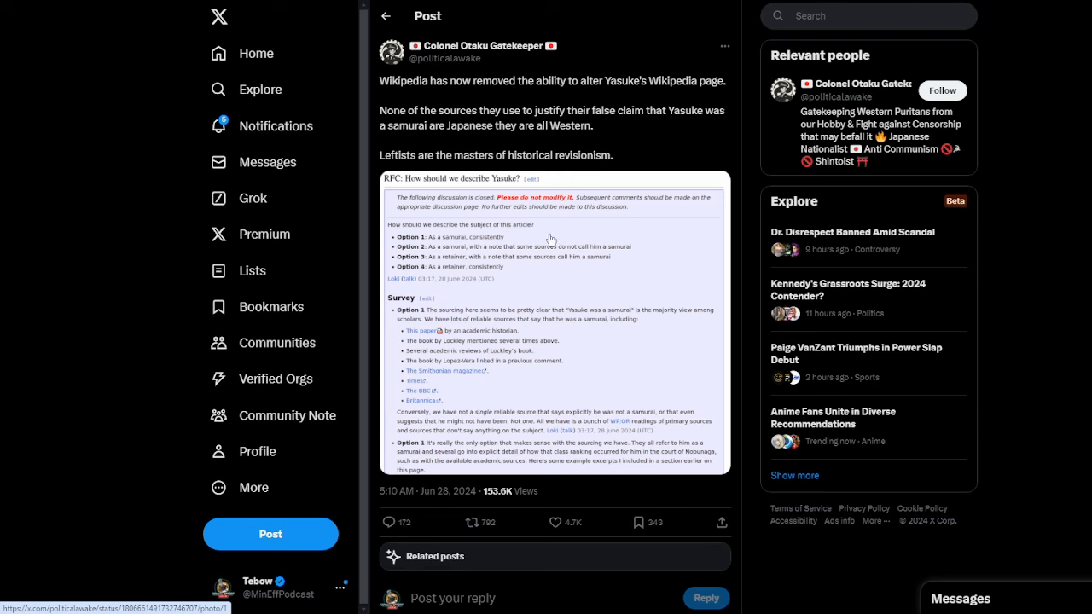
mouse_move(401, 218)
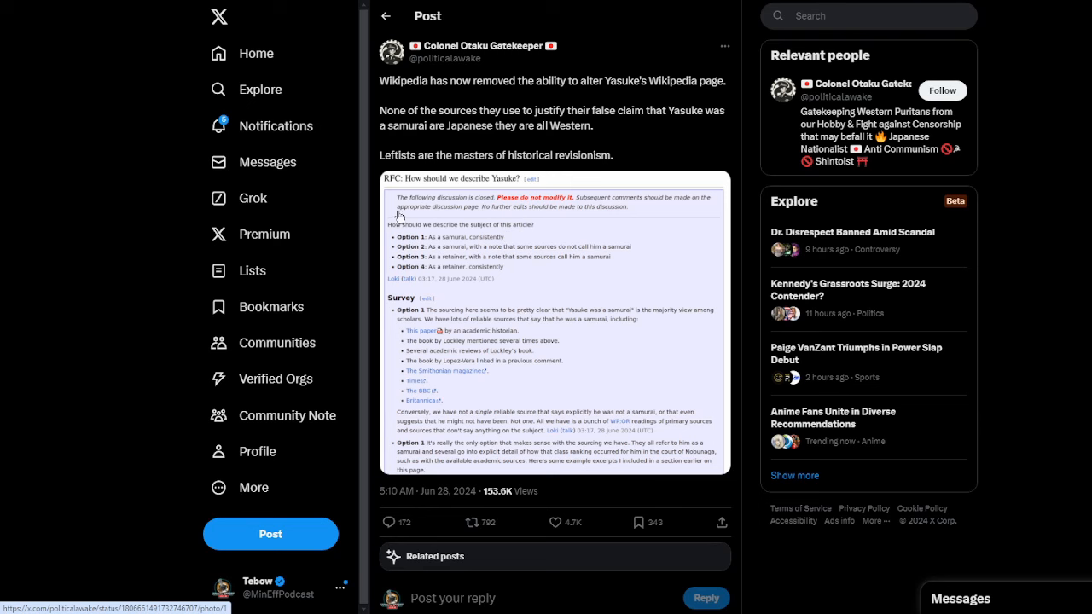
mouse_move(413, 207)
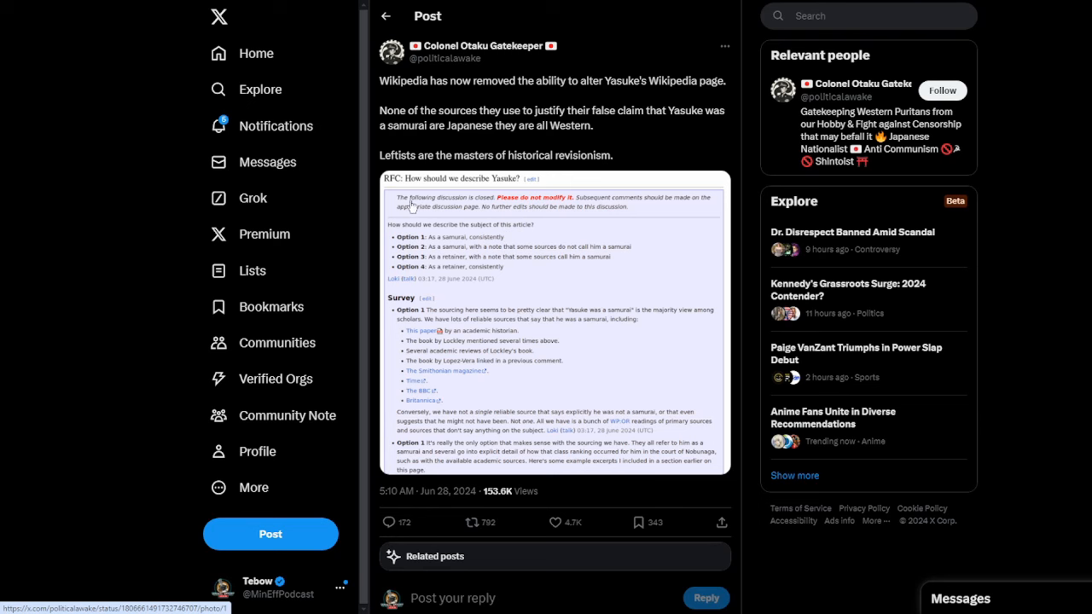
mouse_move(544, 224)
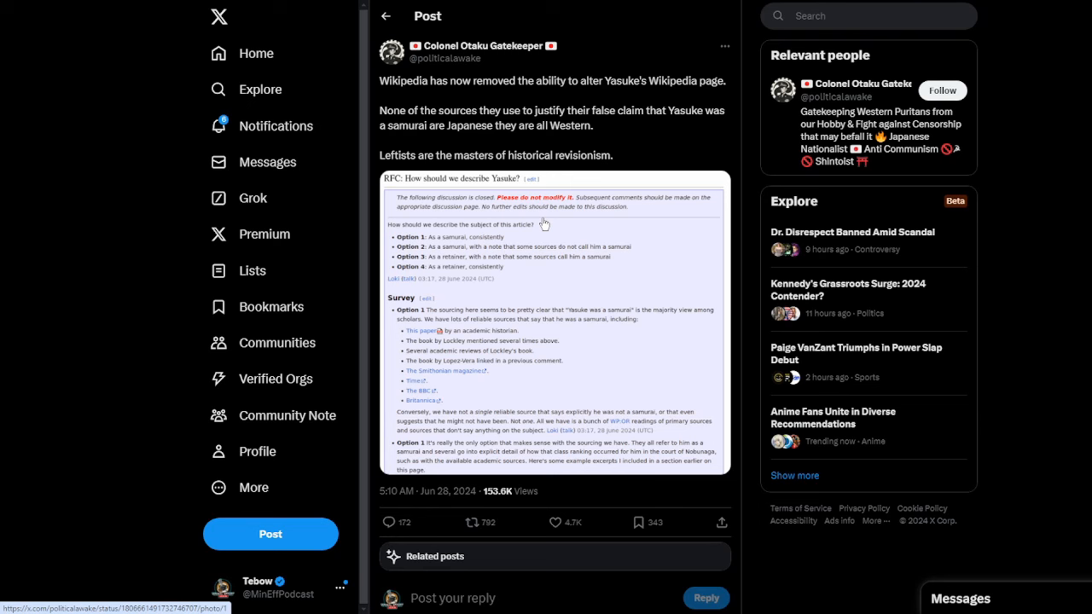
mouse_move(625, 340)
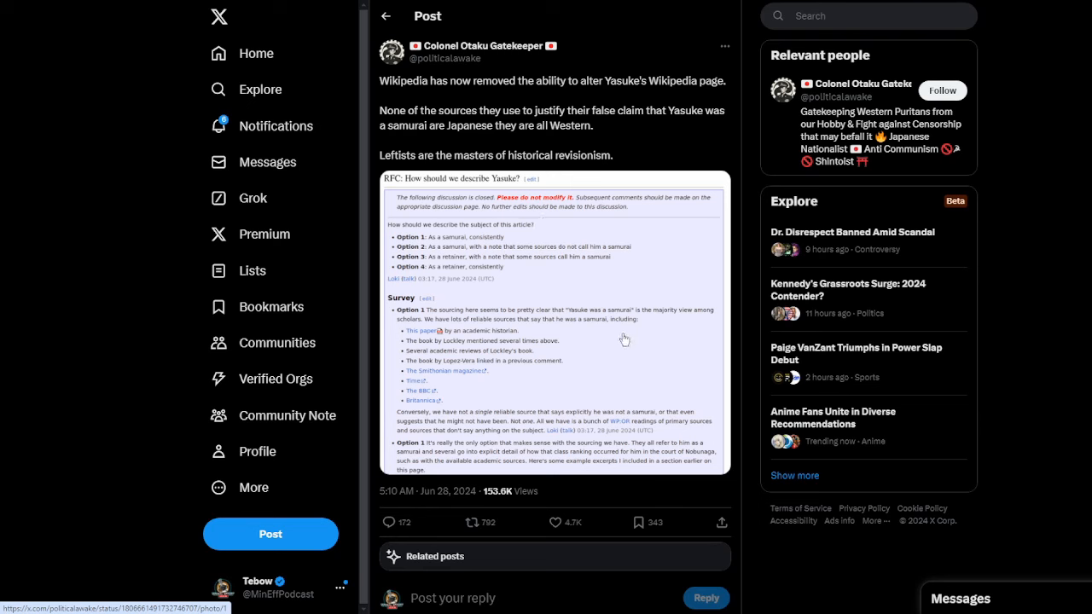
mouse_move(435, 344)
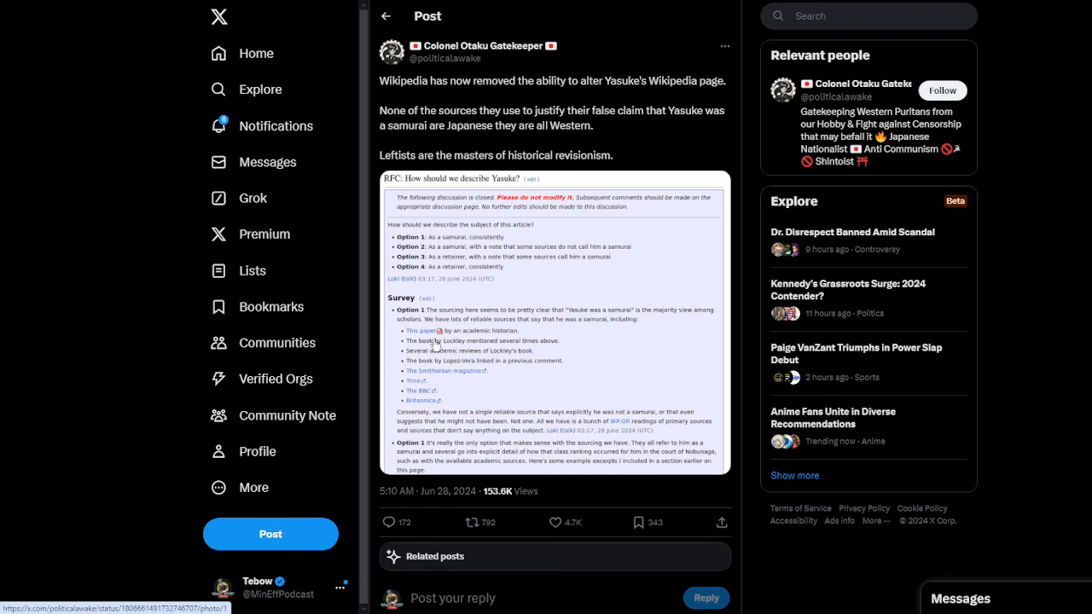
mouse_move(593, 353)
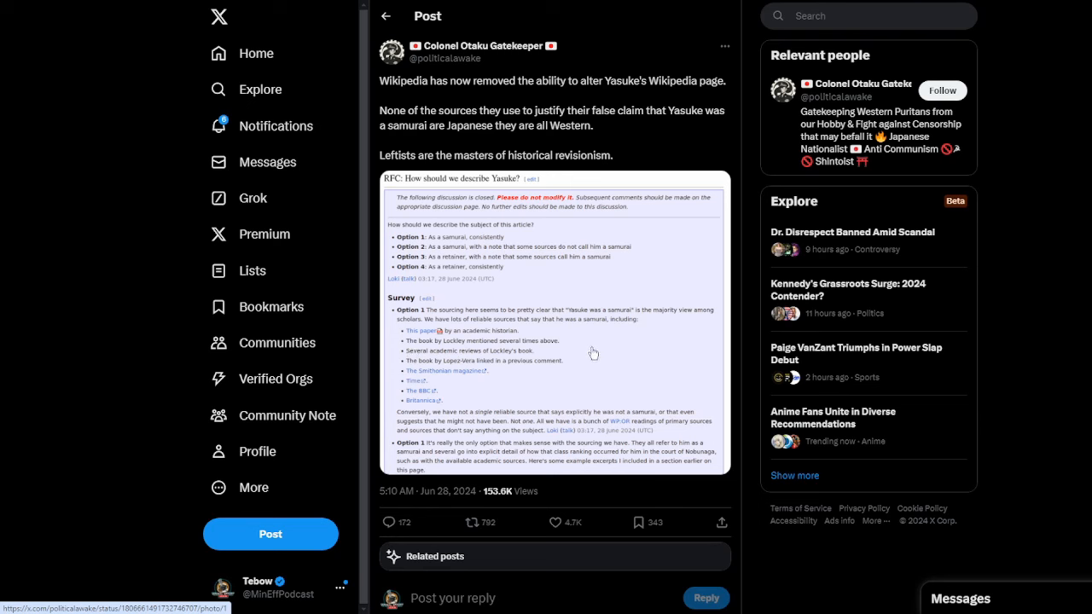
mouse_move(575, 343)
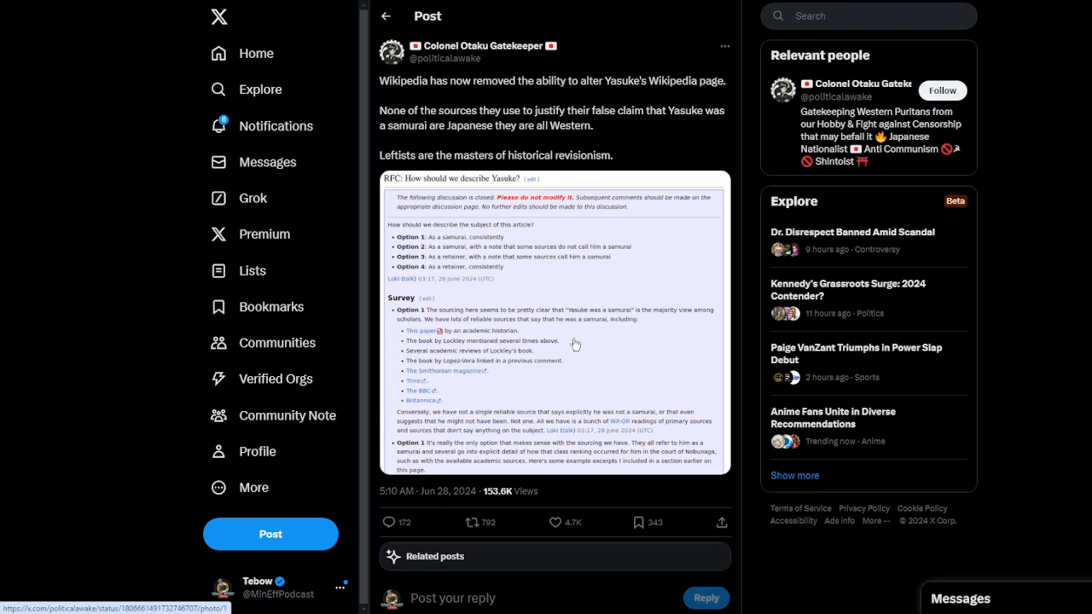
mouse_move(599, 303)
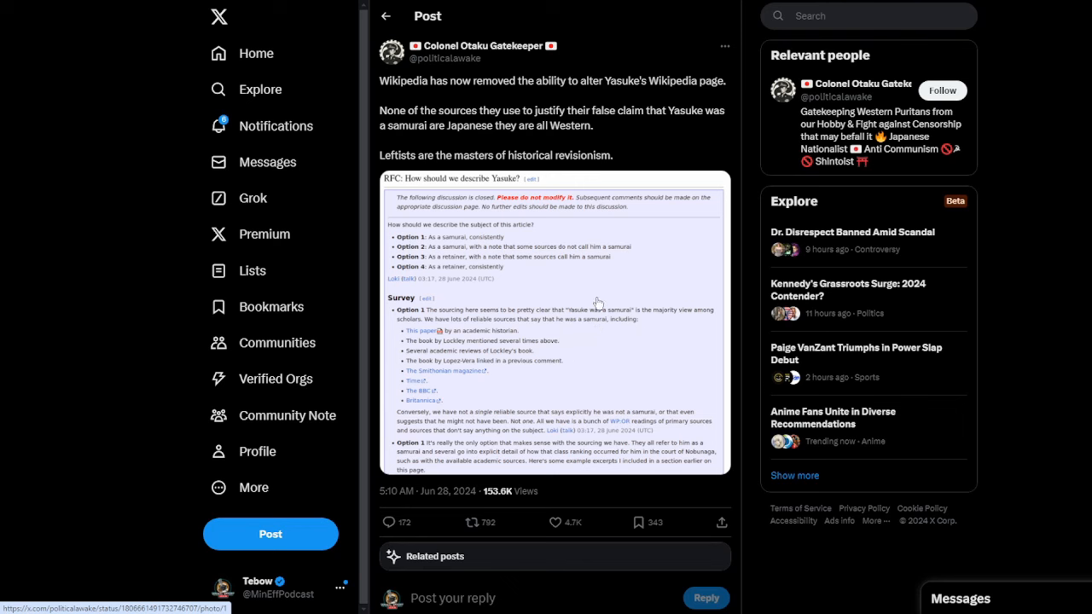
mouse_move(560, 365)
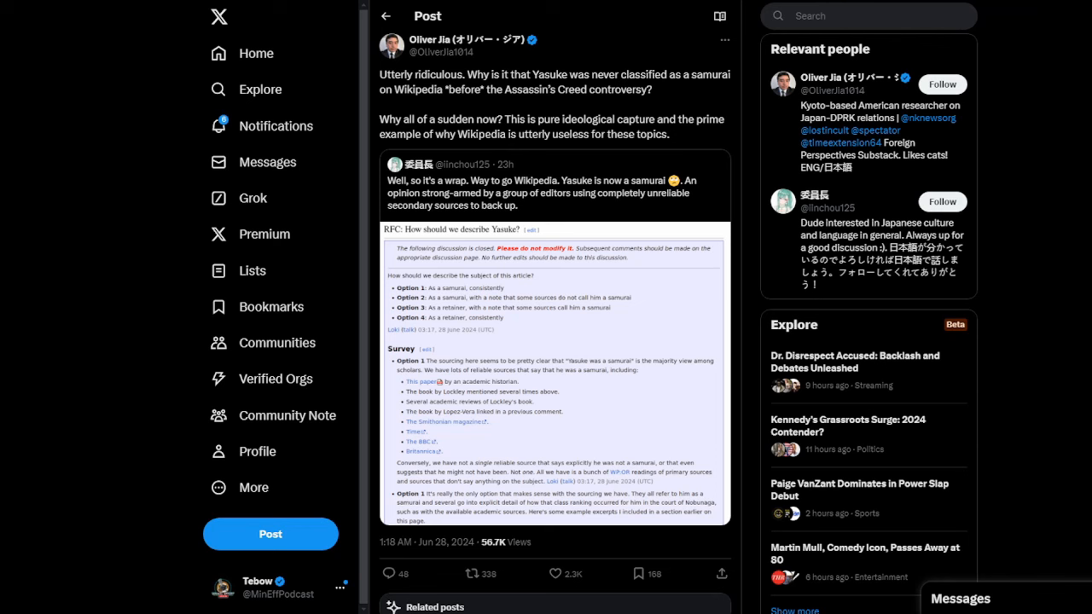
mouse_move(1083, 137)
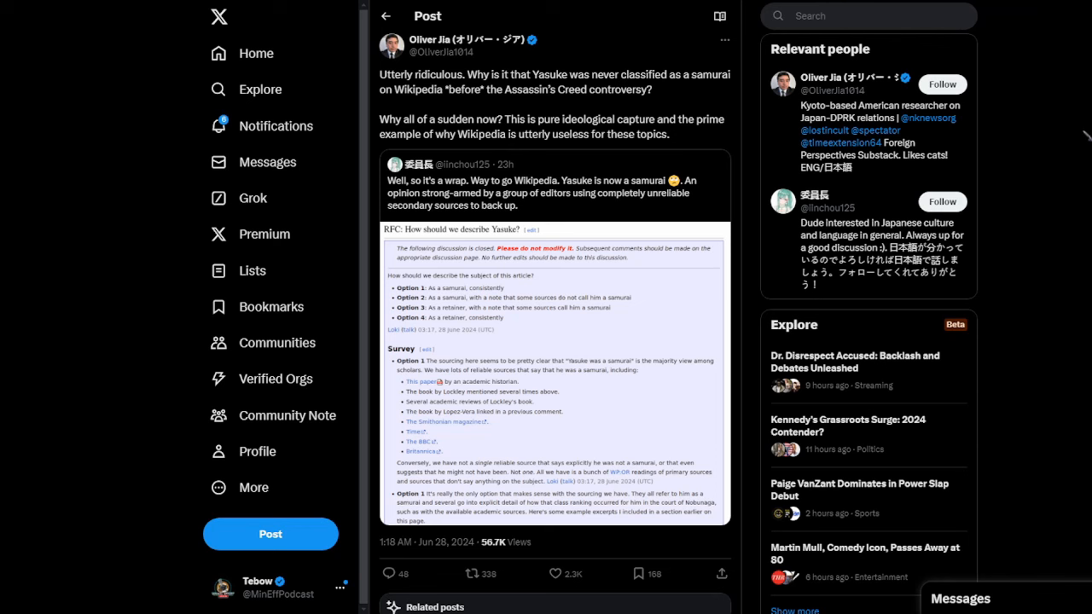
mouse_move(1012, 71)
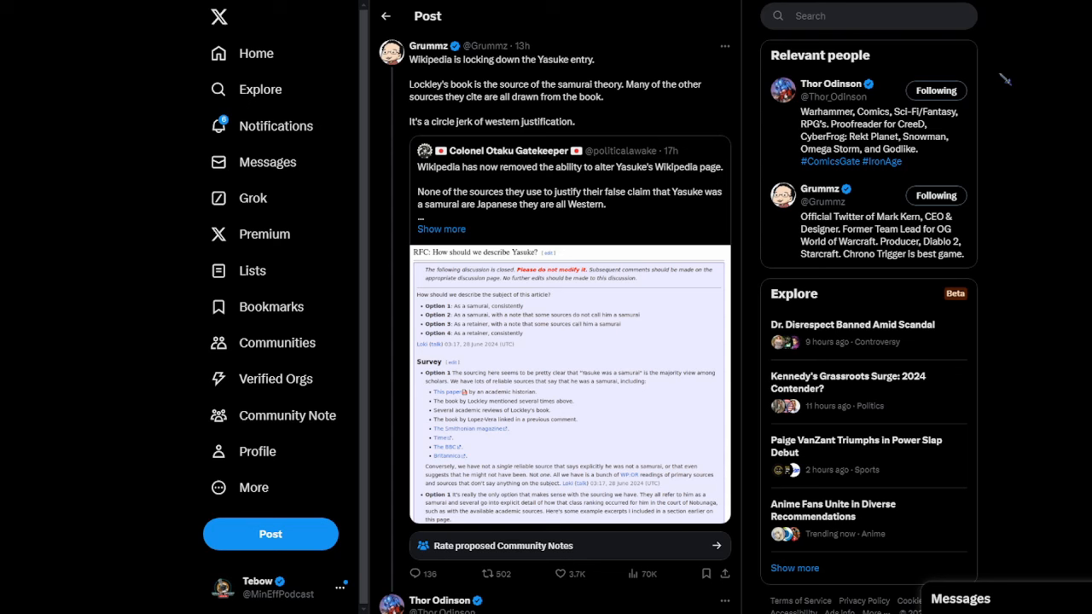
mouse_move(764, 141)
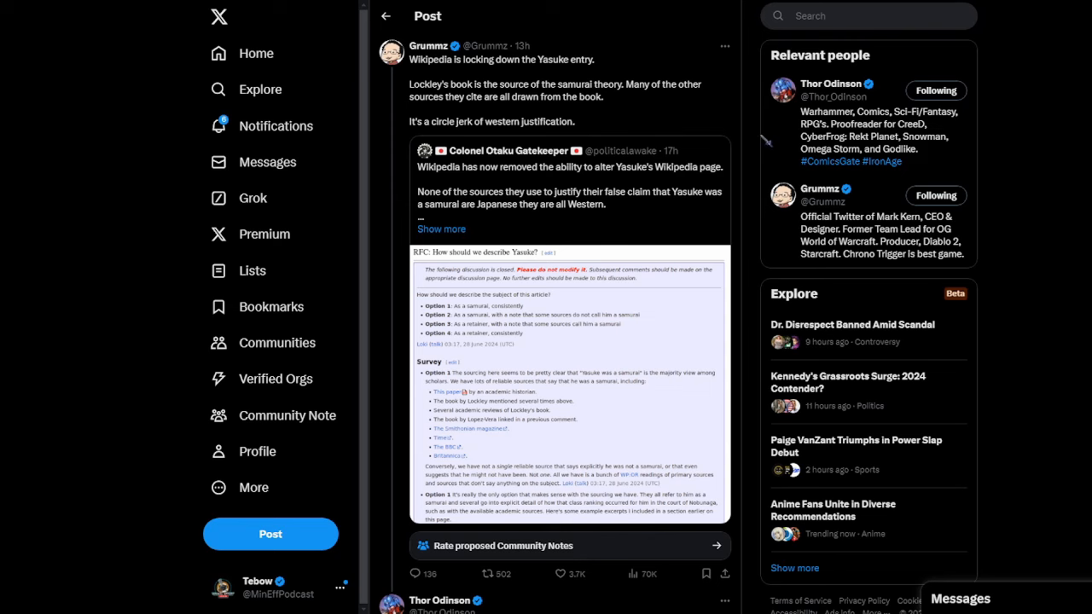
mouse_move(763, 141)
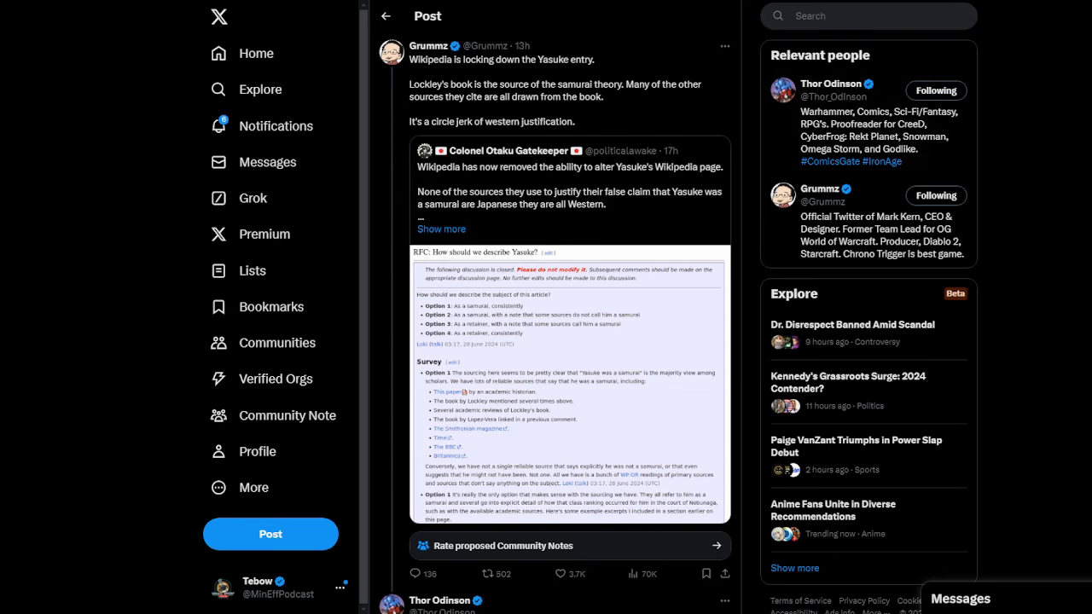
- Scroll the Yasuke lockdown thread down to the reply with Wikipedia revision screenshots
scroll(down, 3)
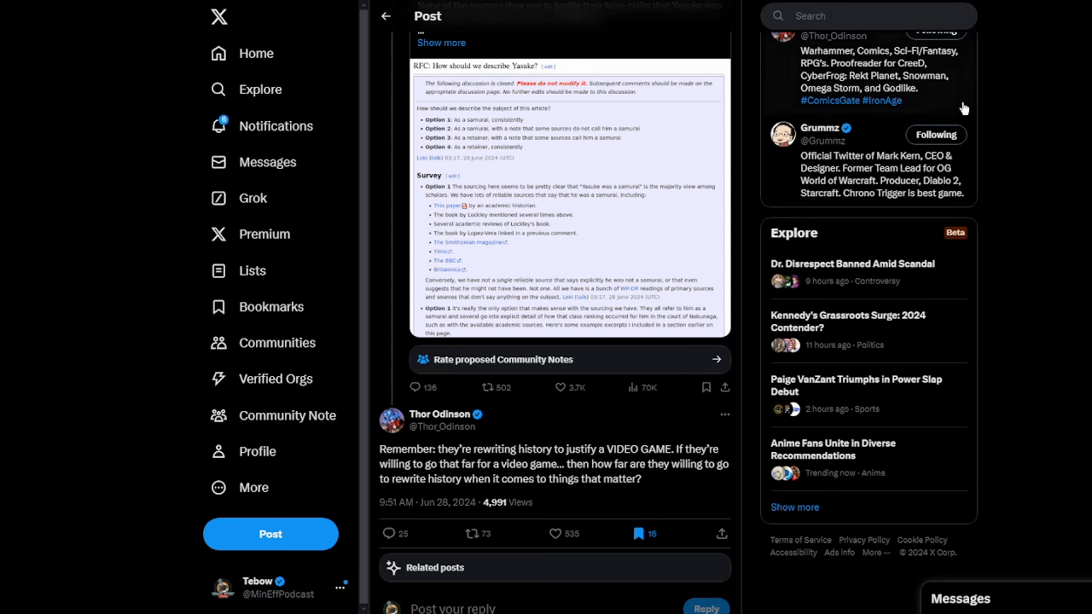
mouse_move(1006, 176)
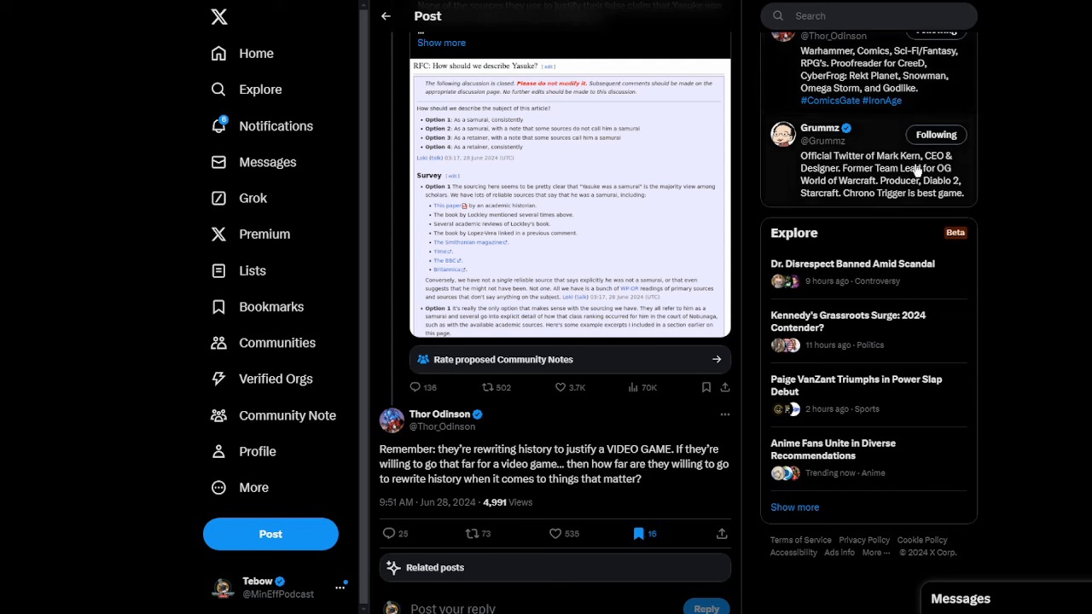
mouse_move(992, 251)
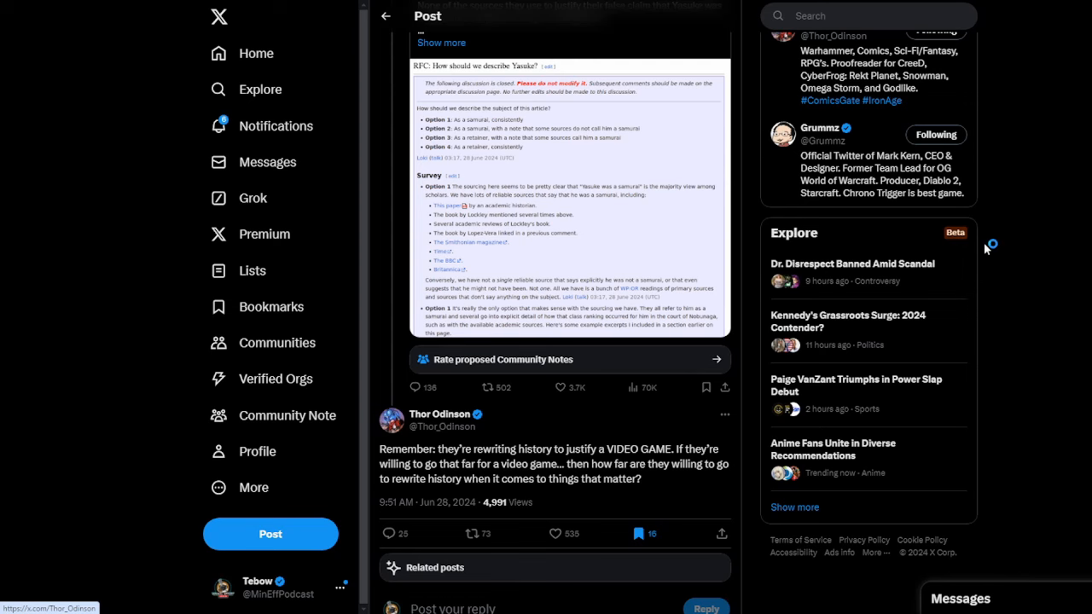
mouse_move(993, 250)
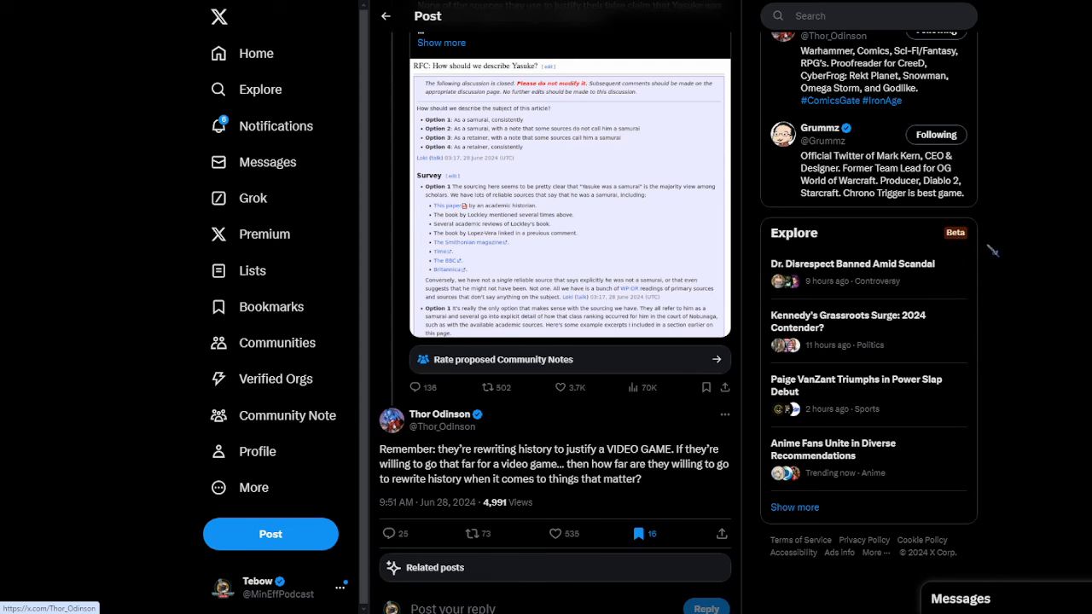
scroll(down, 3)
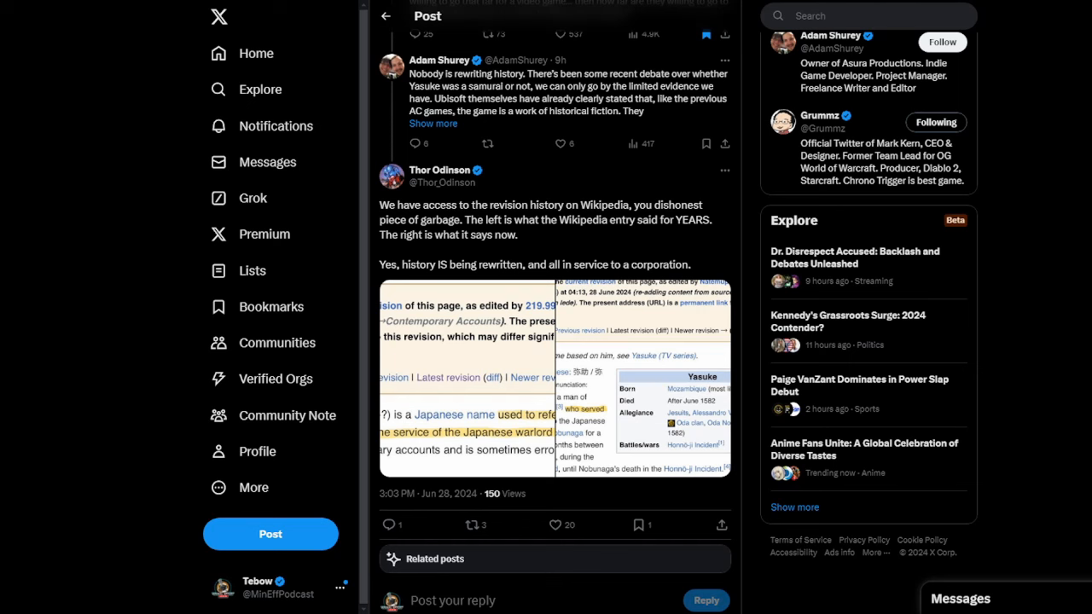
mouse_move(800, 140)
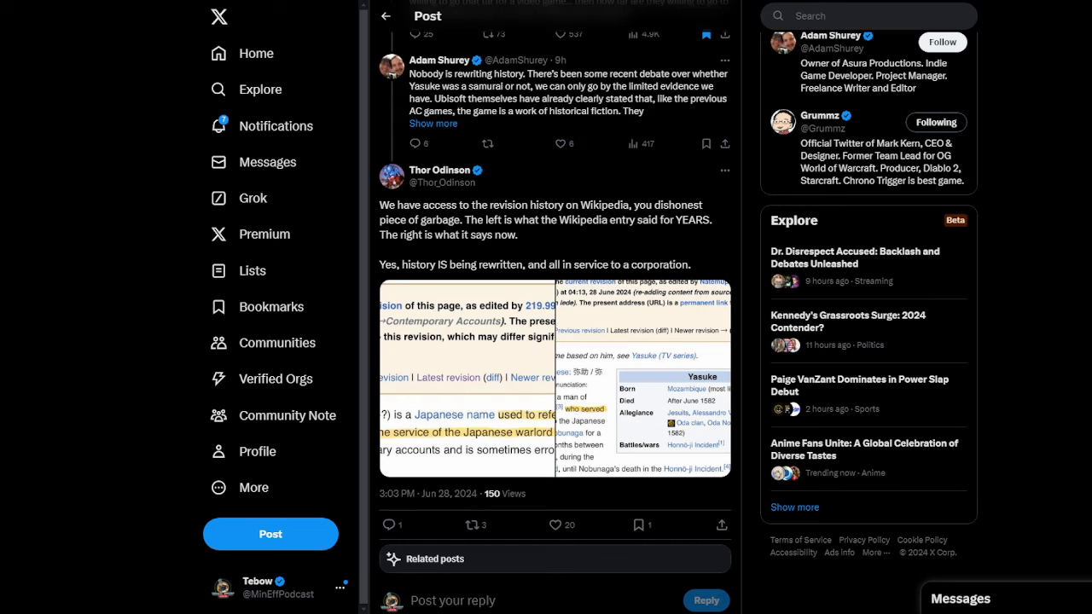
mouse_move(470, 115)
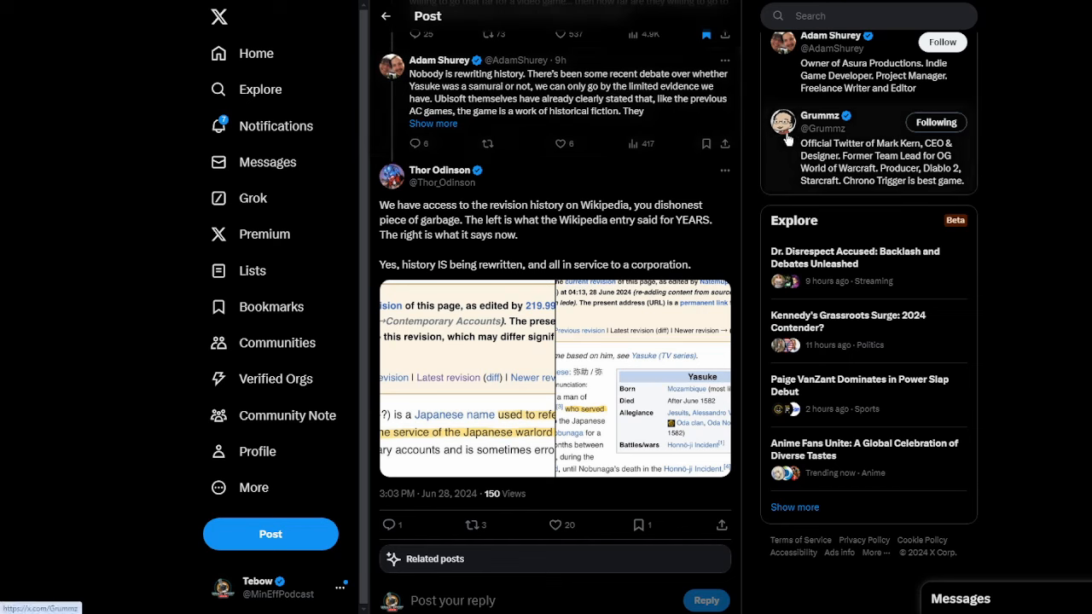
mouse_move(593, 111)
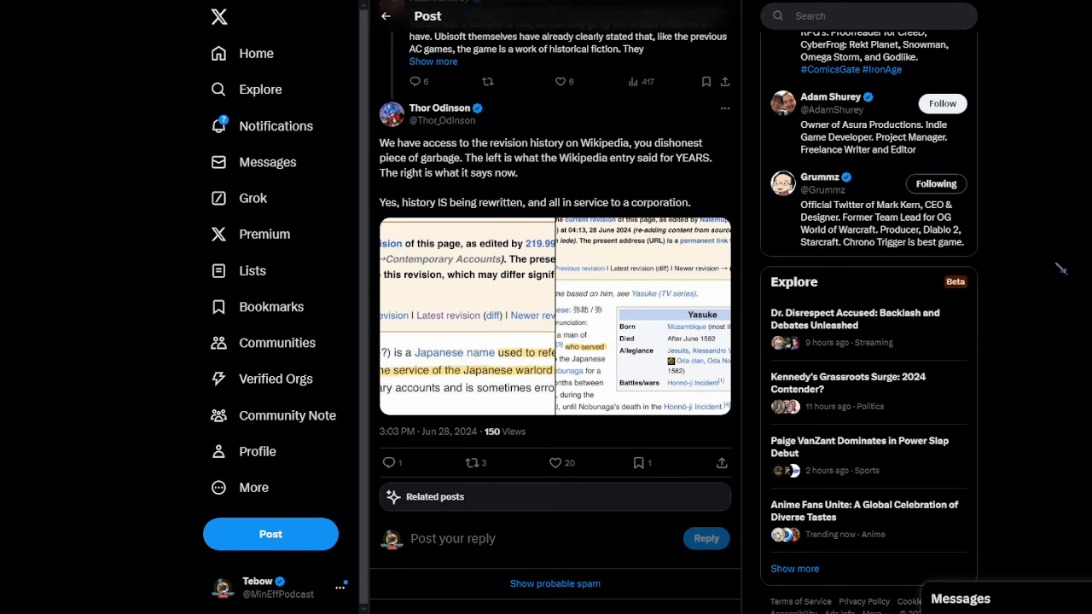
mouse_move(697, 208)
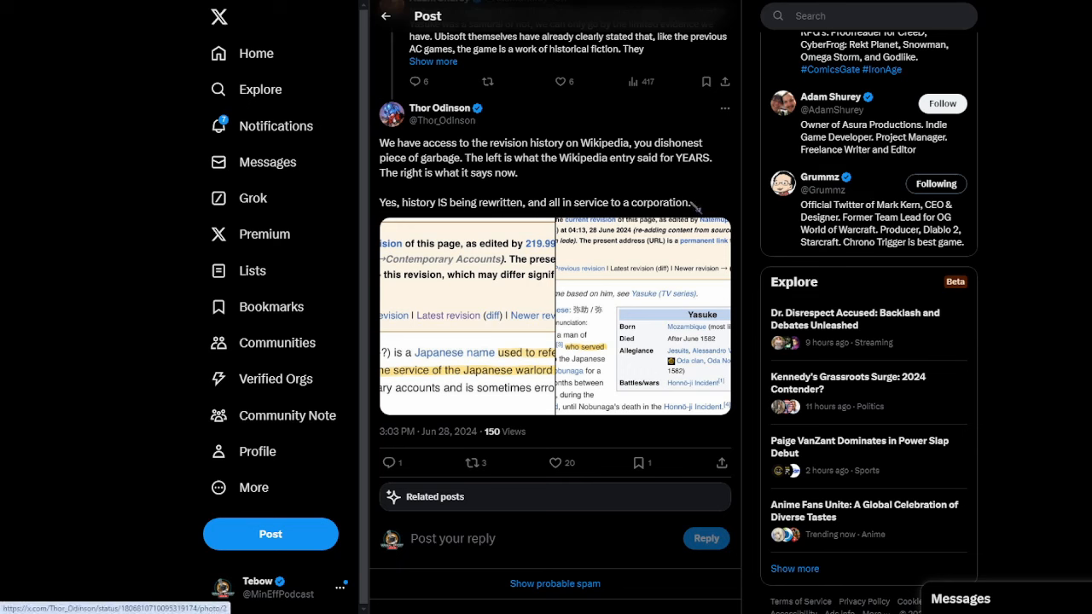
mouse_move(461, 231)
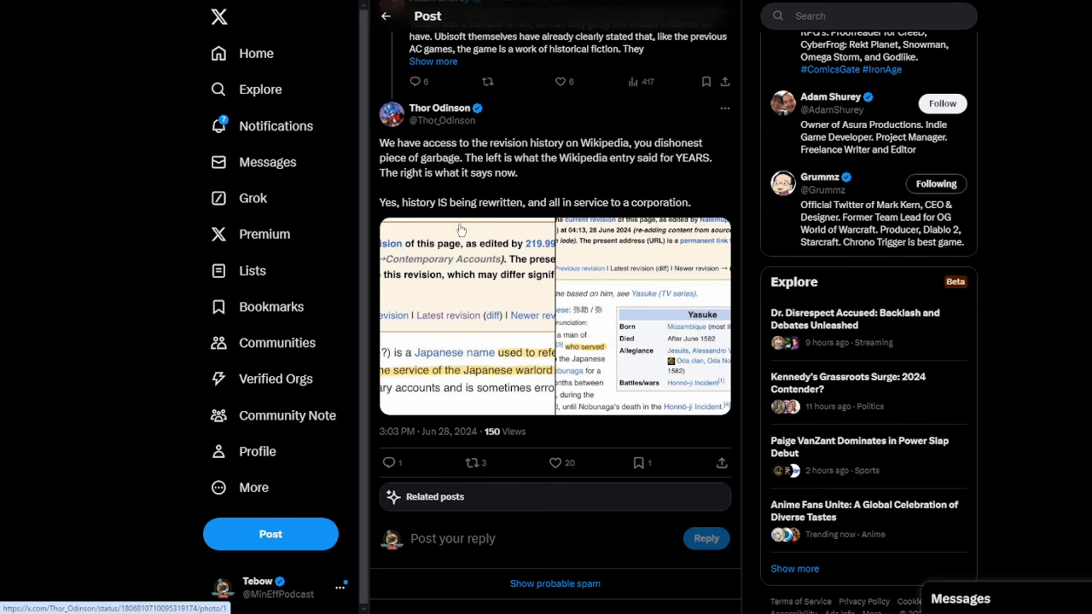
mouse_move(614, 248)
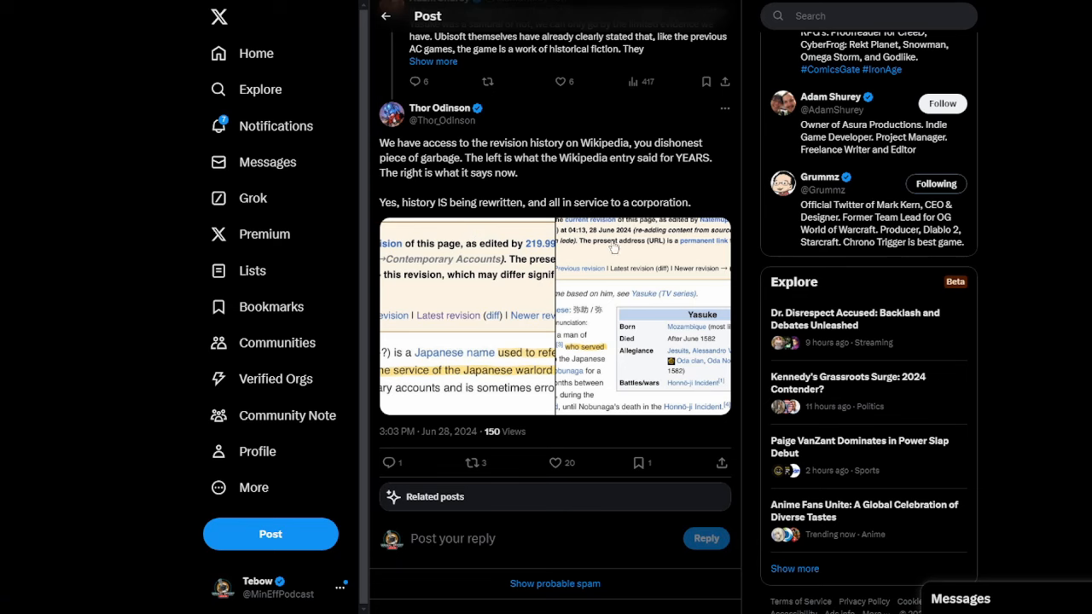
mouse_move(498, 297)
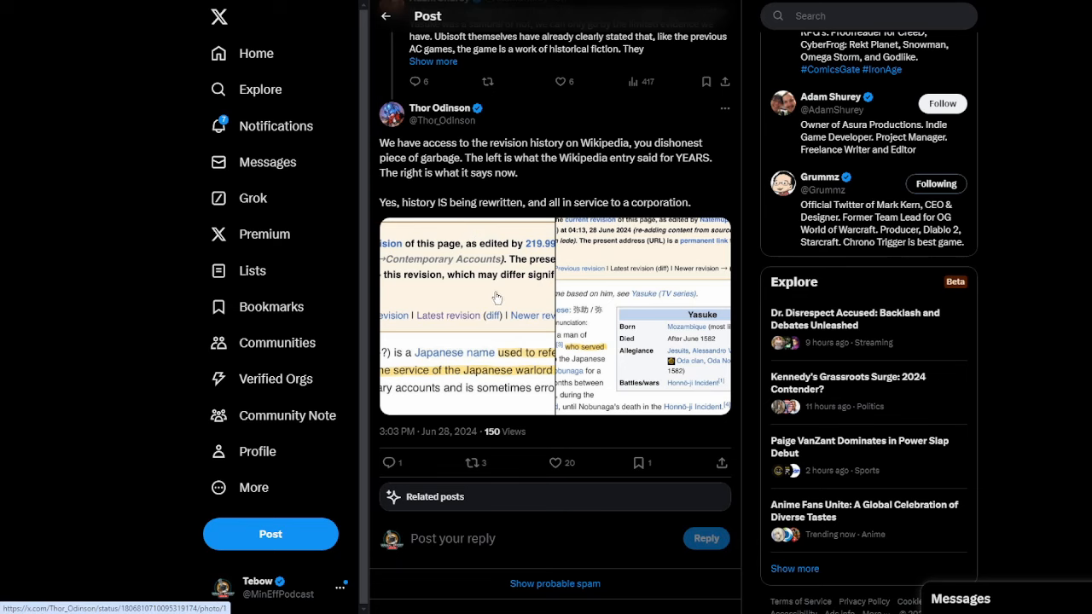
- Enlarge the reply's 2009 Wikipedia revision screenshot describing Yasuke as a slave
click(467, 313)
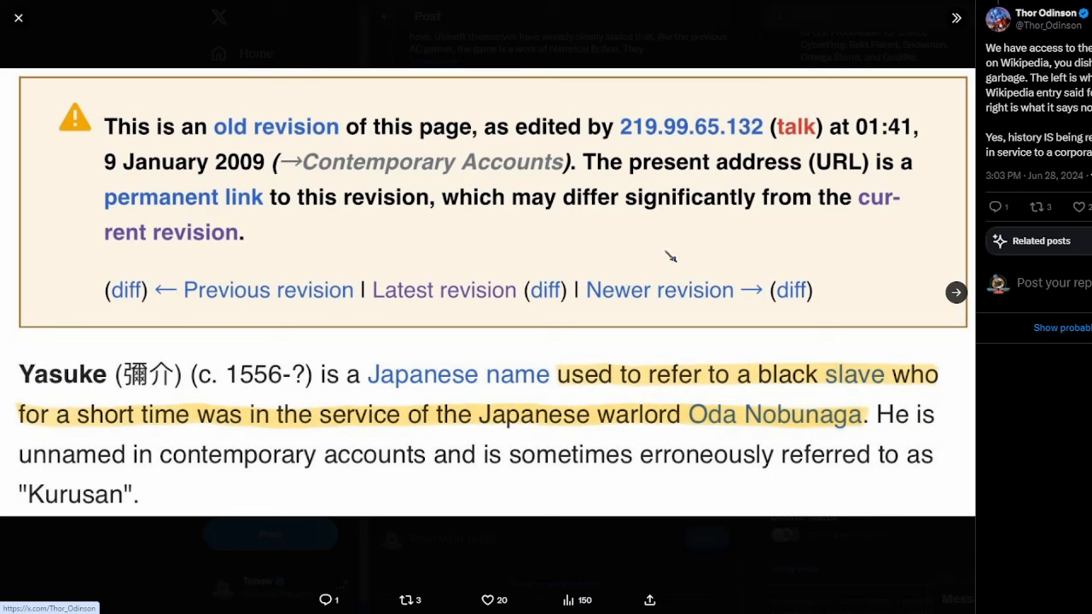
mouse_move(480, 397)
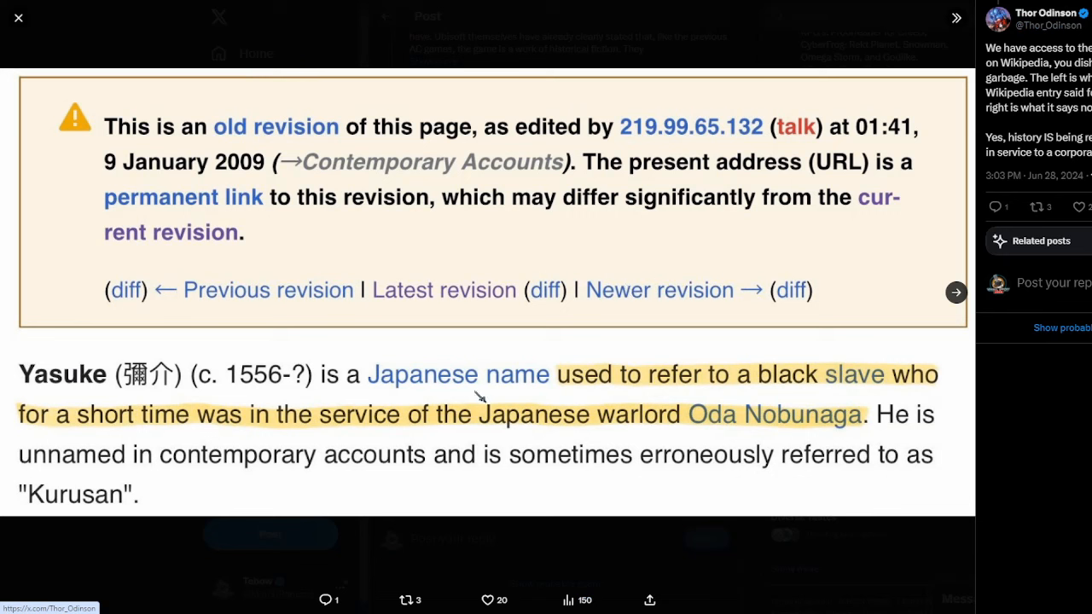
mouse_move(199, 485)
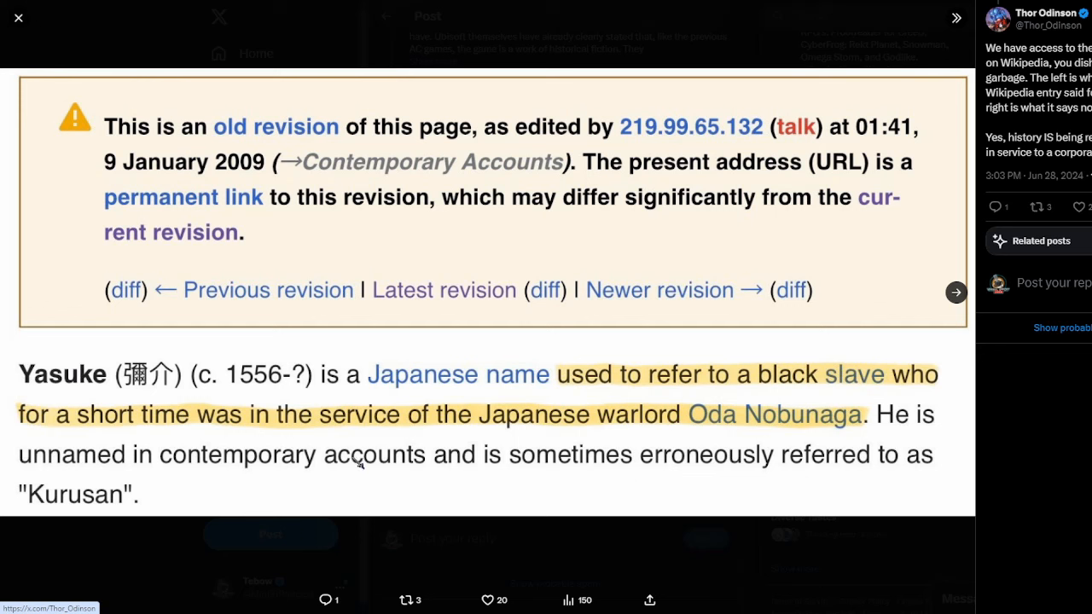
mouse_move(956, 294)
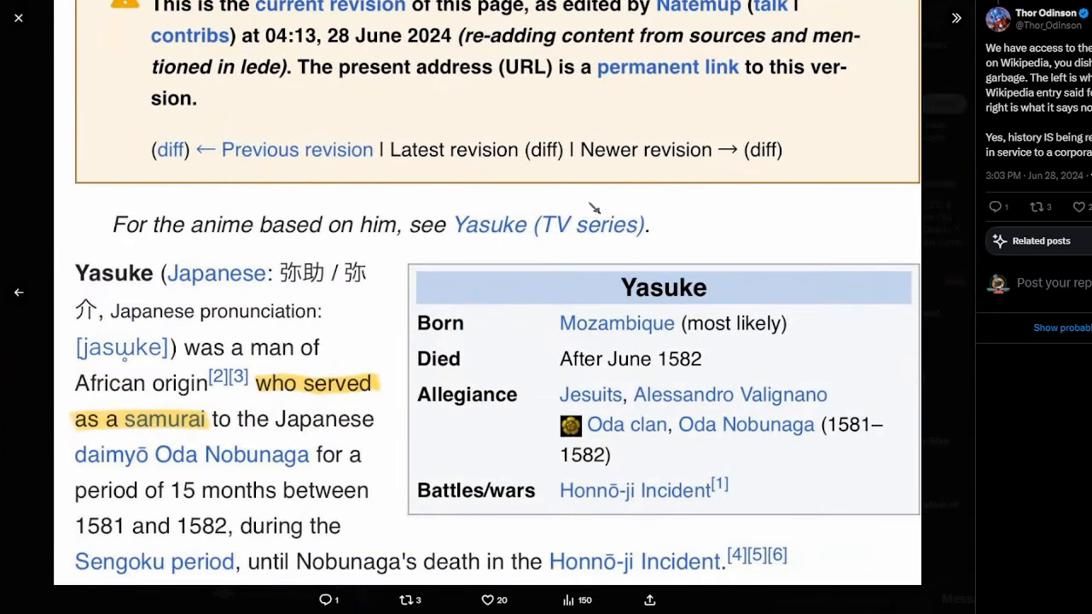
mouse_move(282, 369)
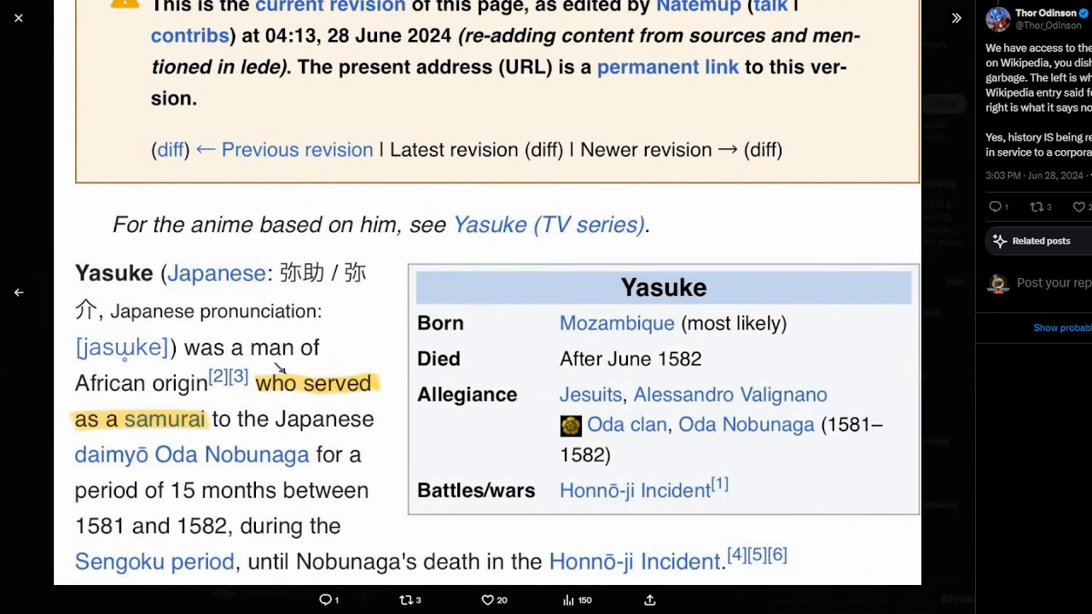
mouse_move(382, 347)
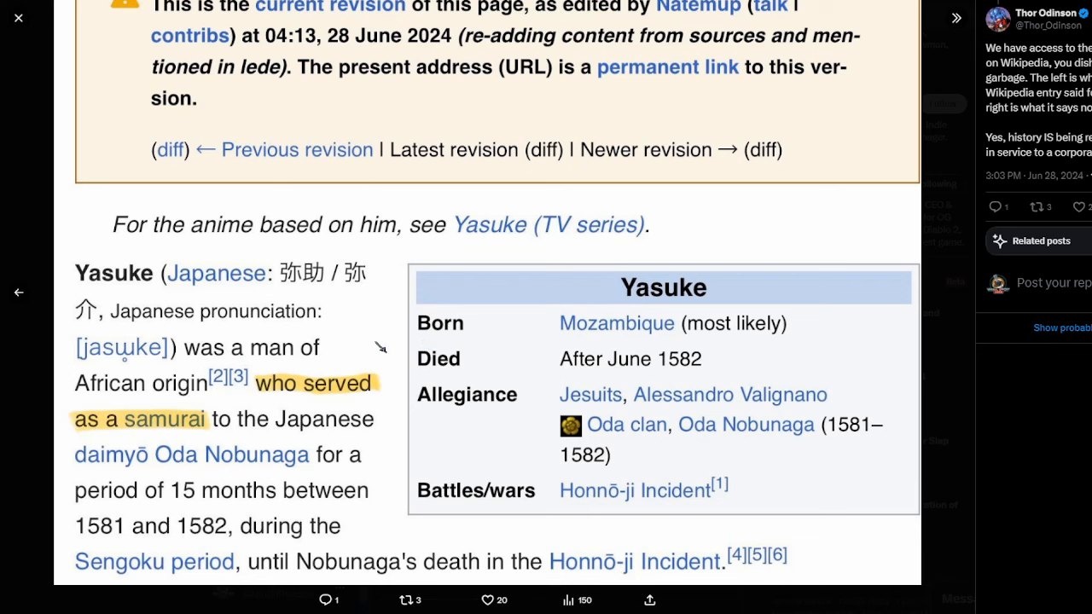
mouse_move(335, 354)
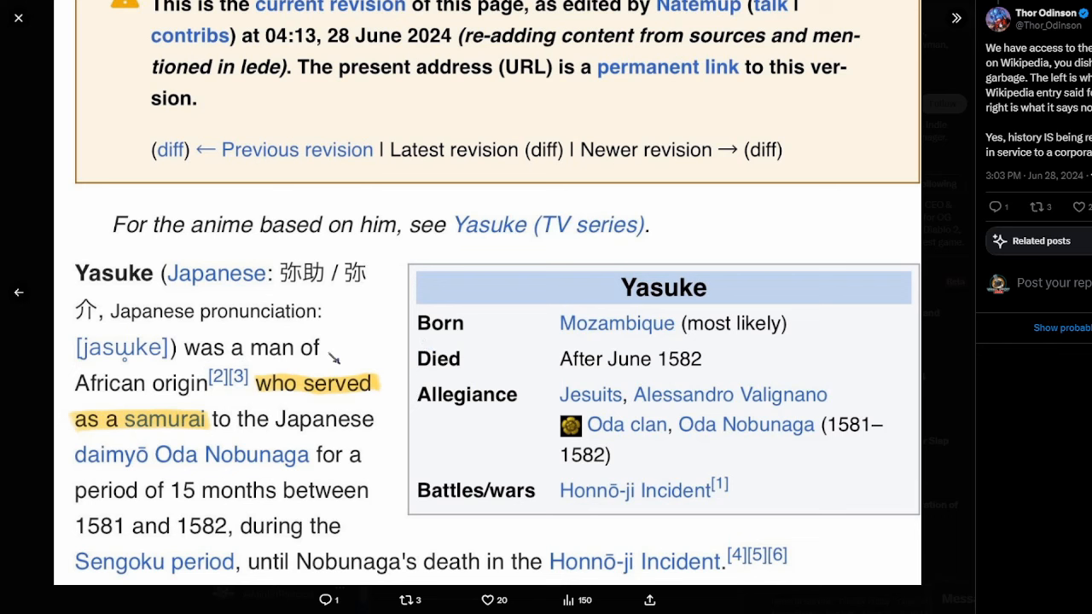
mouse_move(704, 73)
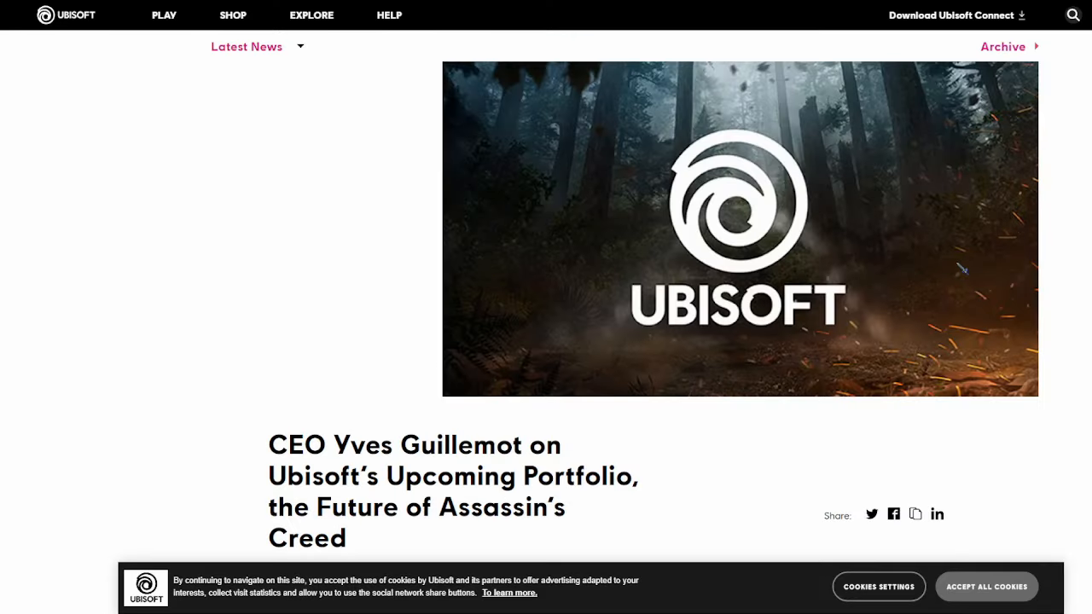
- Read down the Guillemot portfolio interview to its final industry questions
scroll(down, 3)
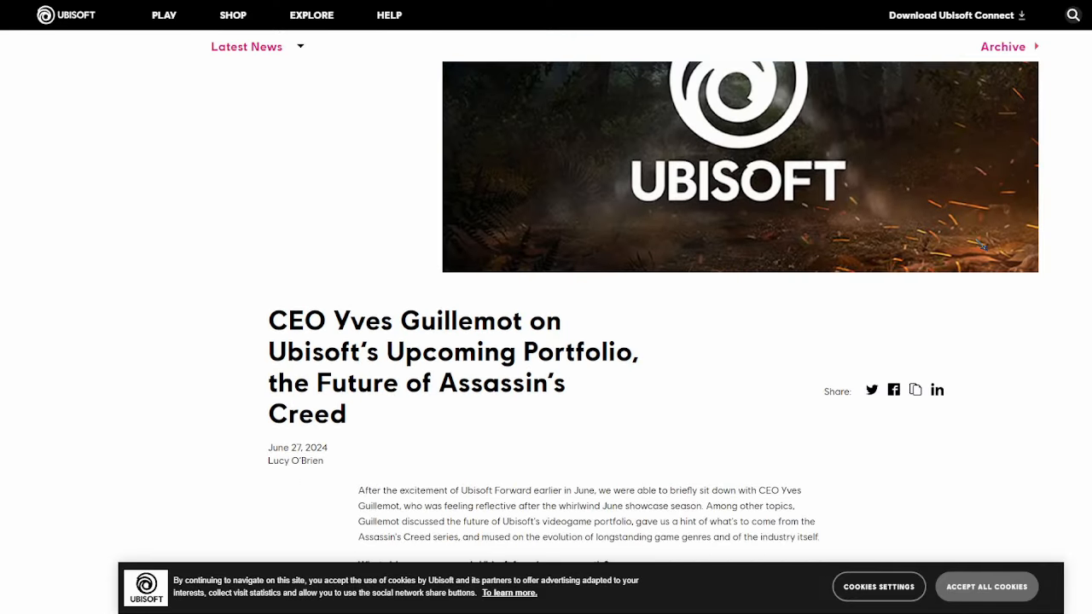
scroll(down, 3)
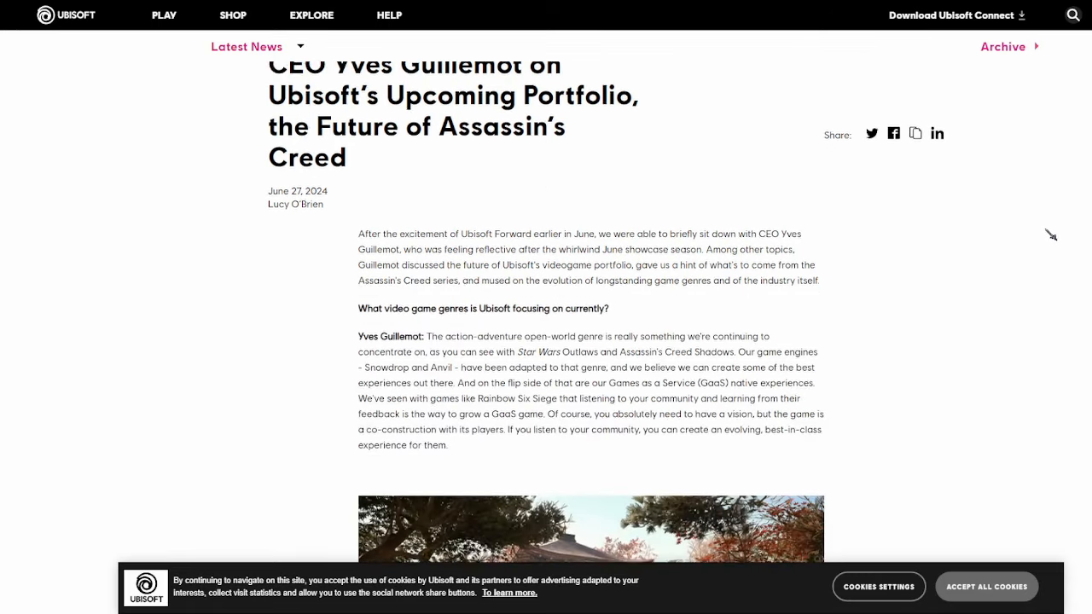
scroll(down, 3)
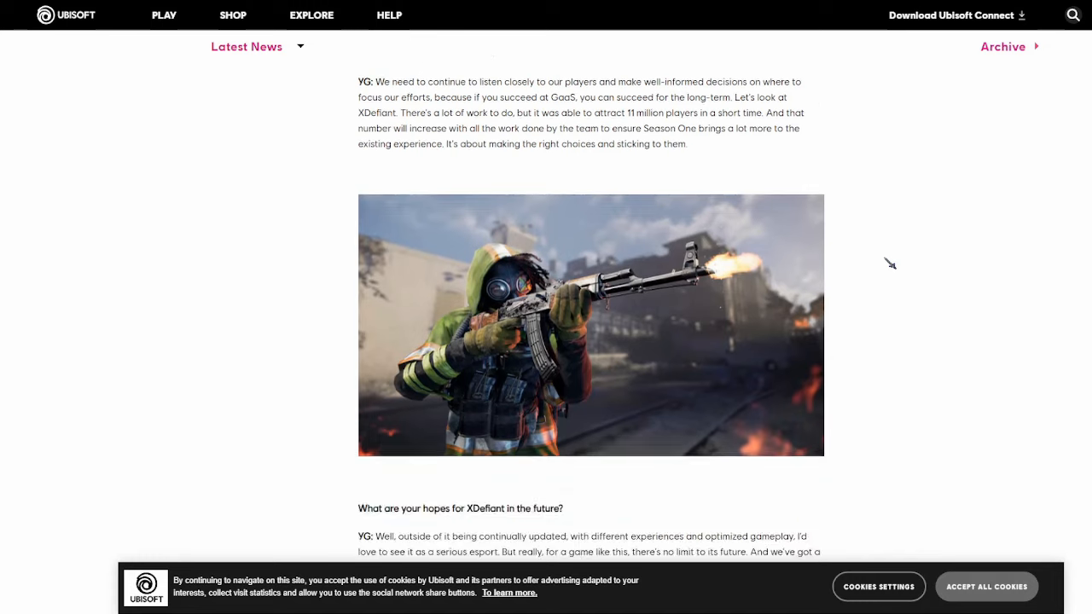
scroll(down, 3)
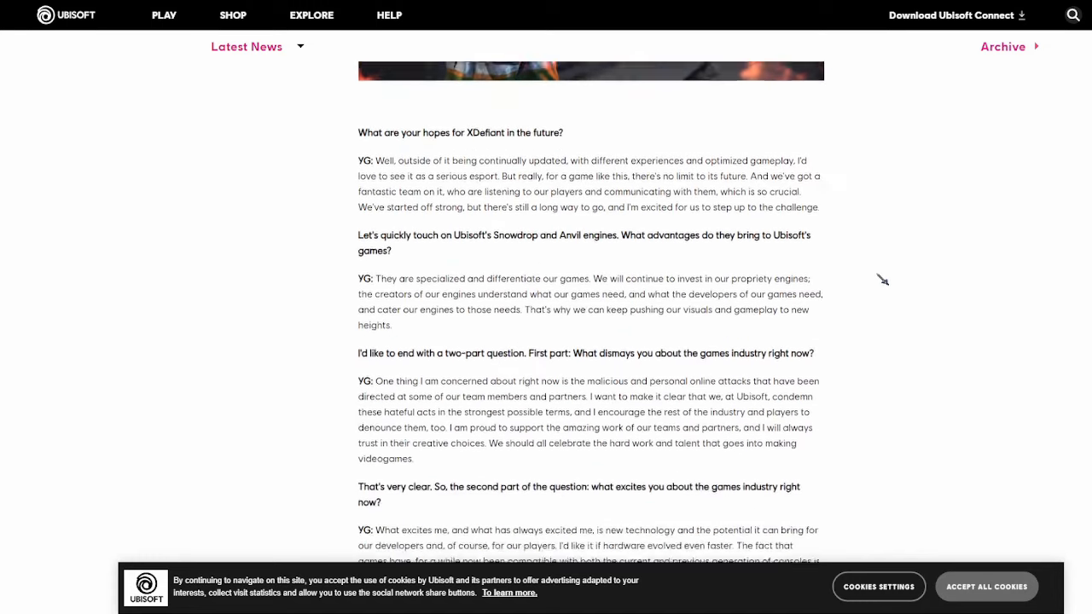
scroll(down, 3)
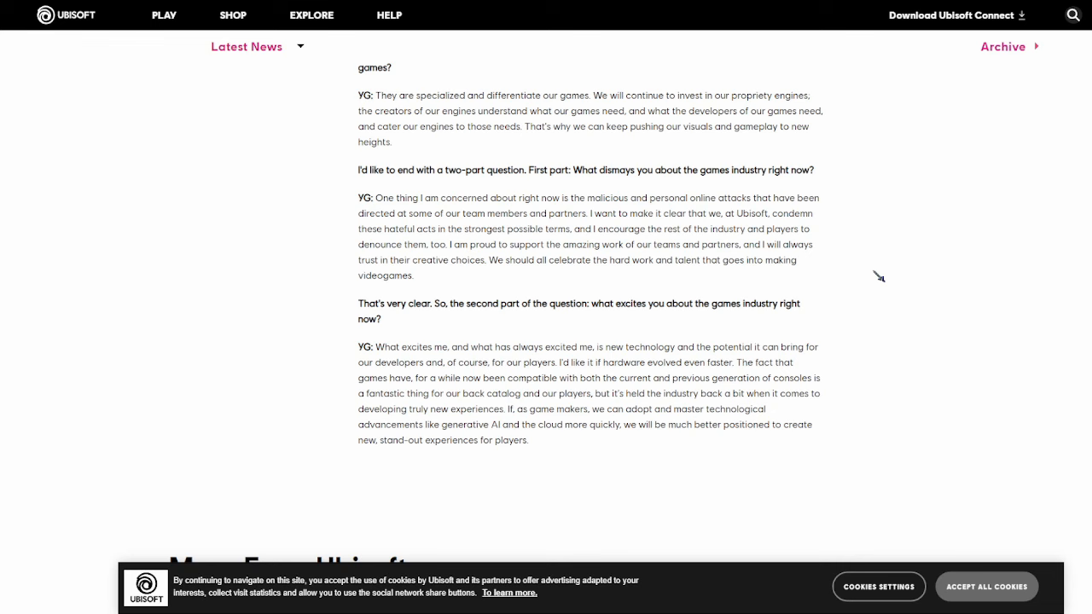
scroll(up, 3)
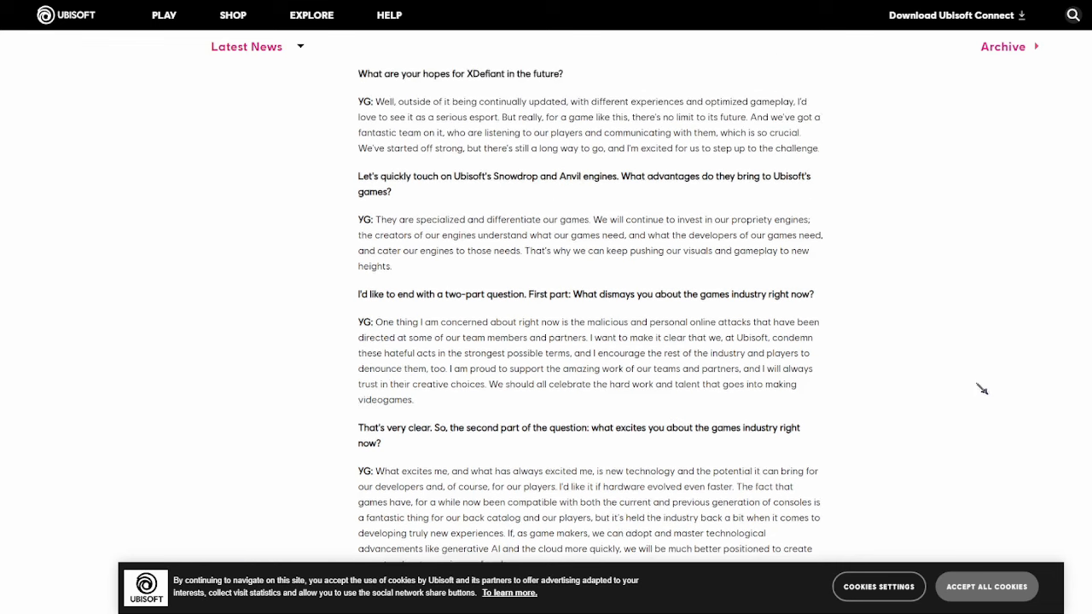
mouse_move(946, 401)
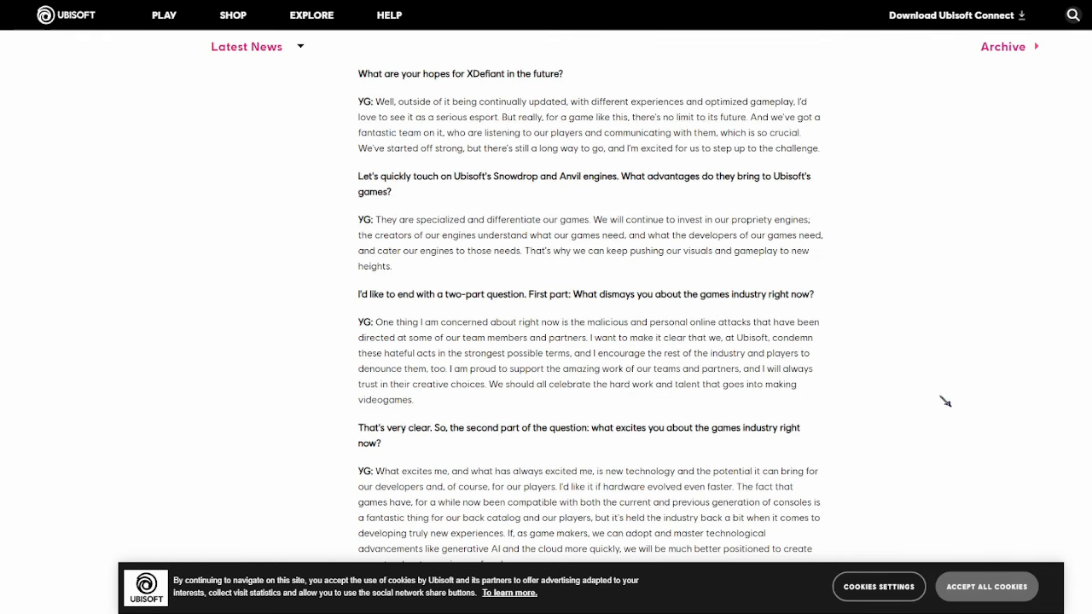
mouse_move(803, 107)
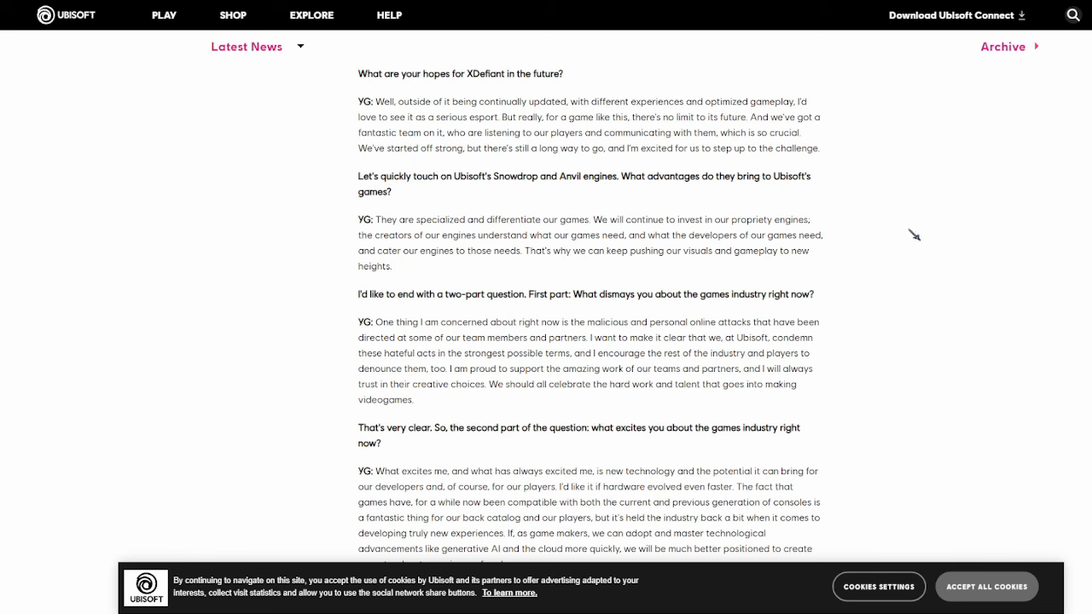
scroll(down, 3)
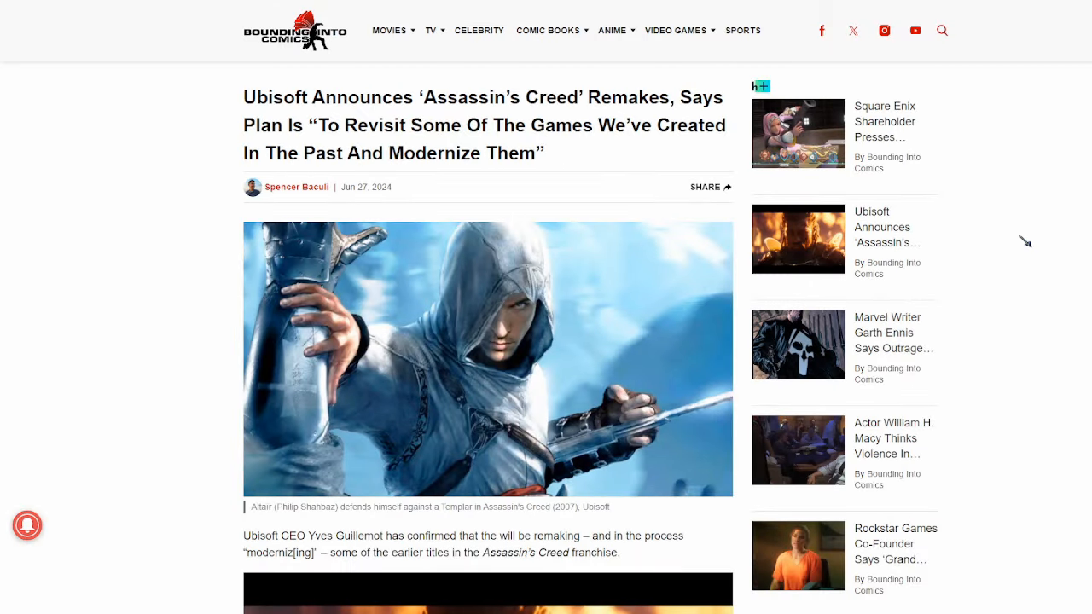
mouse_move(1015, 246)
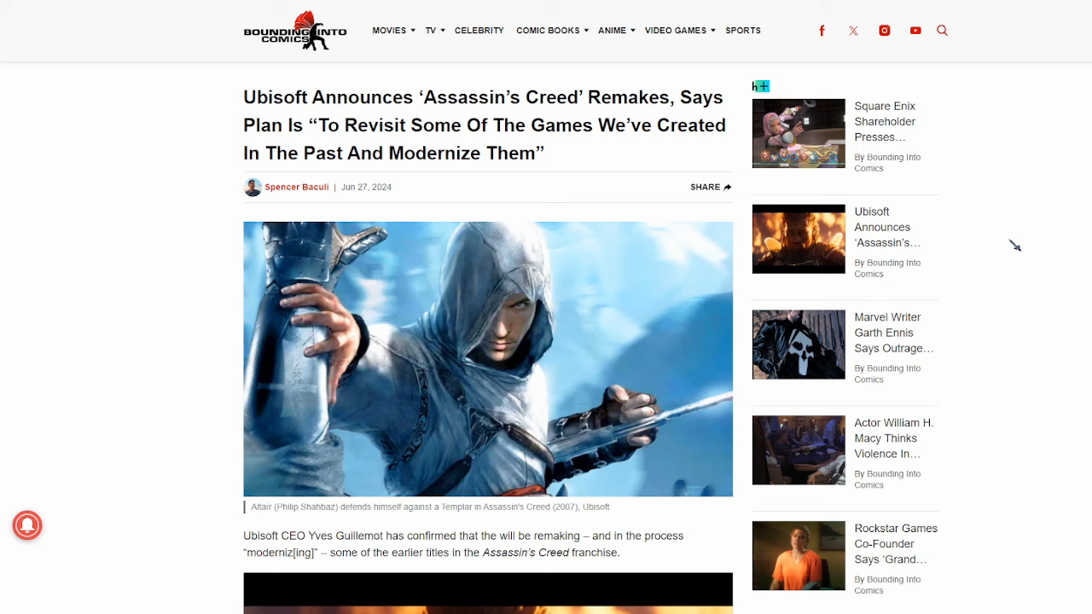
- Scroll past the Assassin's Creed Shadows image to the Skull & Bones 'AAAA' paragraph
scroll(down, 3)
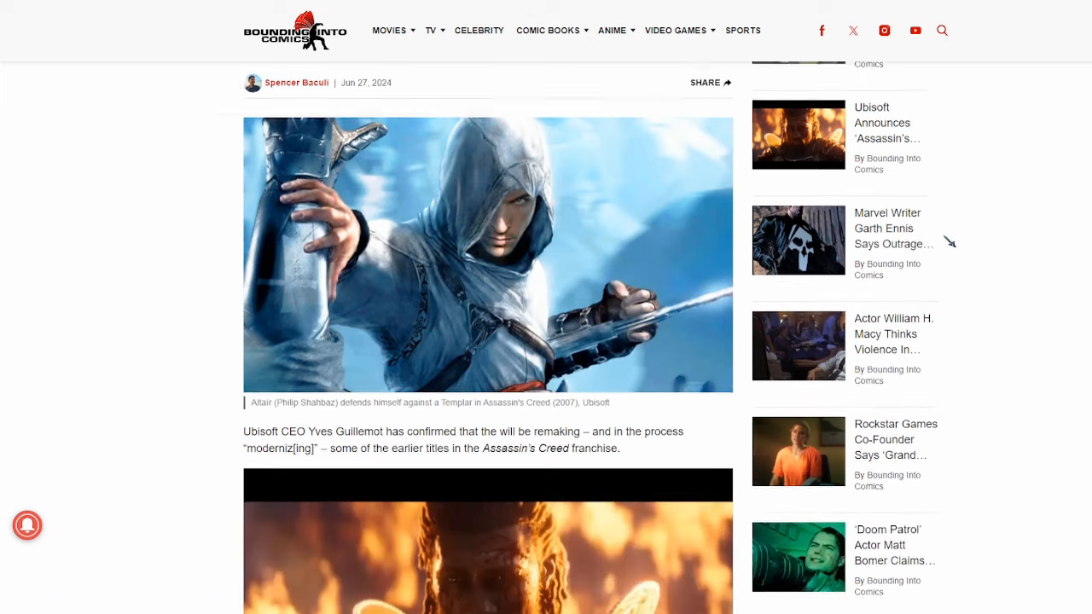
scroll(down, 3)
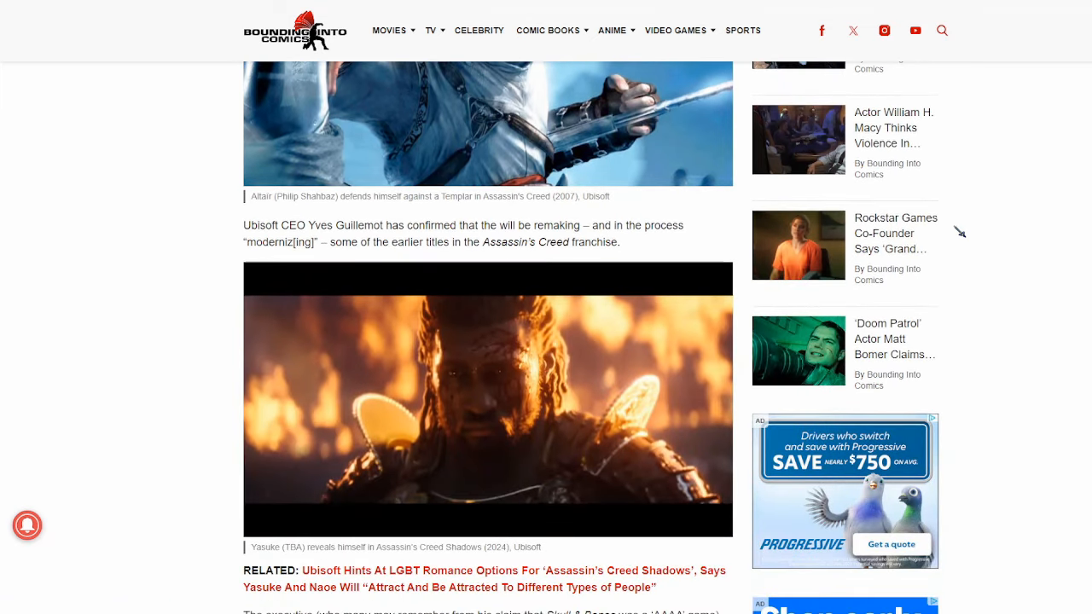
scroll(down, 3)
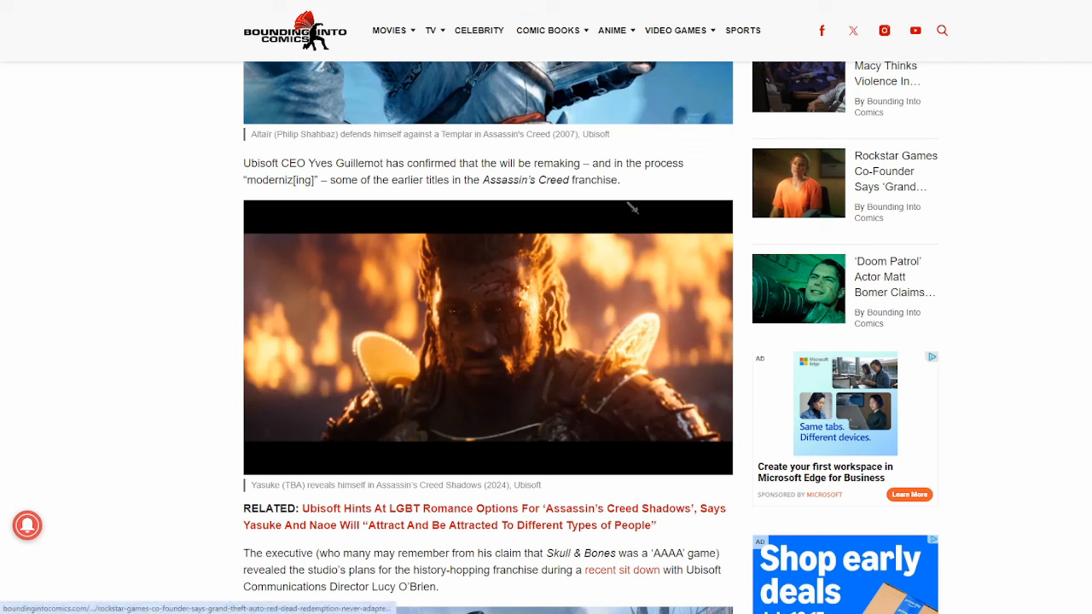
scroll(down, 3)
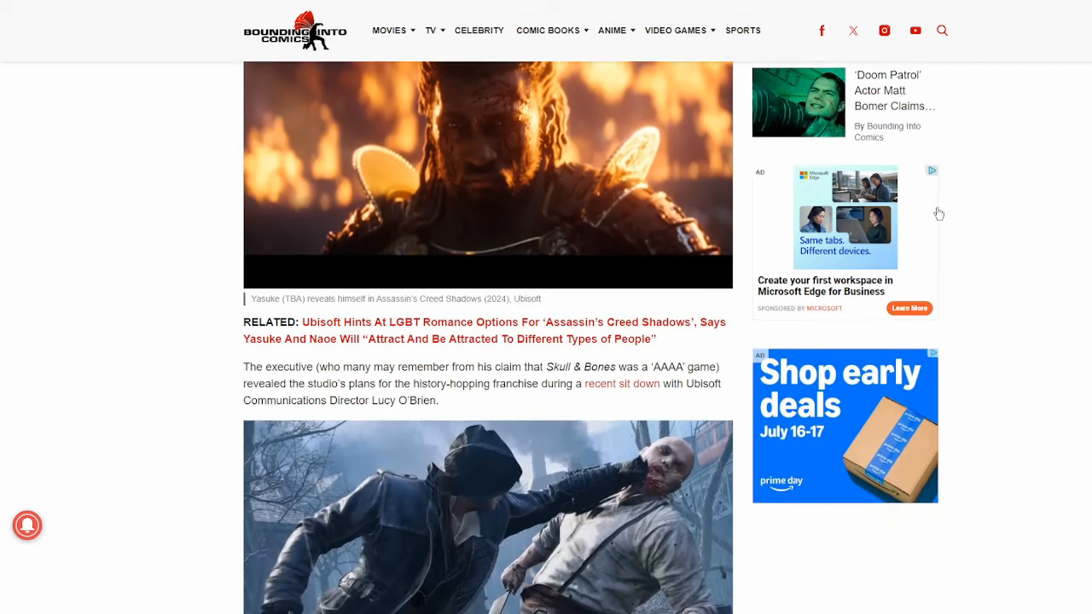
scroll(down, 3)
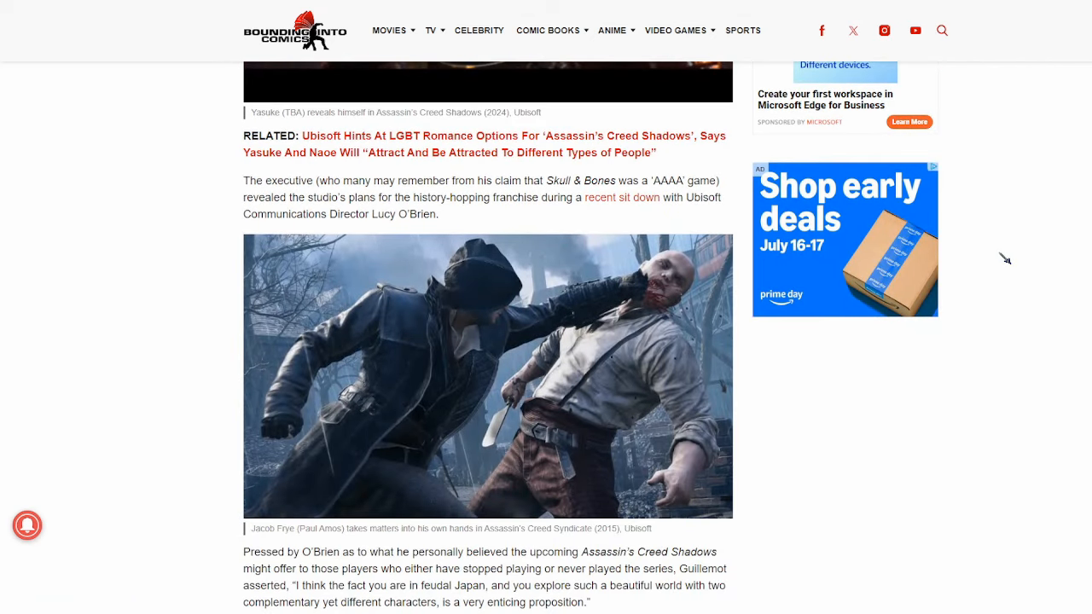
mouse_move(934, 173)
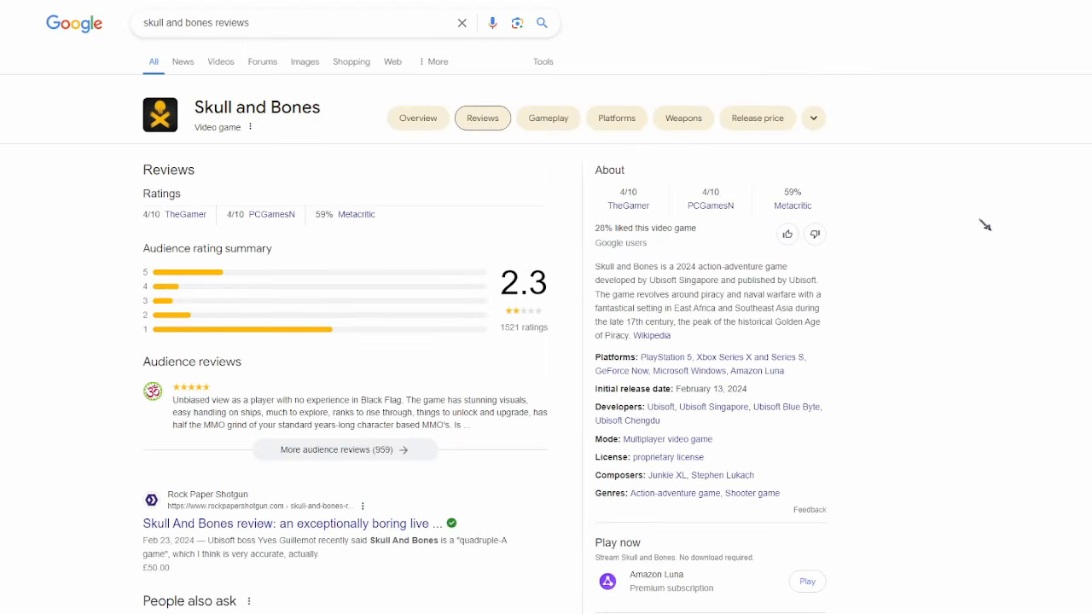
mouse_move(434, 179)
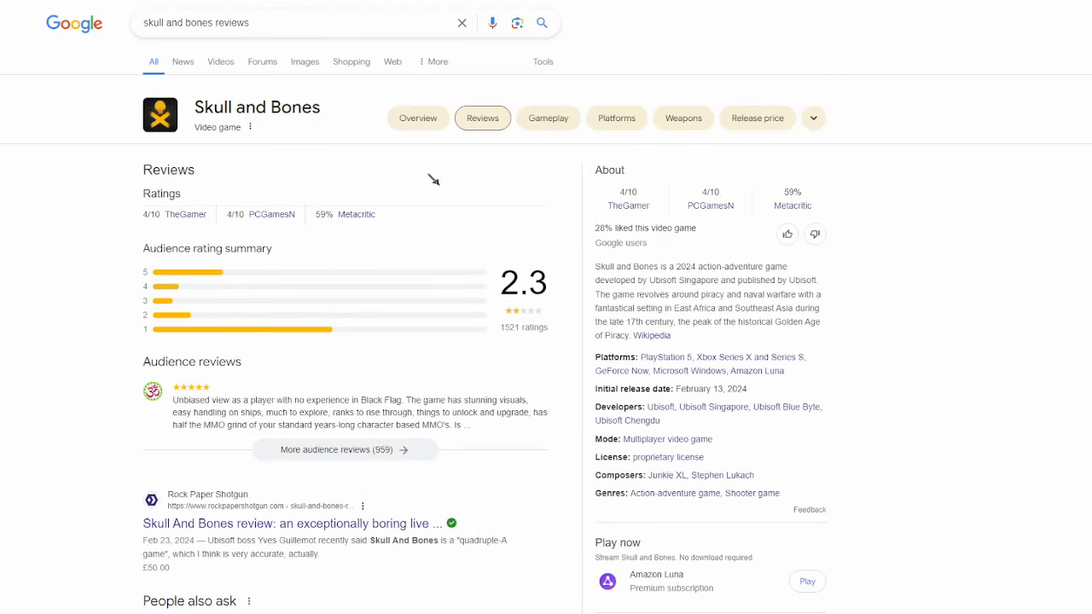
- Scroll the 'skull and bones reviews' results showing 2.3 audience and 4/10 critic scores
scroll(down, 3)
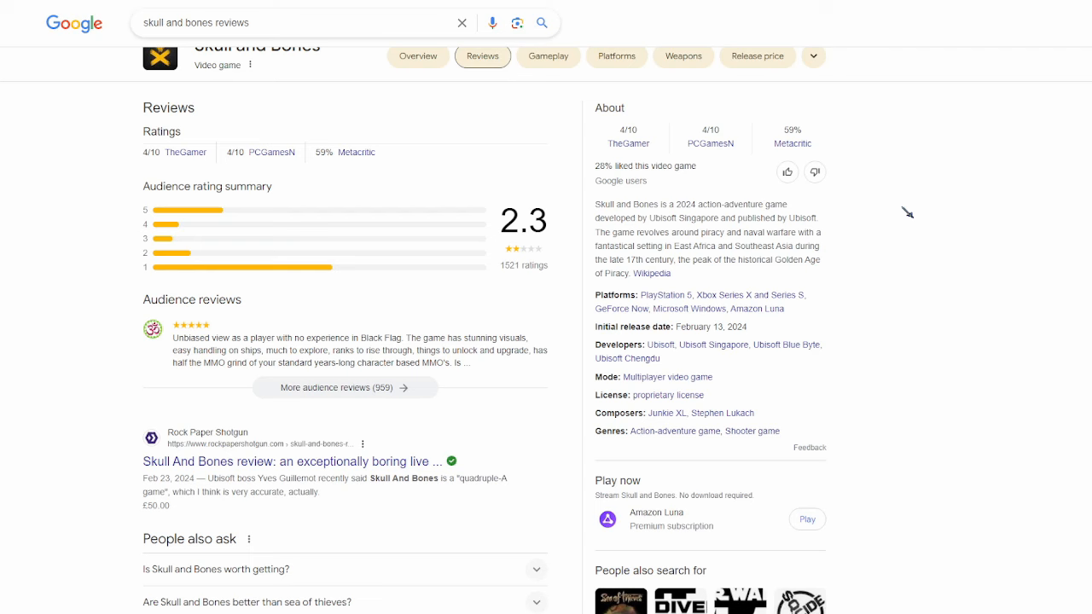
scroll(down, 3)
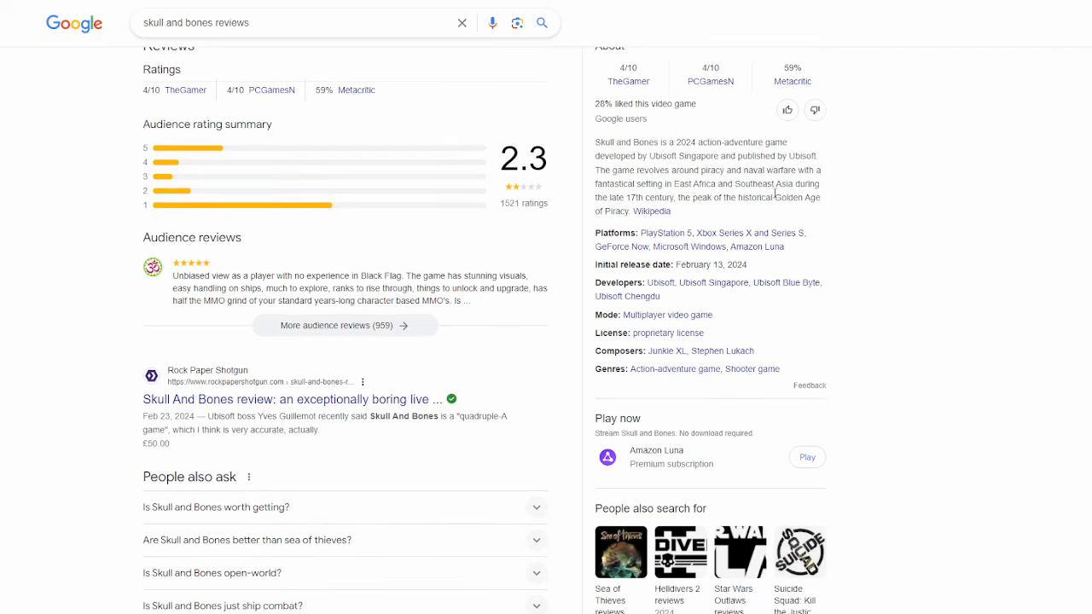
scroll(down, 3)
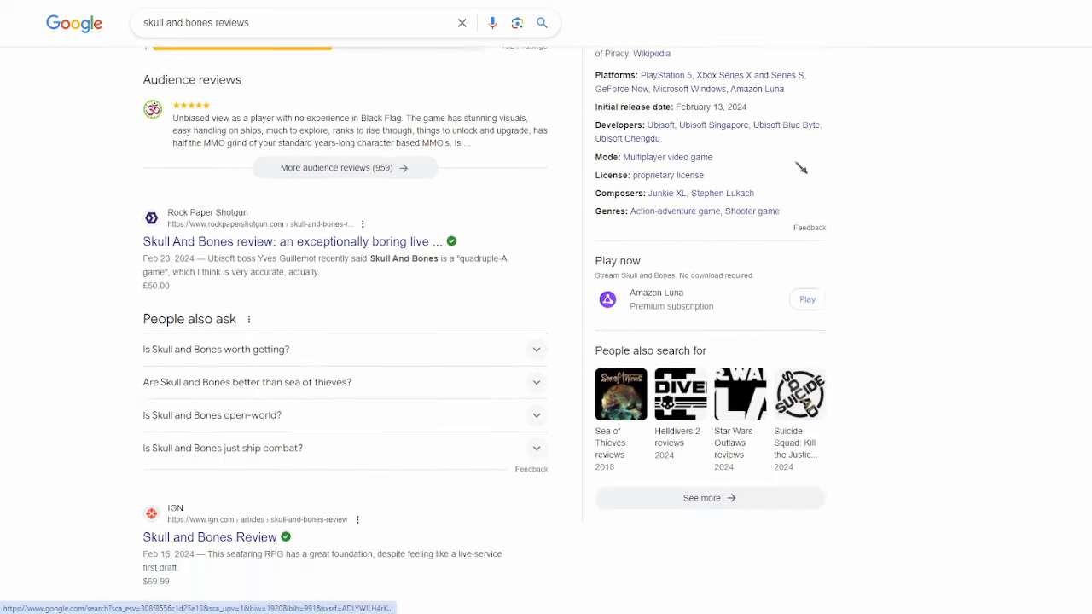
scroll(down, 3)
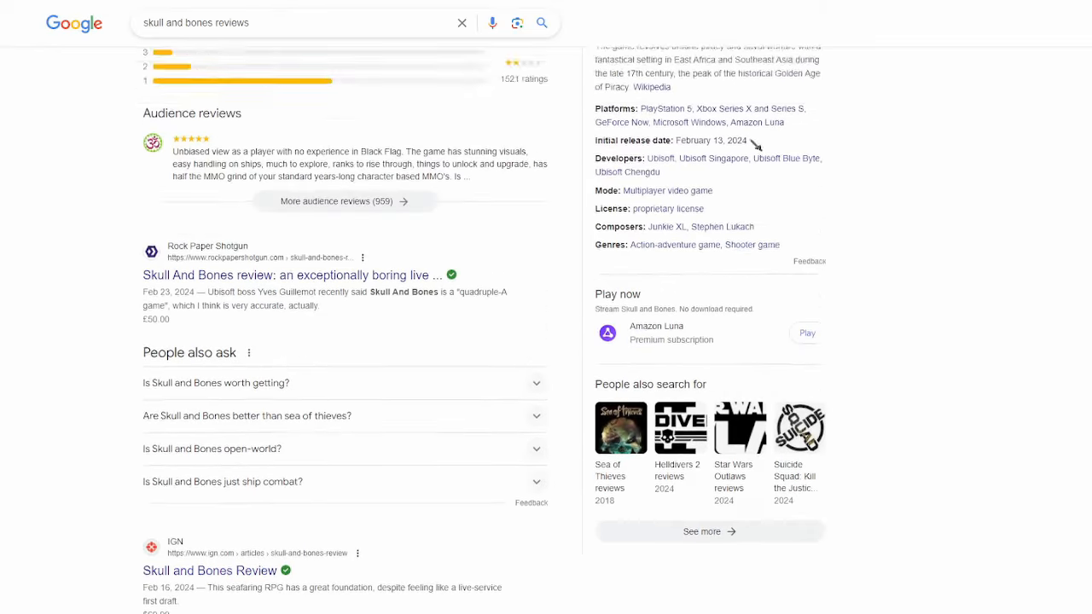
scroll(up, 3)
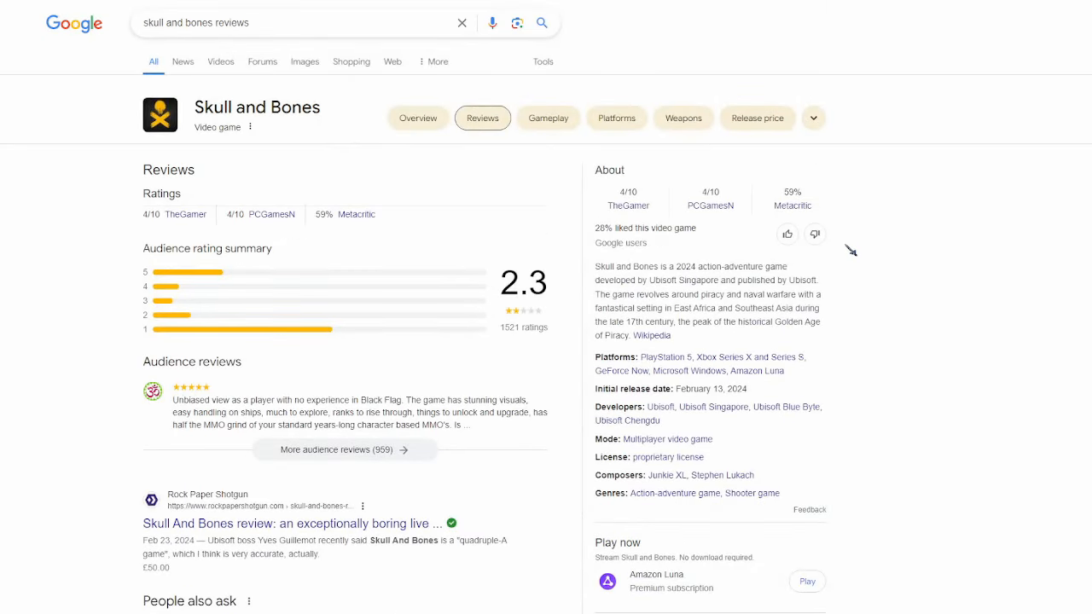
mouse_move(844, 41)
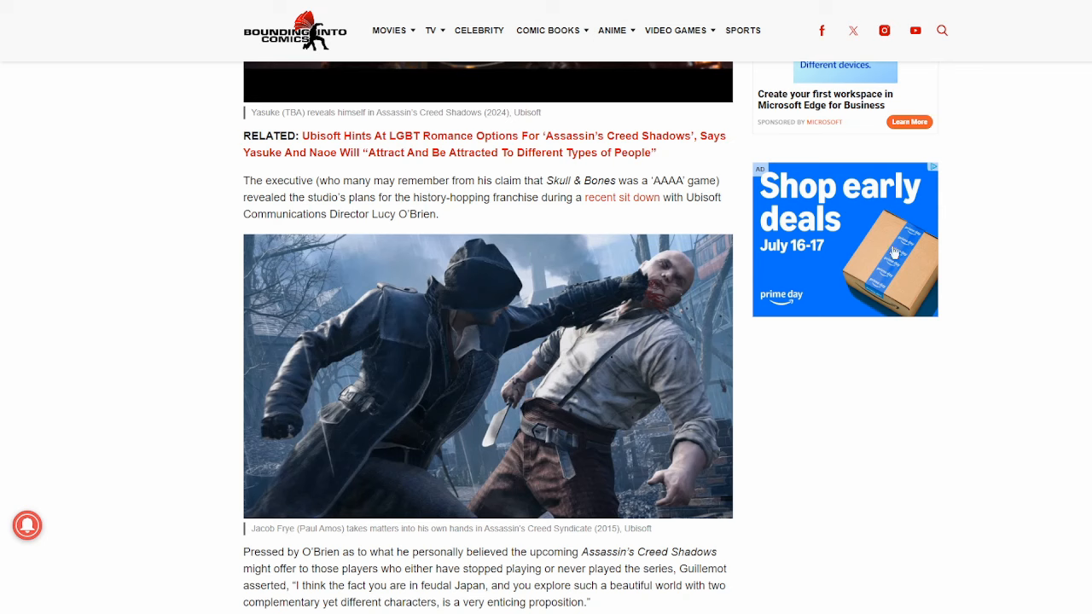
mouse_move(518, 215)
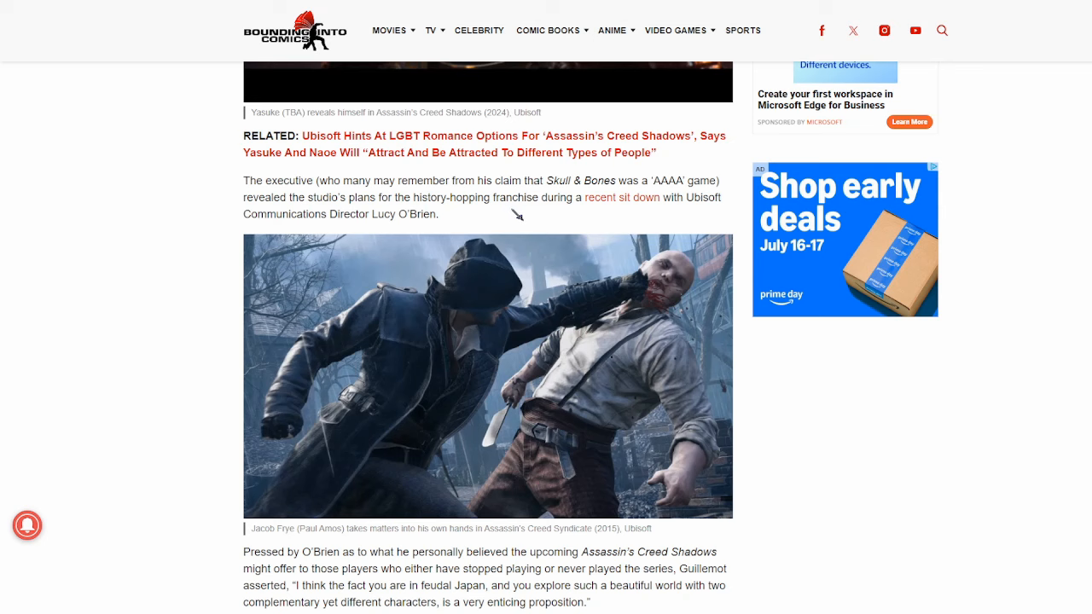
- Read down to Guillemot's remarks on remakes, experience variety and the Hexe tease
scroll(down, 3)
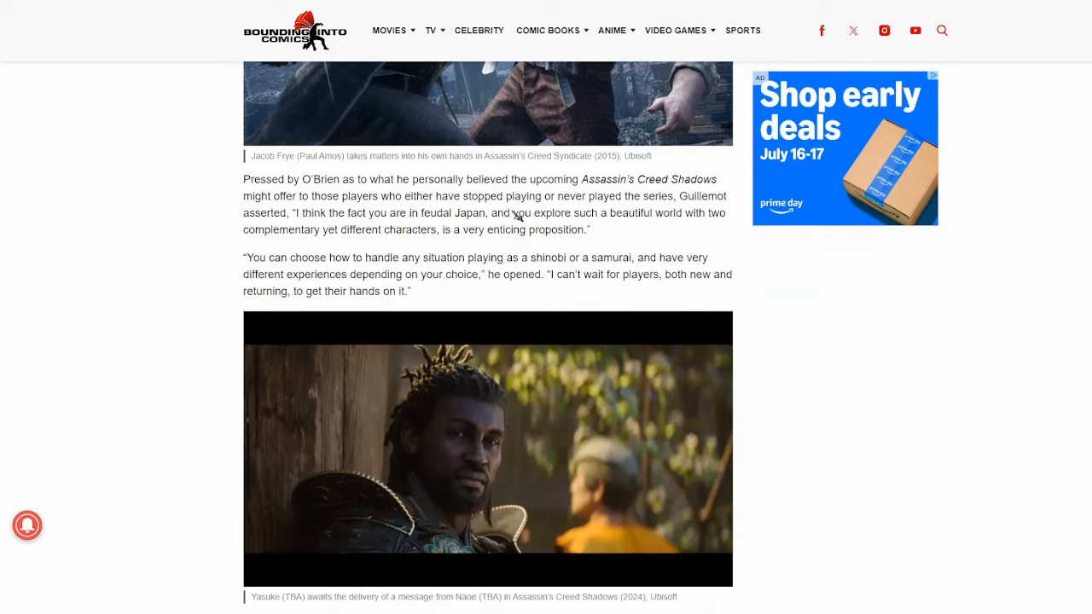
mouse_move(692, 239)
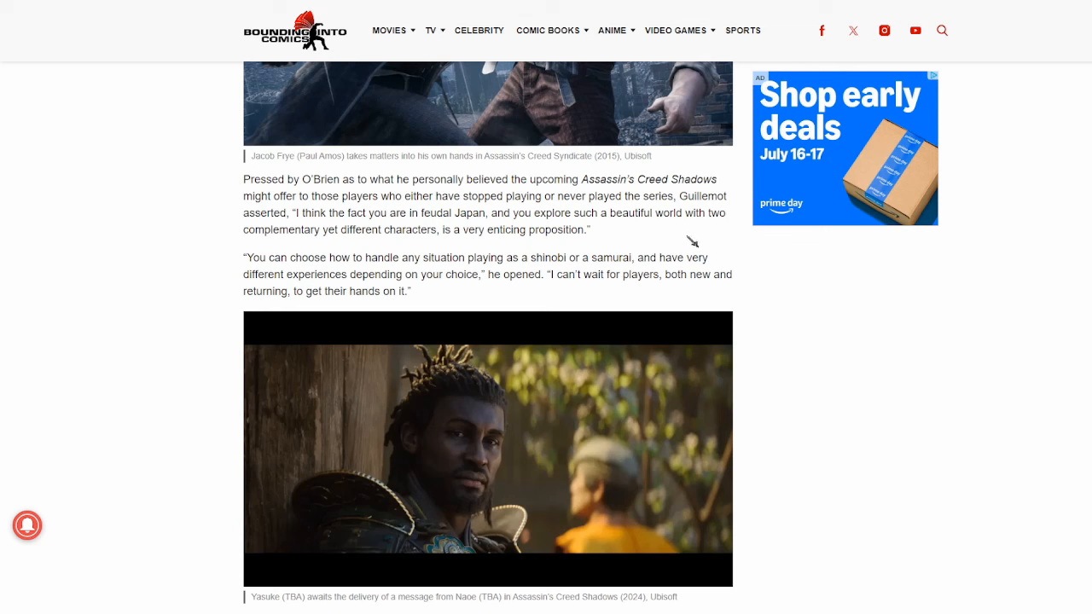
mouse_move(378, 234)
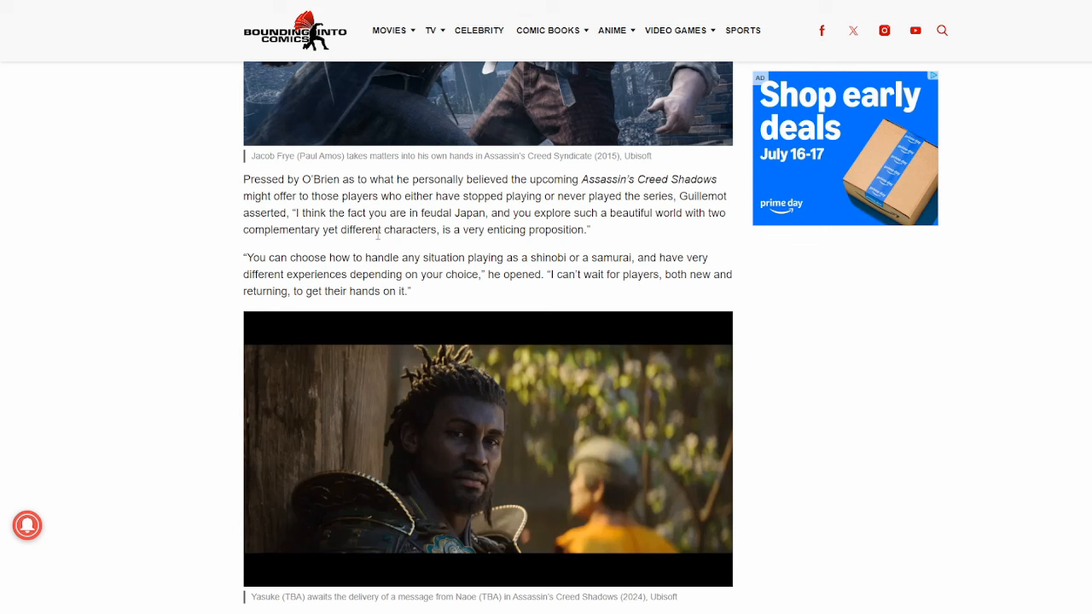
mouse_move(348, 324)
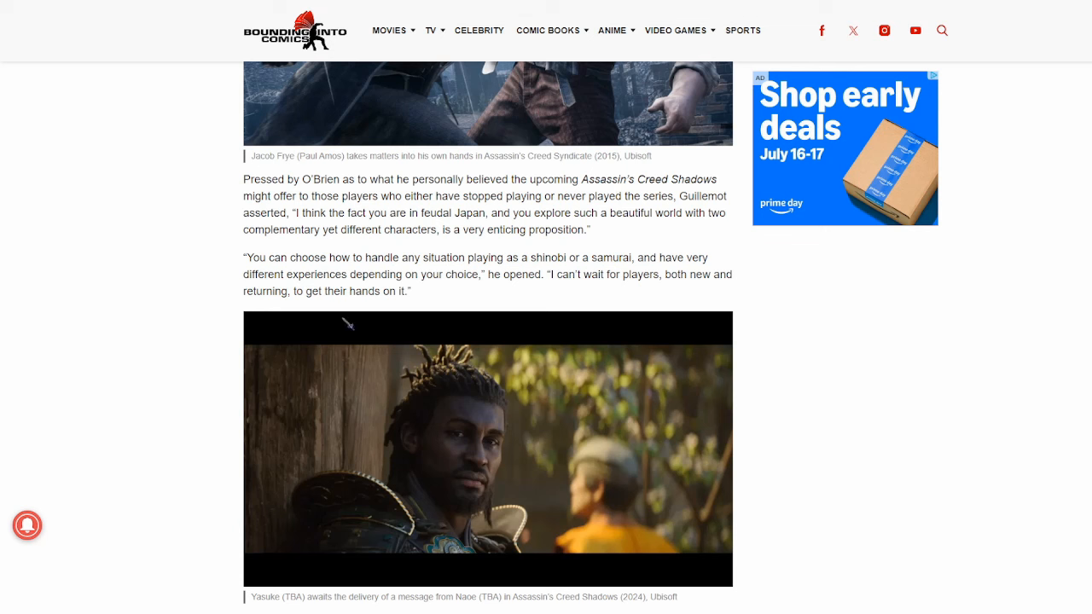
mouse_move(667, 249)
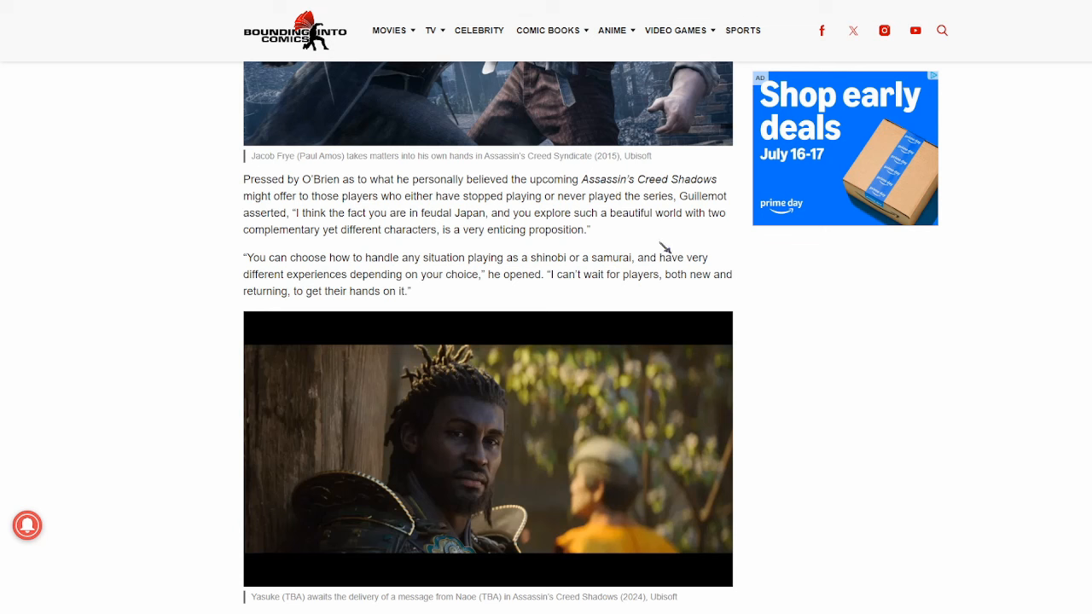
mouse_move(636, 235)
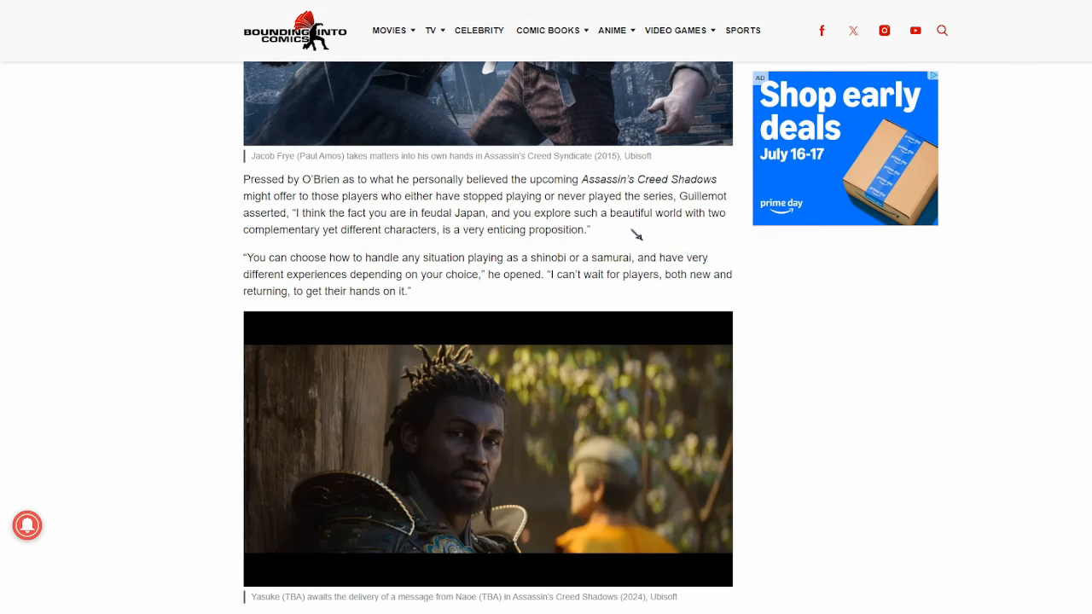
scroll(down, 3)
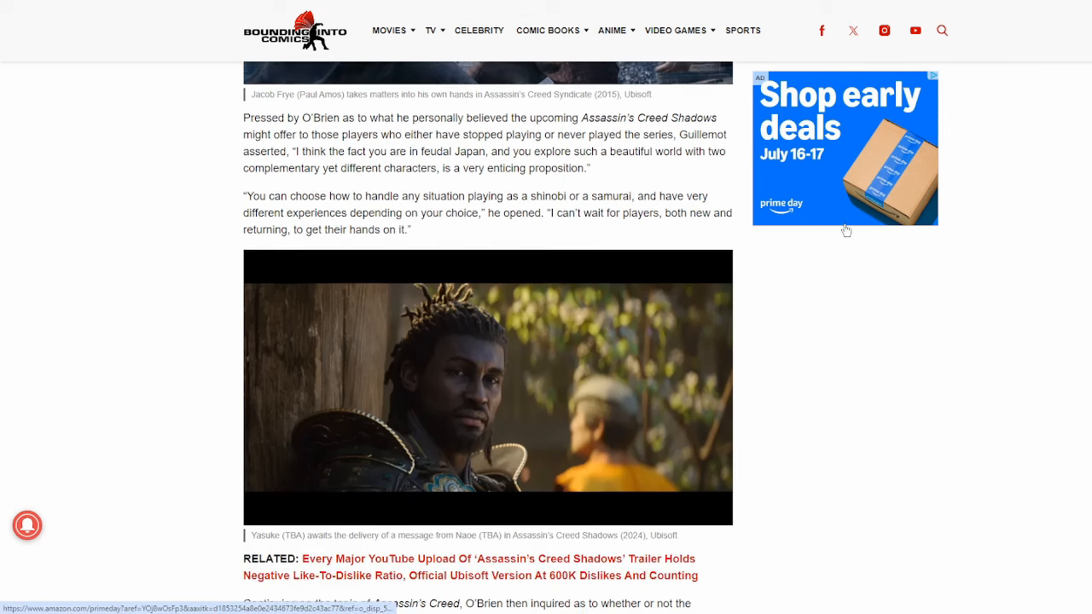
scroll(down, 3)
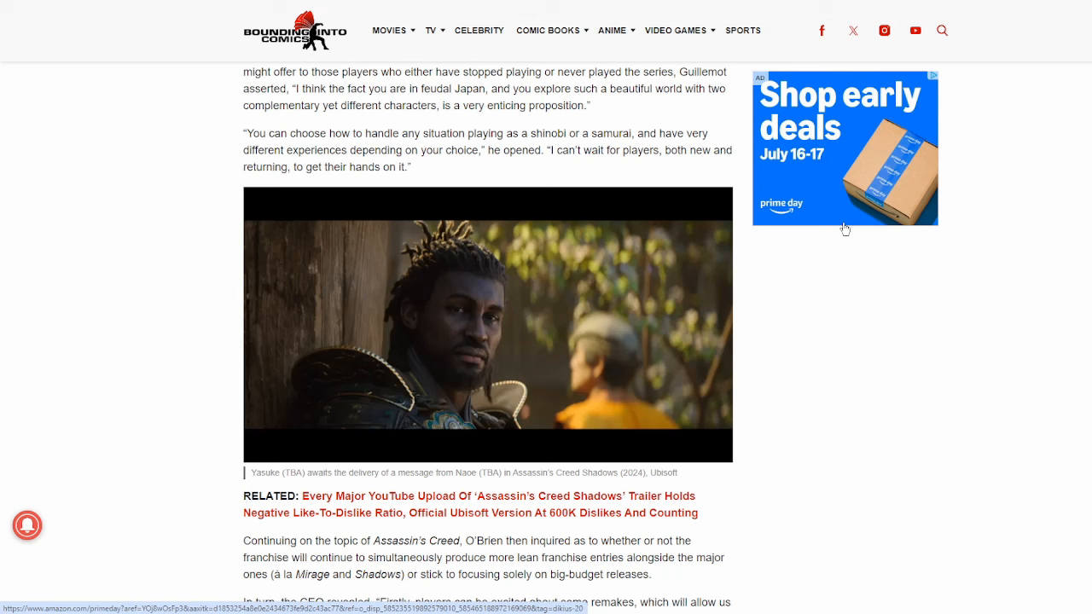
scroll(down, 3)
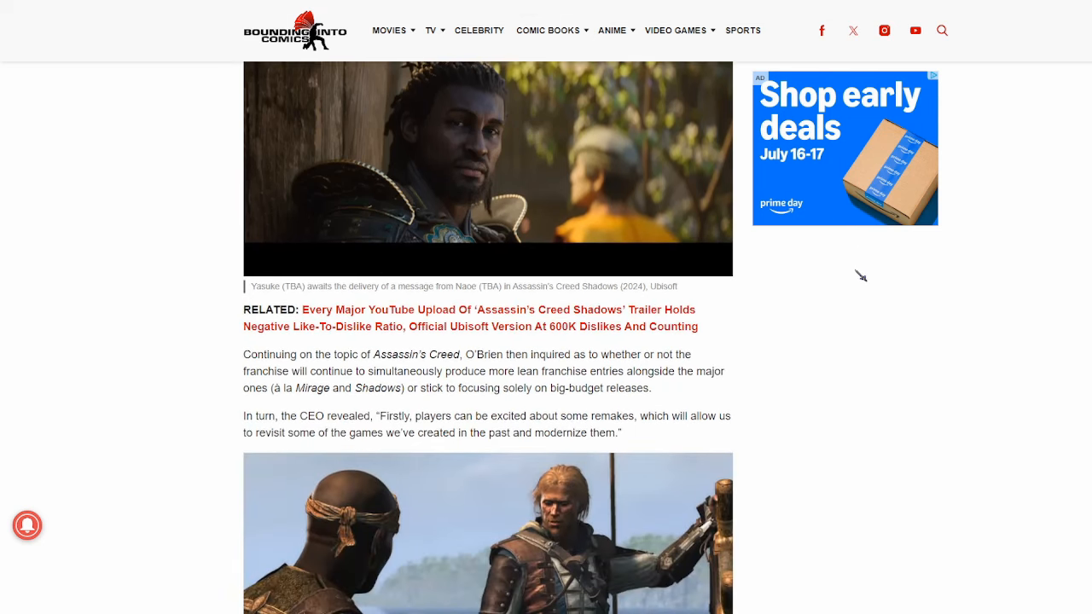
scroll(down, 3)
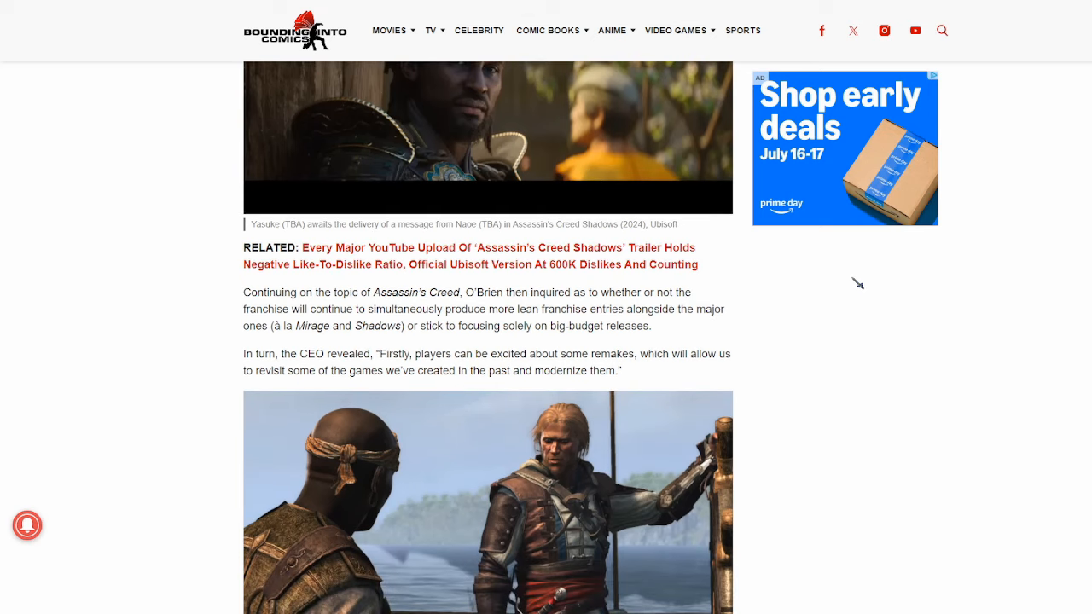
scroll(down, 3)
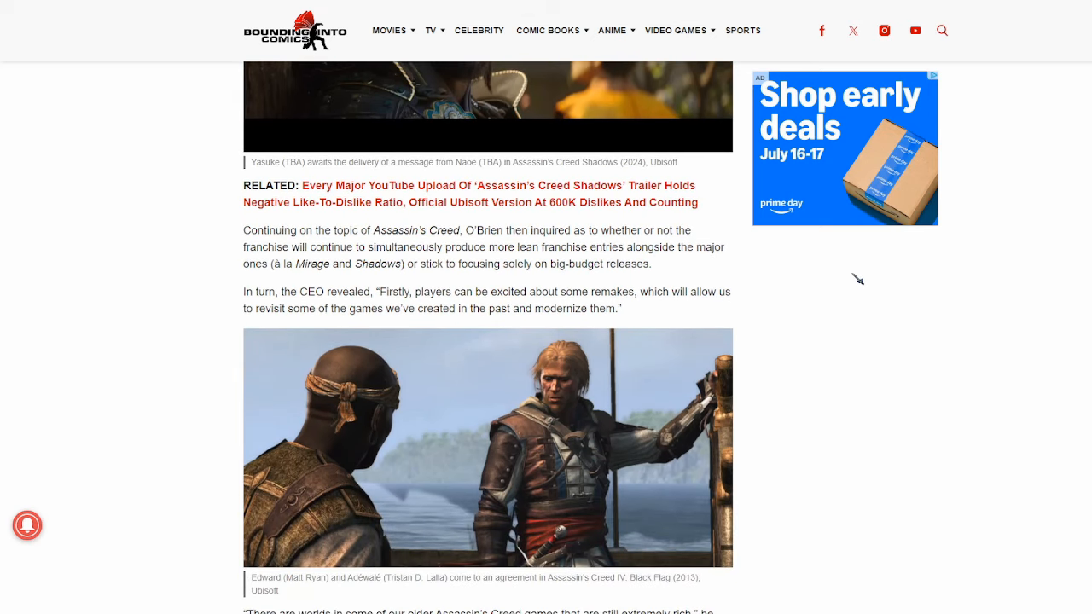
scroll(down, 3)
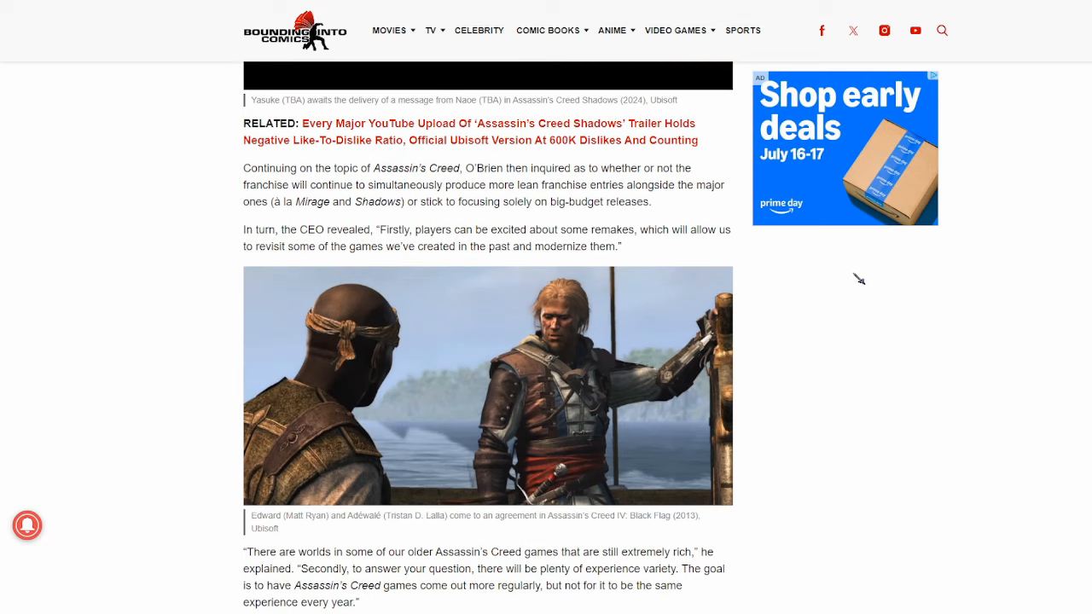
mouse_move(503, 205)
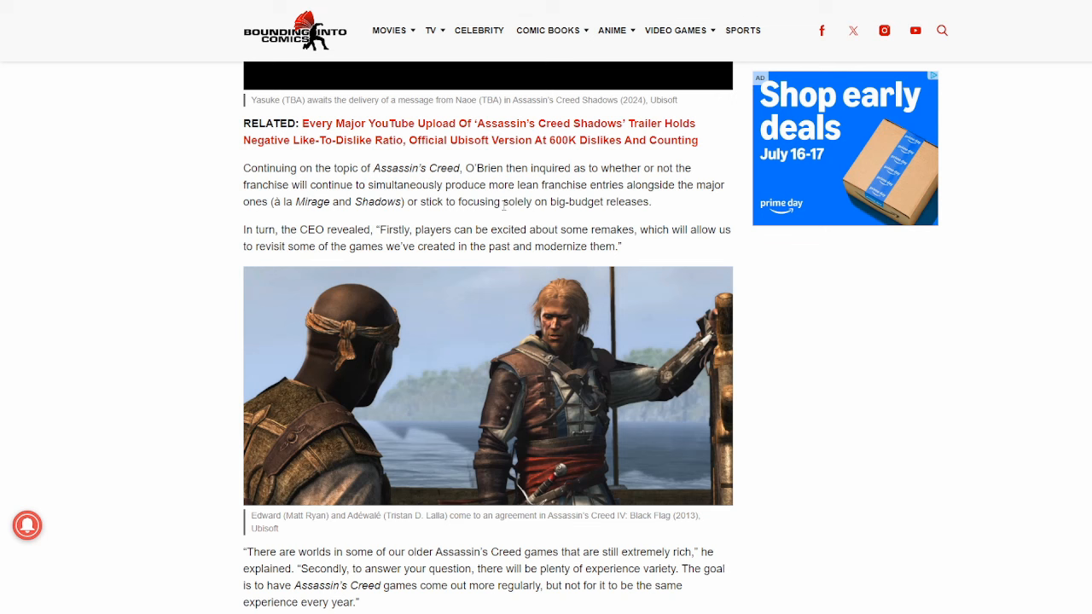
mouse_move(735, 348)
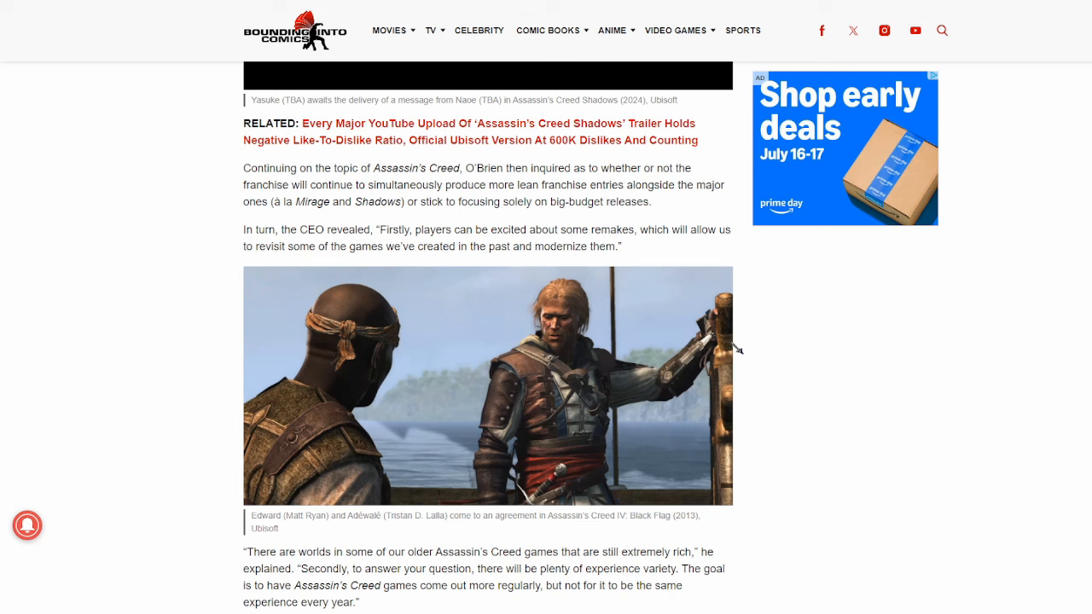
mouse_move(706, 244)
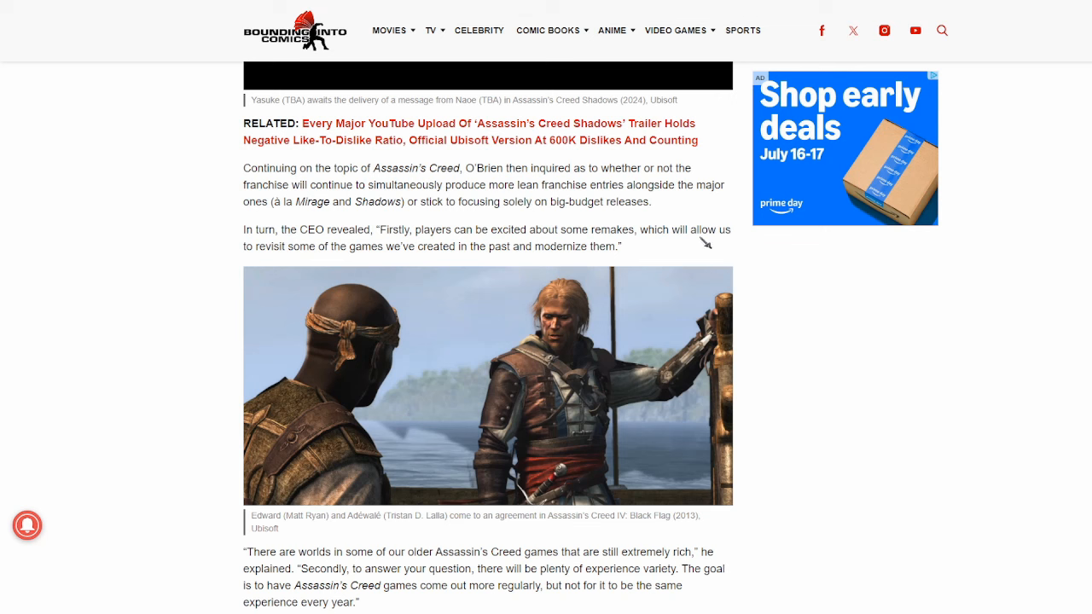
mouse_move(947, 215)
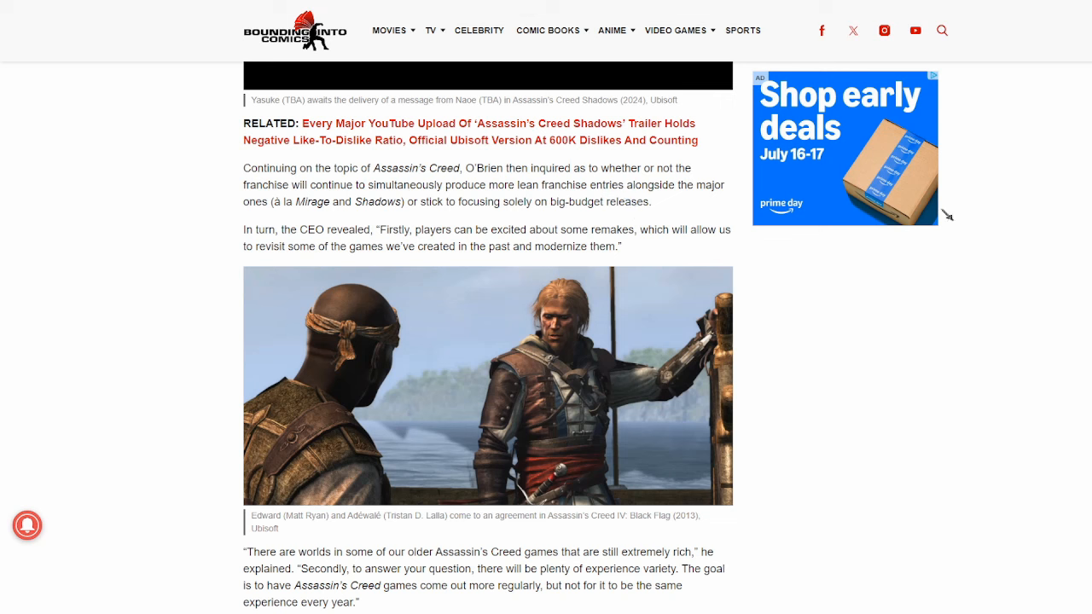
mouse_move(772, 245)
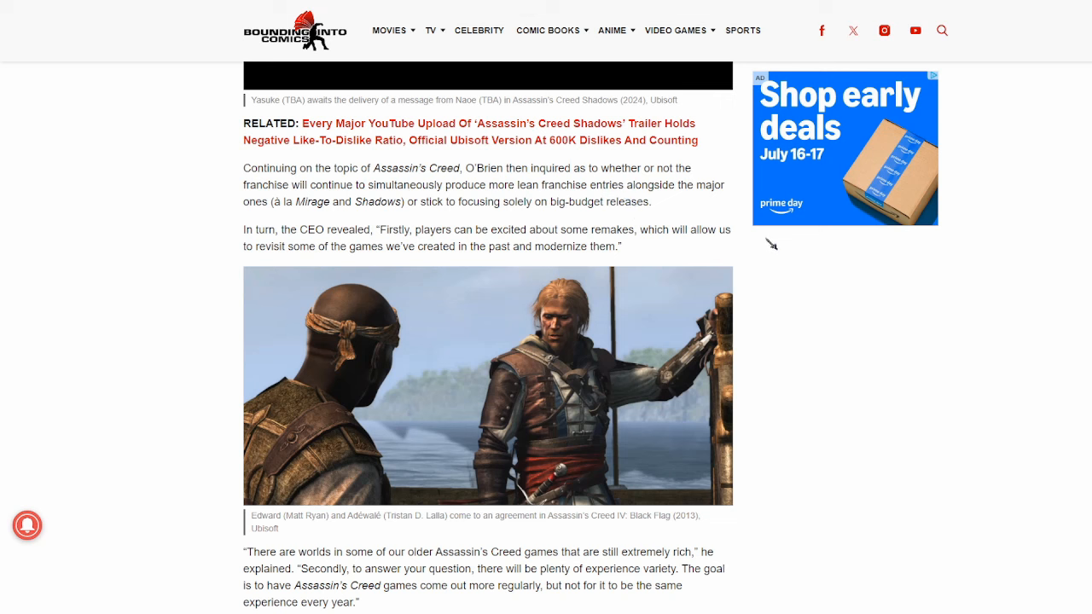
mouse_move(566, 272)
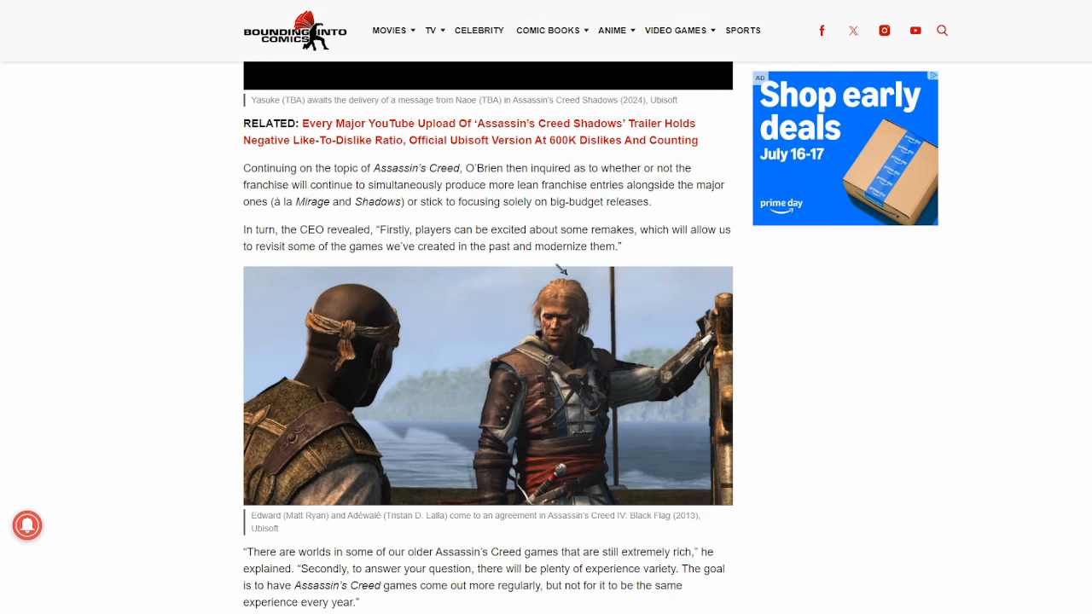
scroll(down, 3)
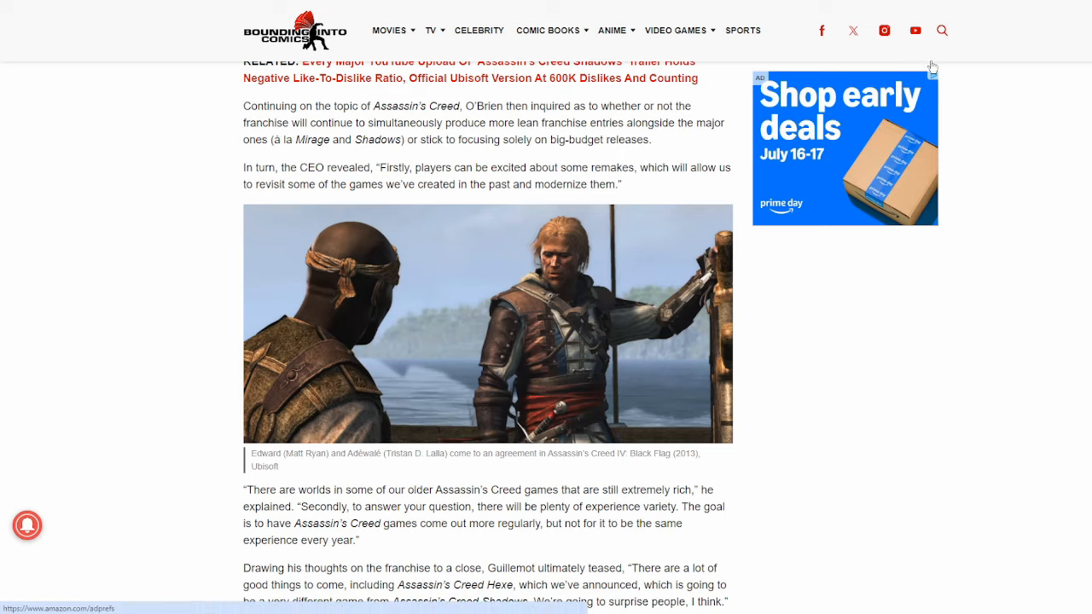
- Scroll to the ending on microtransactions, the $5 Ezio robe and 'Exactly what players wanted.'
scroll(down, 3)
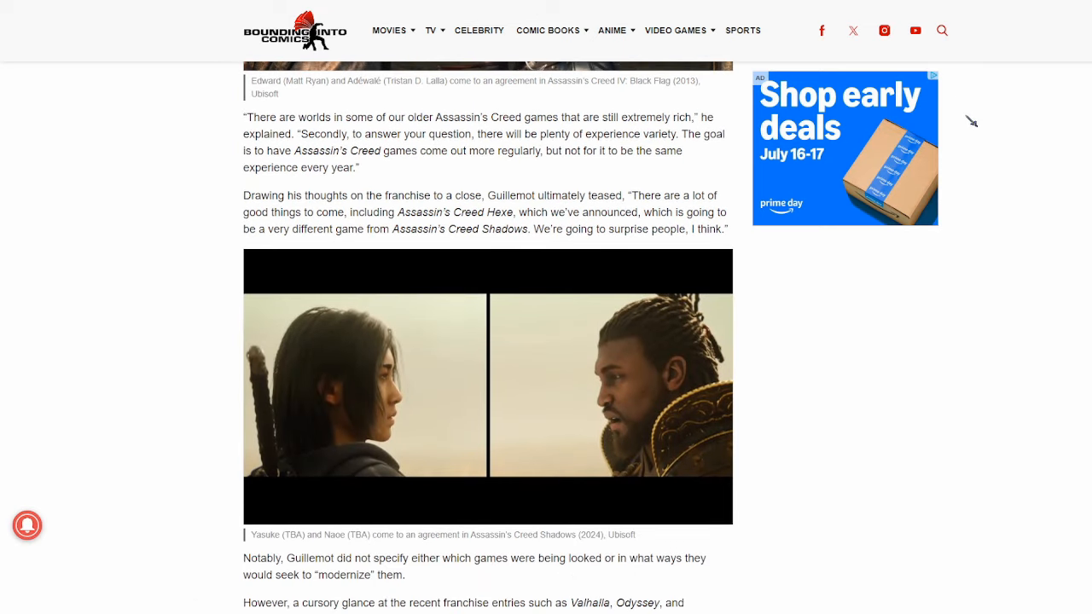
scroll(down, 3)
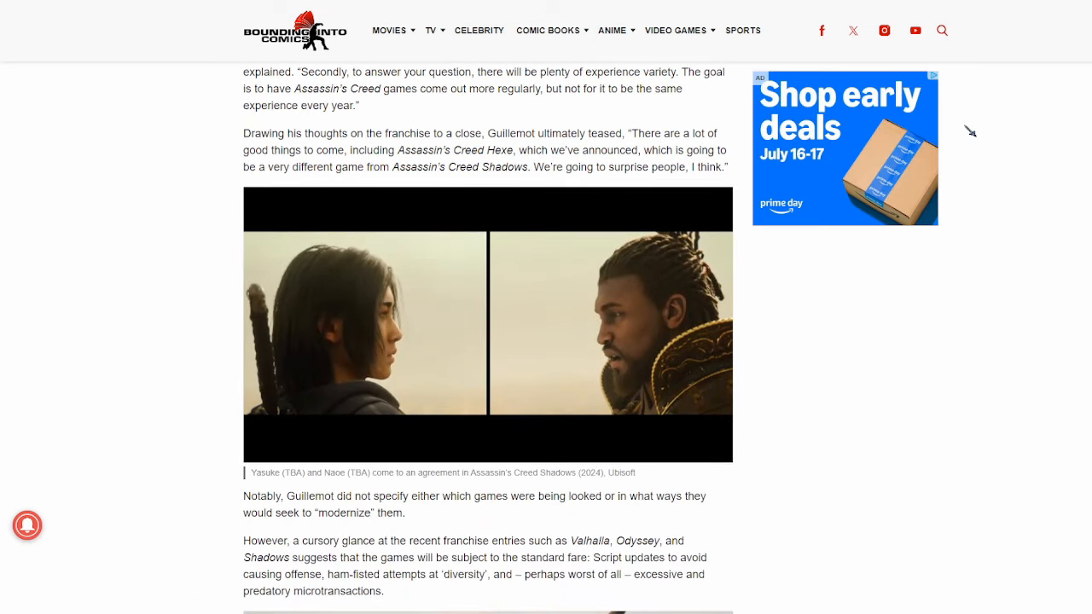
mouse_move(650, 168)
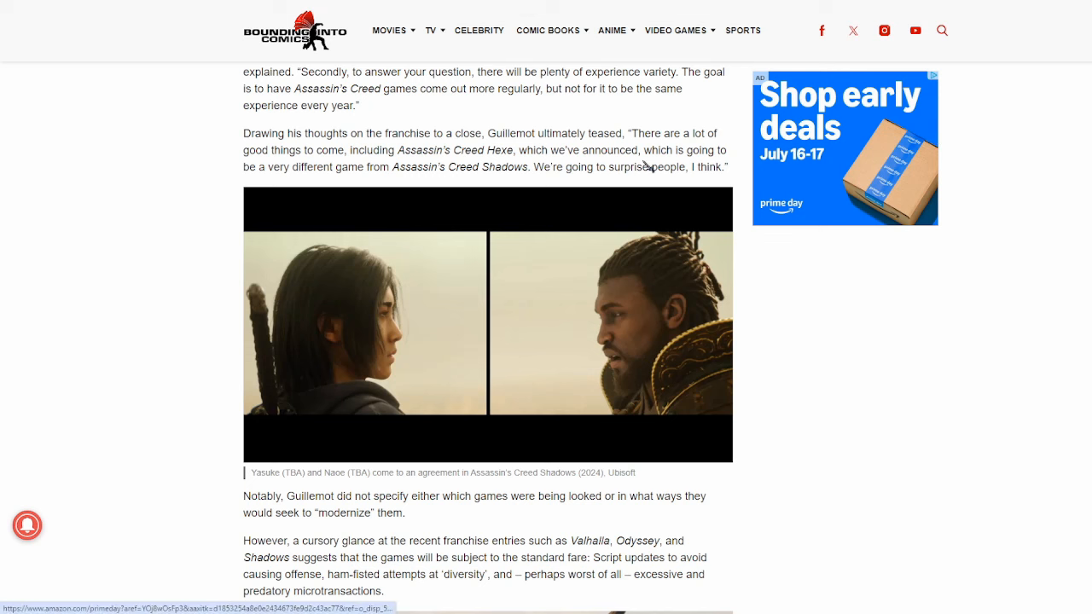
mouse_move(485, 167)
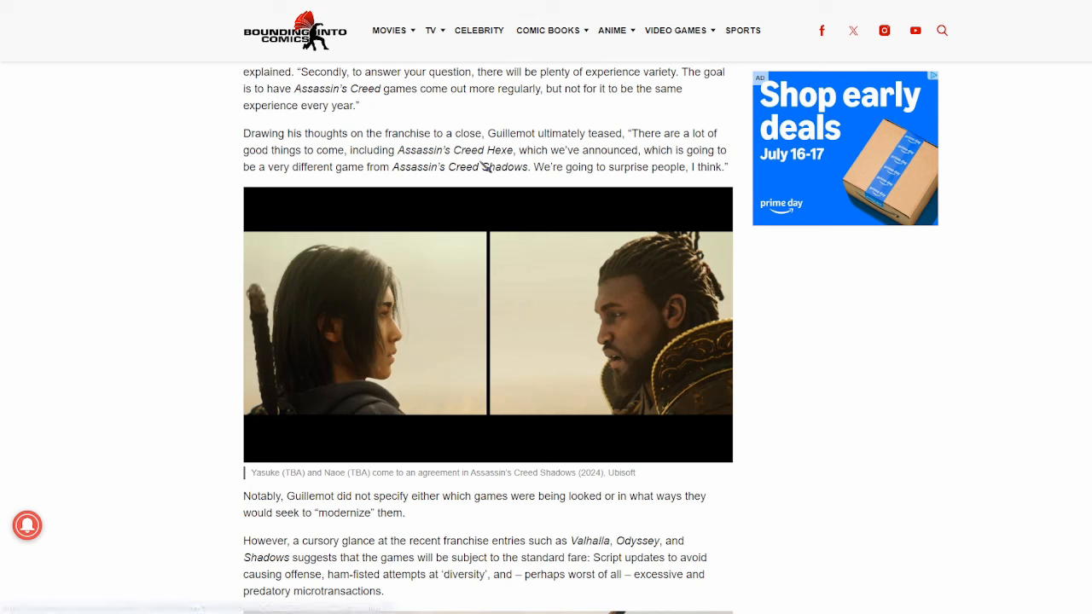
mouse_move(534, 167)
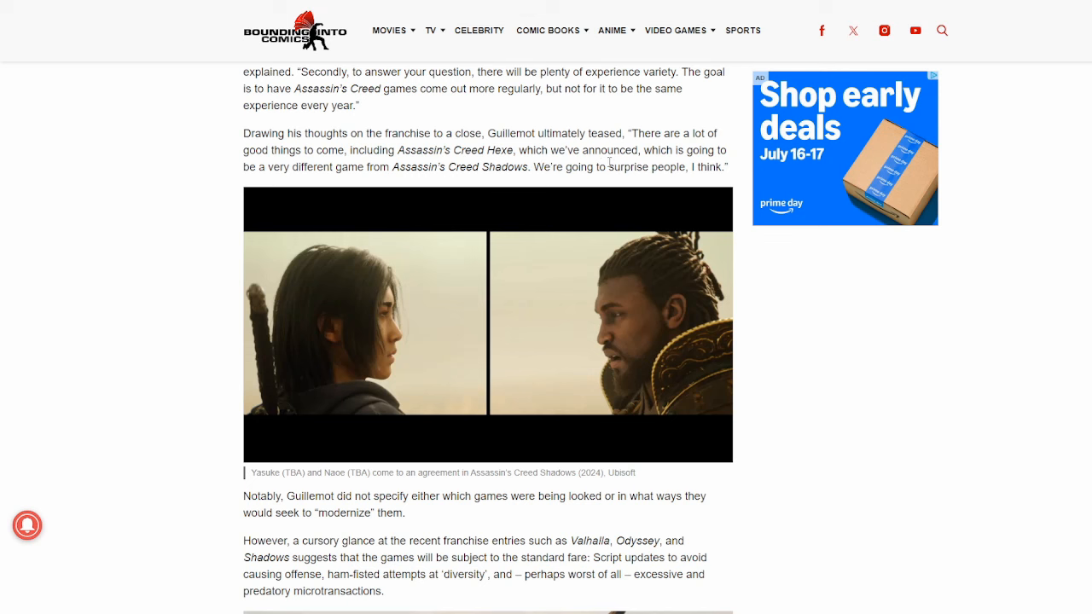
mouse_move(532, 195)
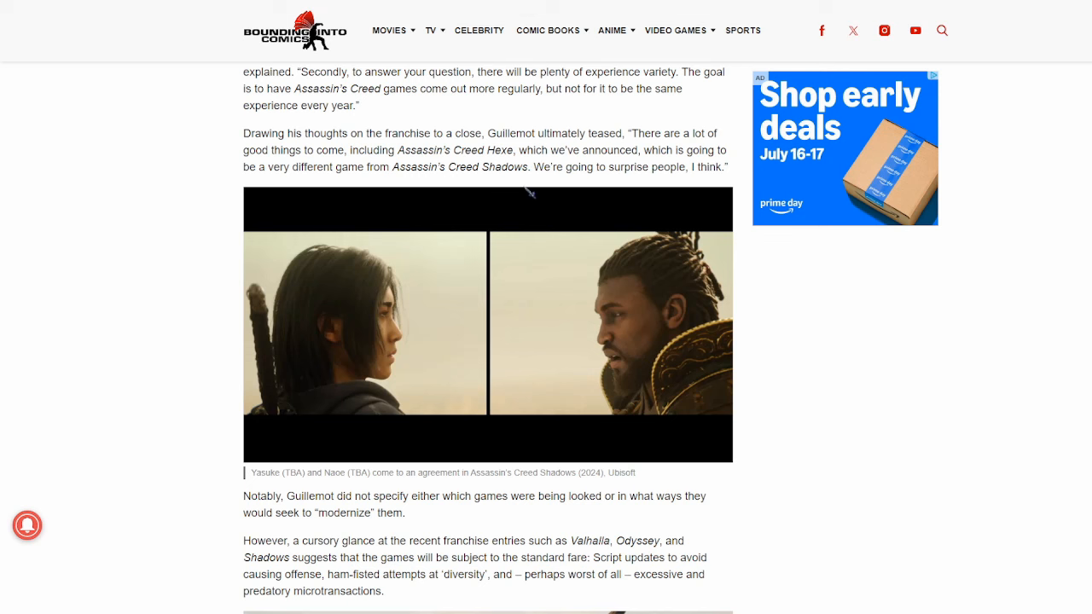
scroll(down, 3)
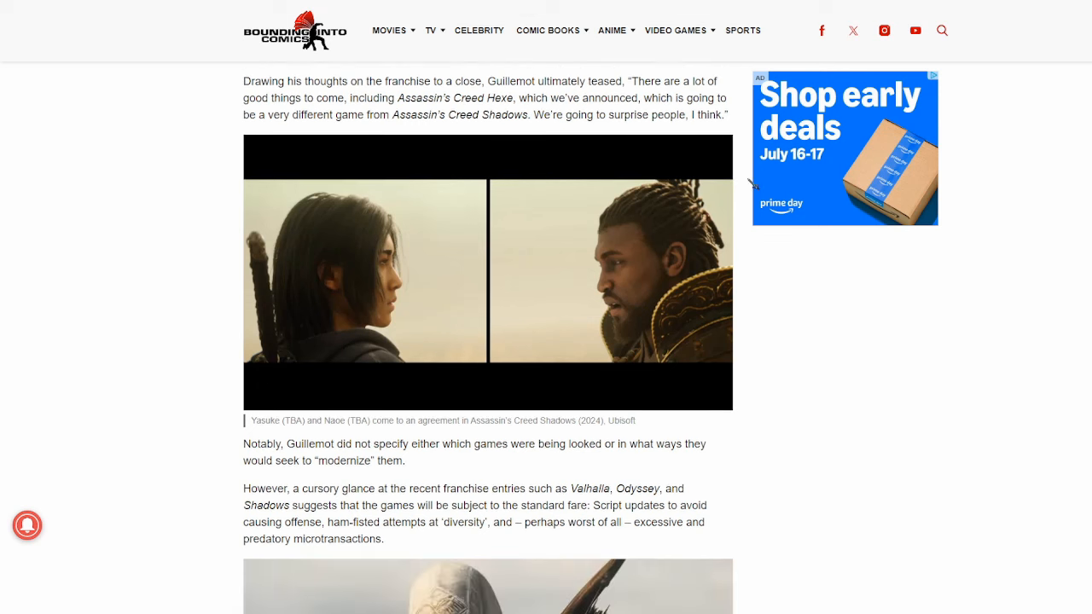
scroll(down, 3)
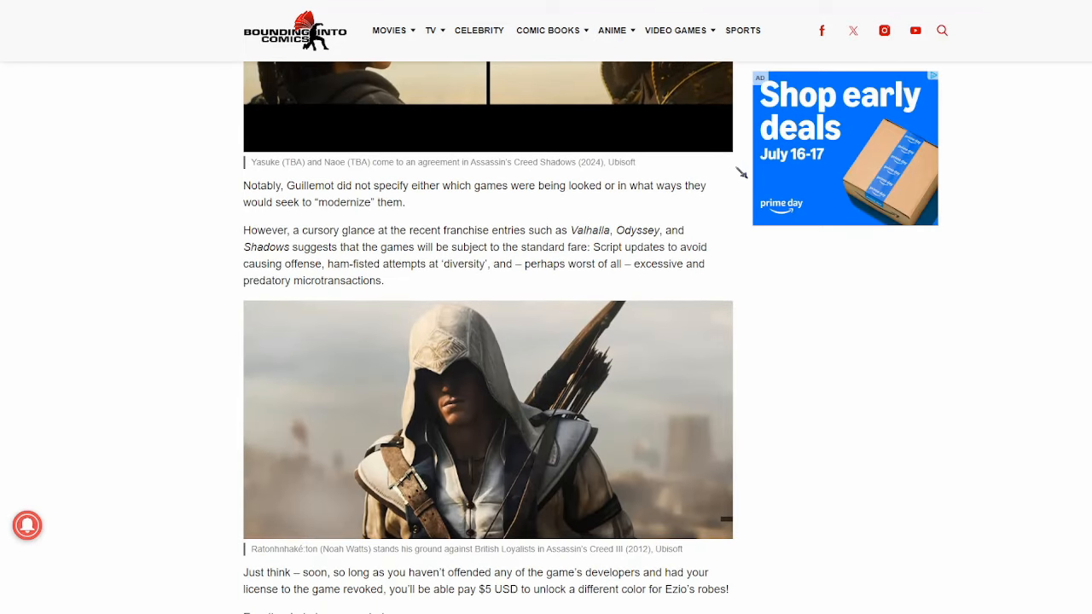
scroll(down, 3)
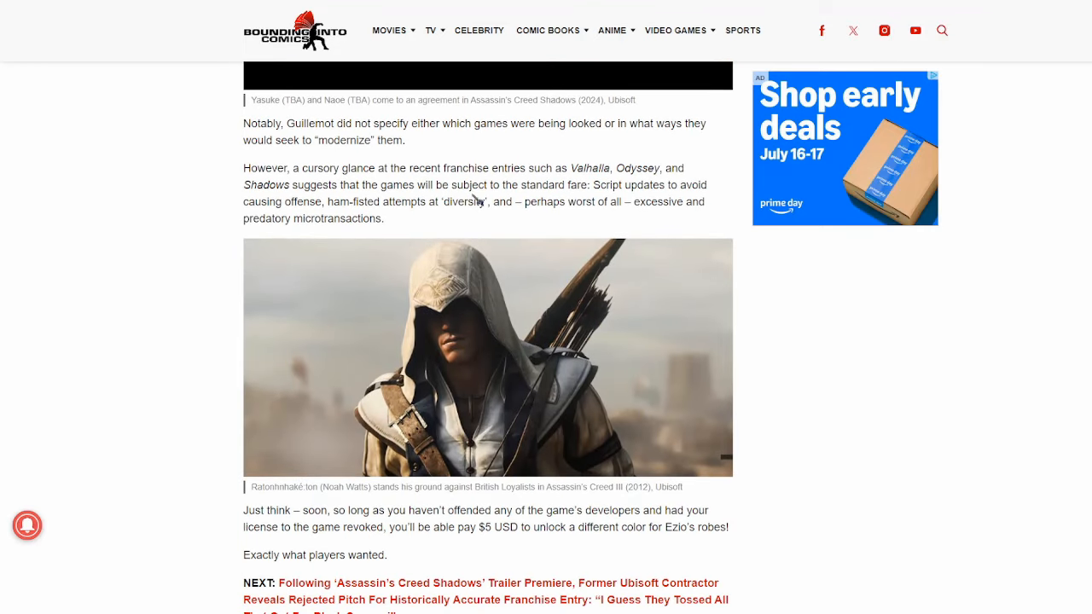
mouse_move(631, 199)
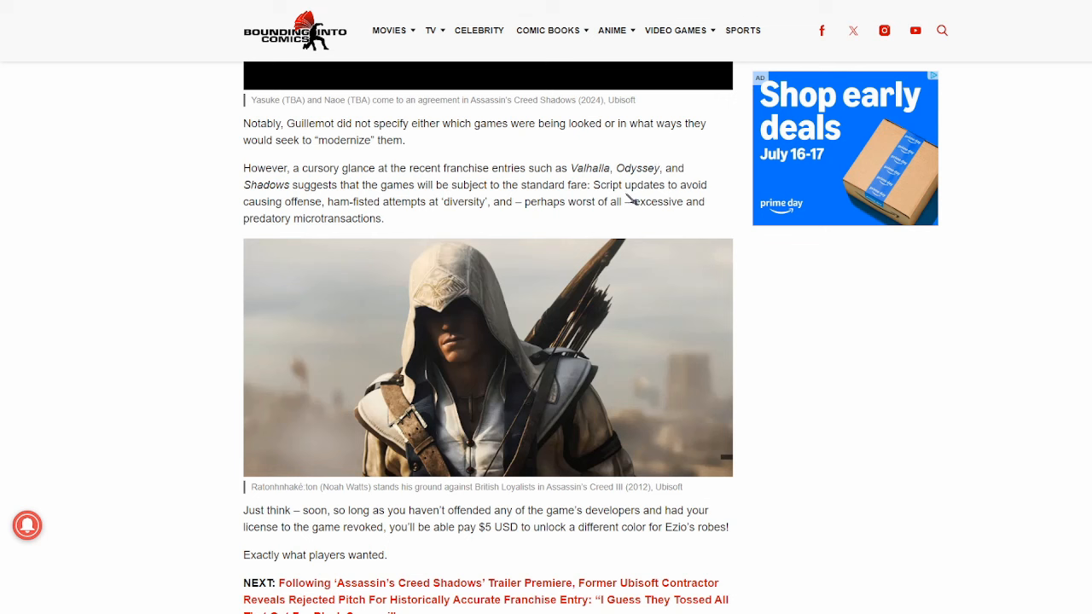
mouse_move(739, 175)
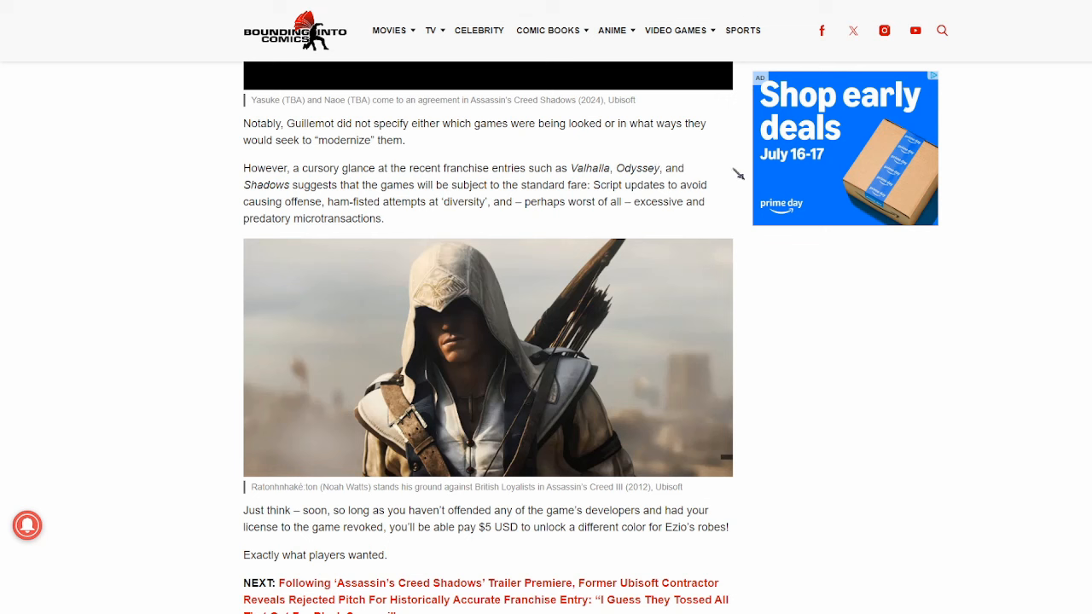
mouse_move(665, 140)
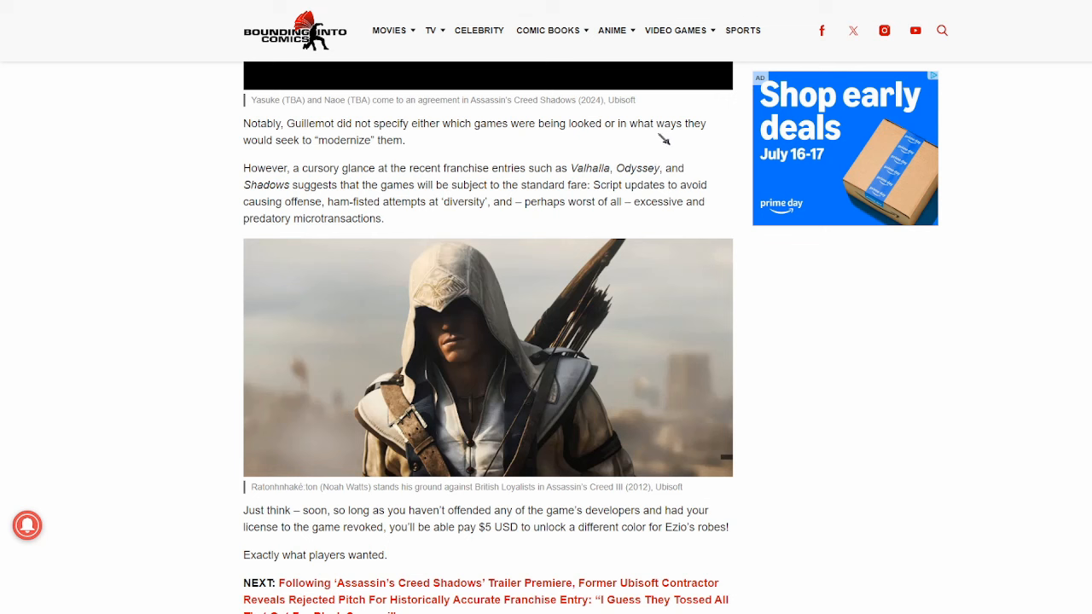
mouse_move(434, 205)
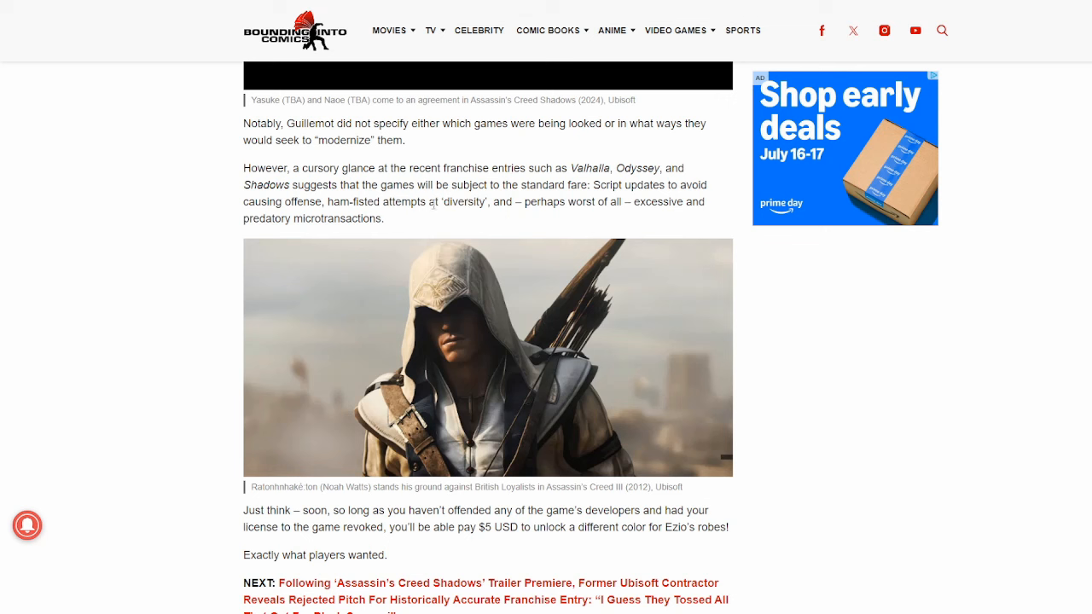
mouse_move(487, 210)
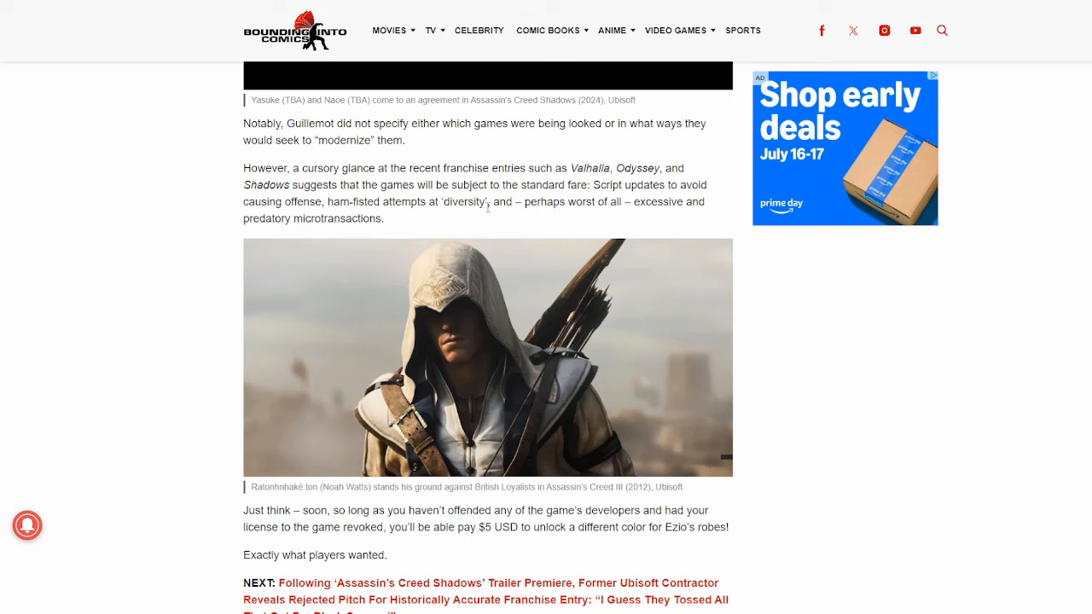
mouse_move(685, 218)
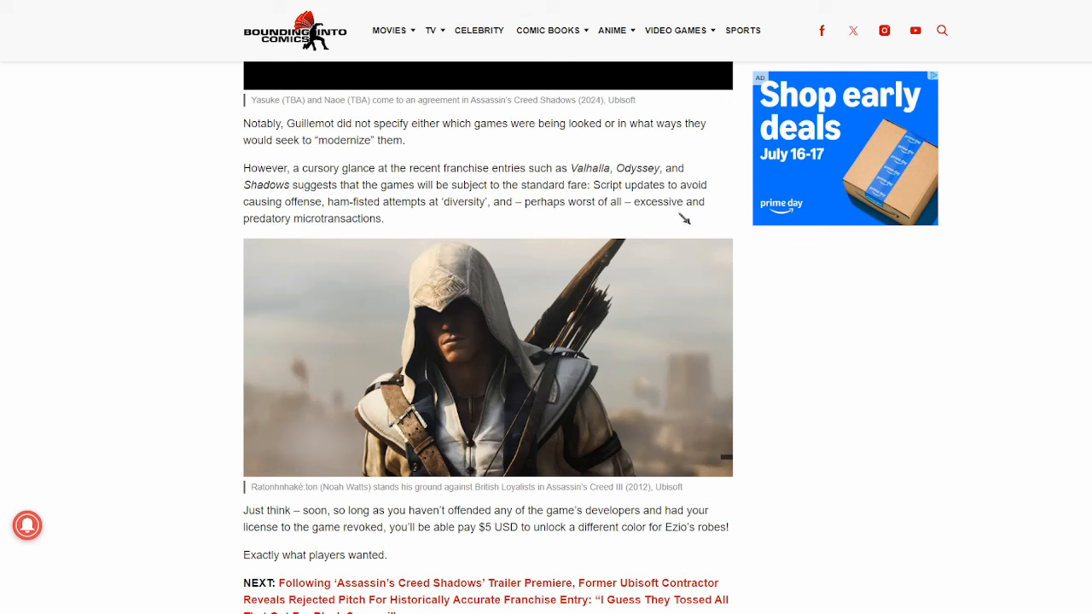
mouse_move(636, 247)
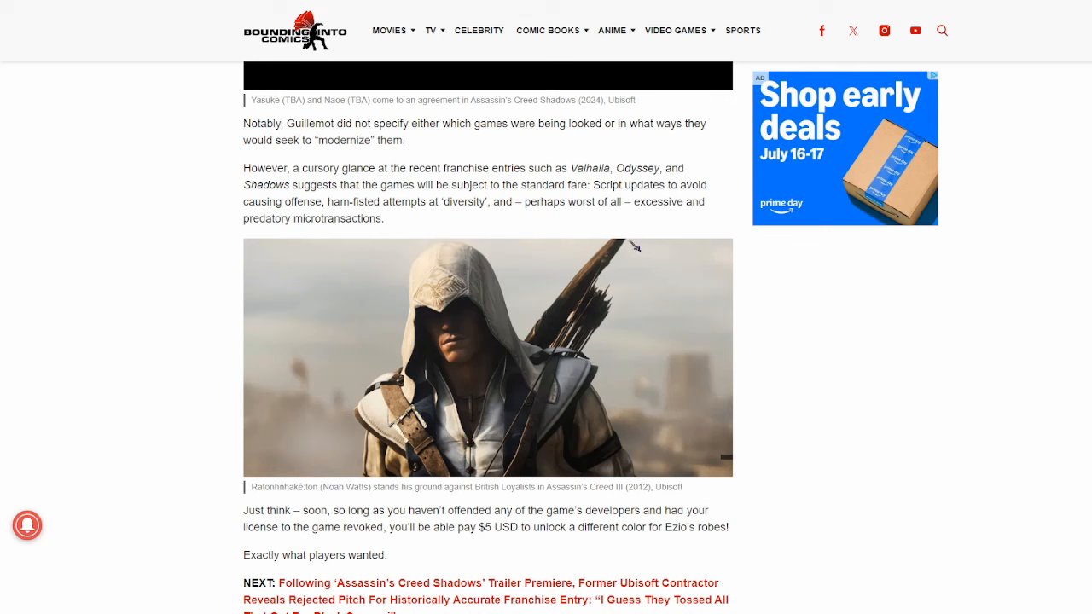
mouse_move(631, 203)
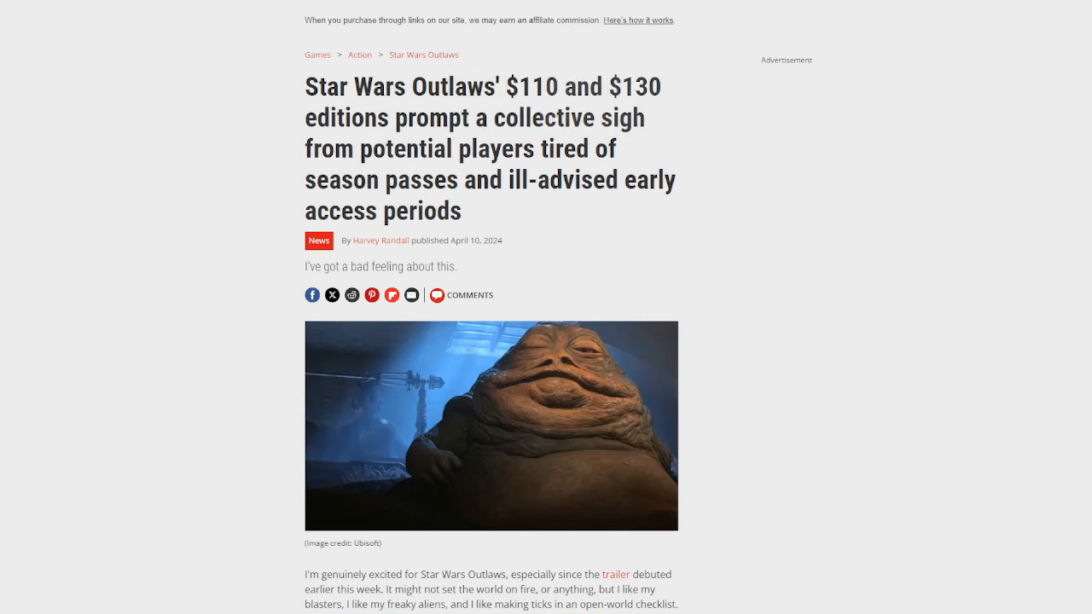
mouse_move(915, 8)
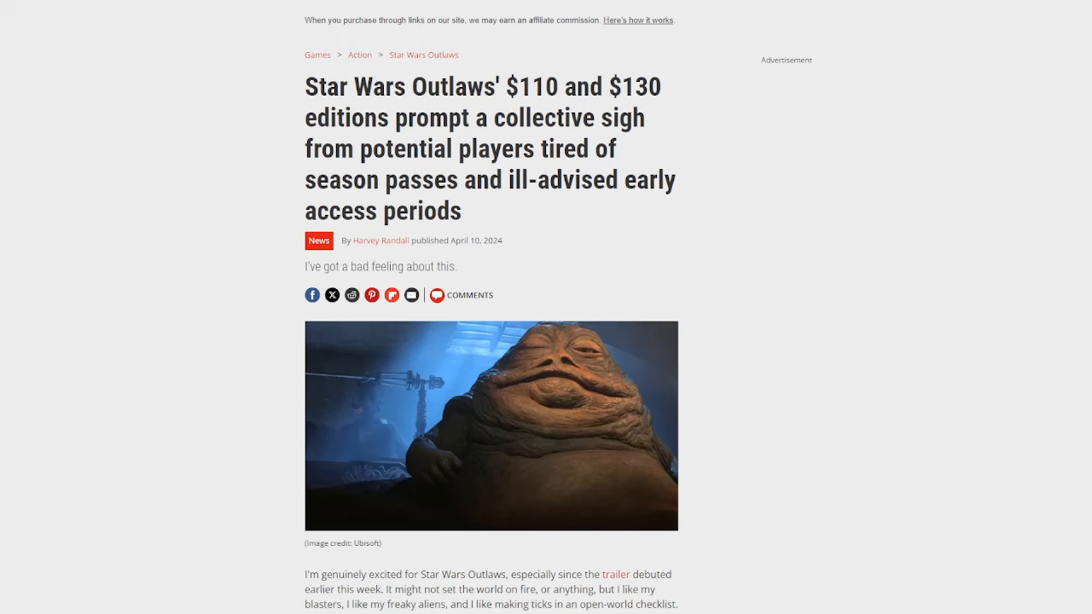
mouse_move(953, 136)
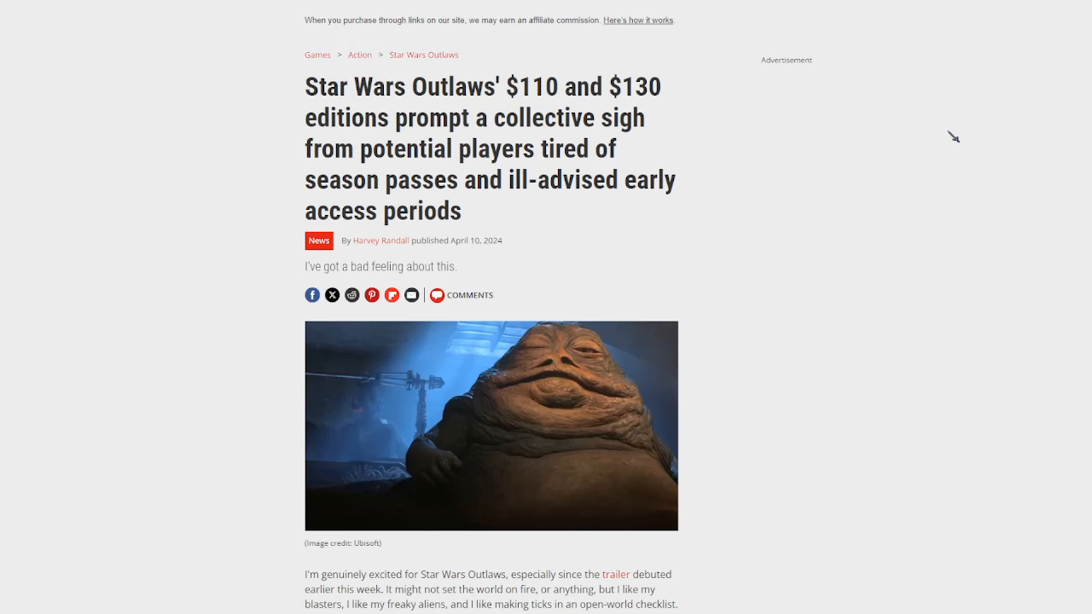
mouse_move(938, 204)
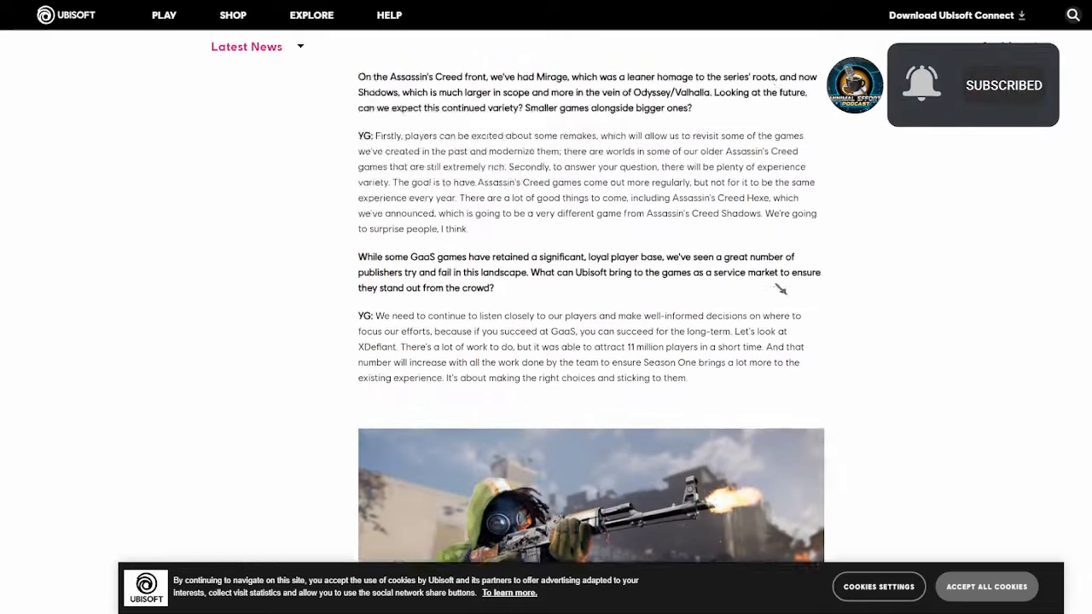
- Scroll the Ubisoft News interview back up to its headline and banner
scroll(up, 3)
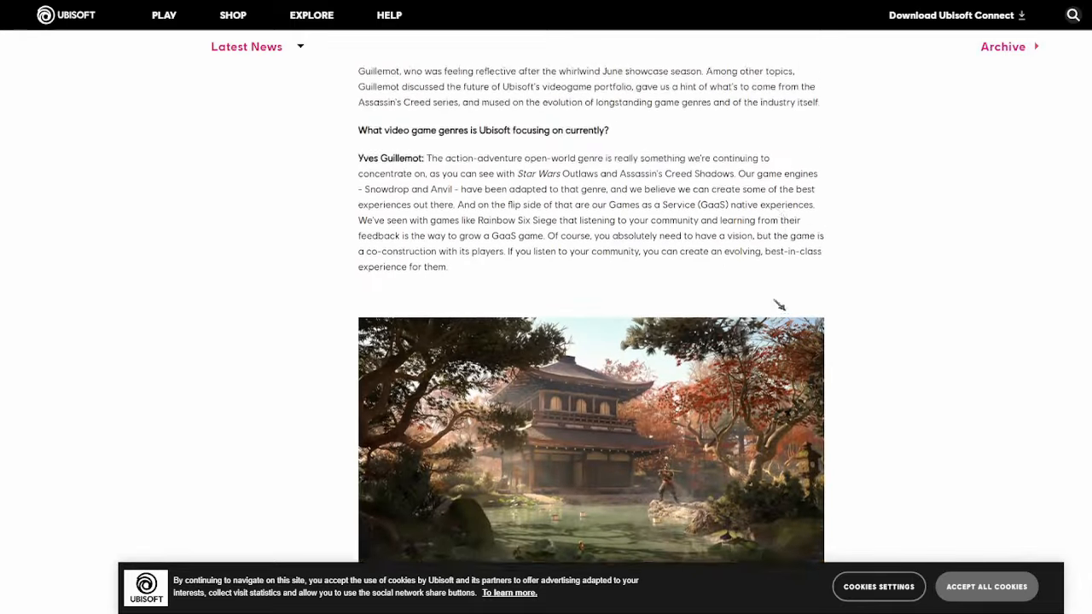
scroll(up, 3)
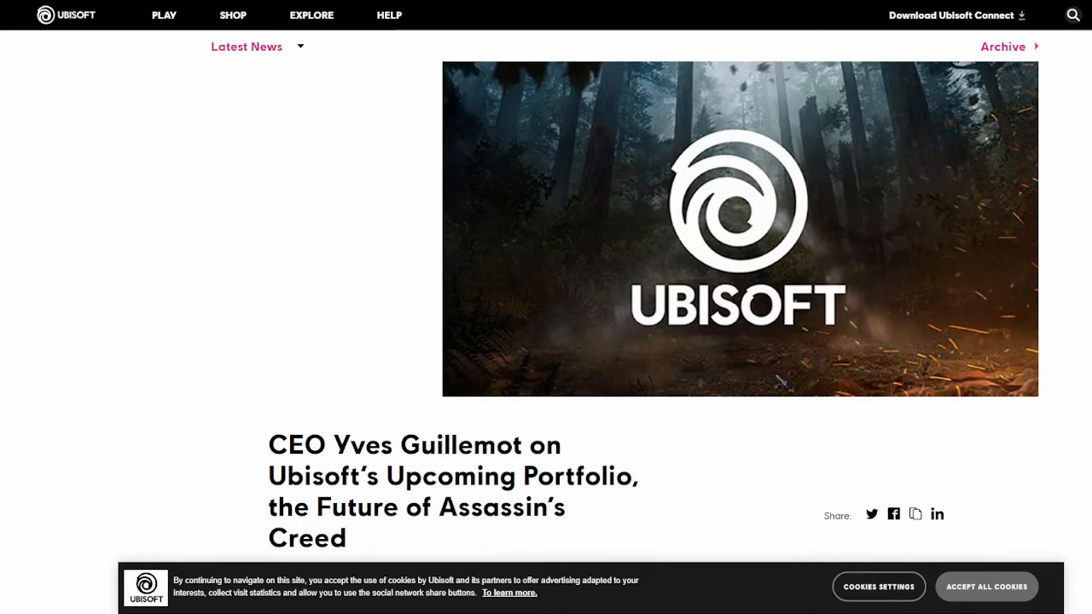
mouse_move(762, 402)
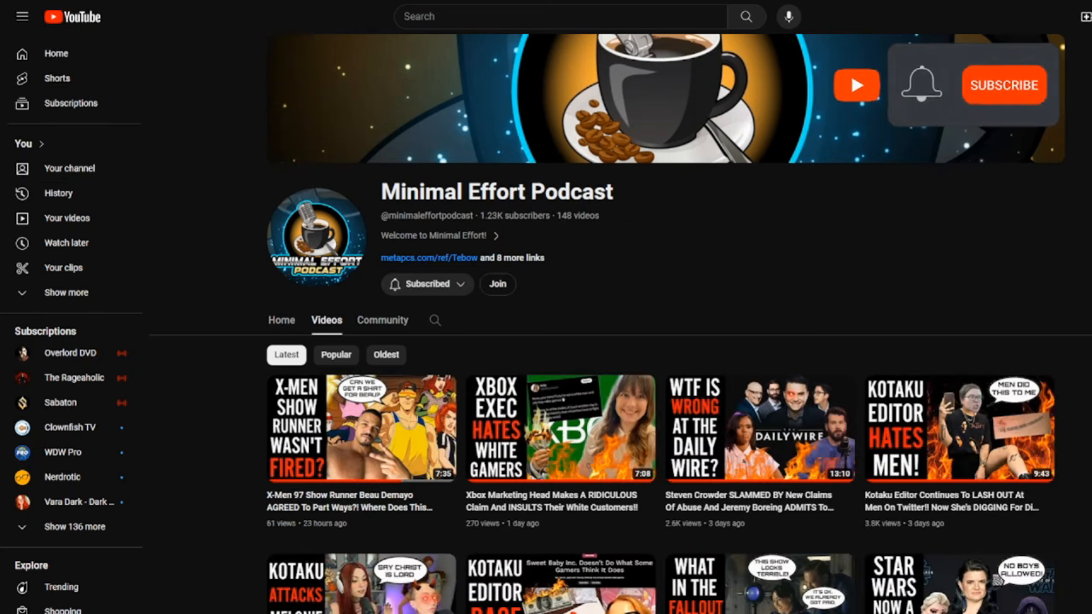
- Show the Videos tab of the subscribed Minimal Effort Podcast channel
click(1004, 84)
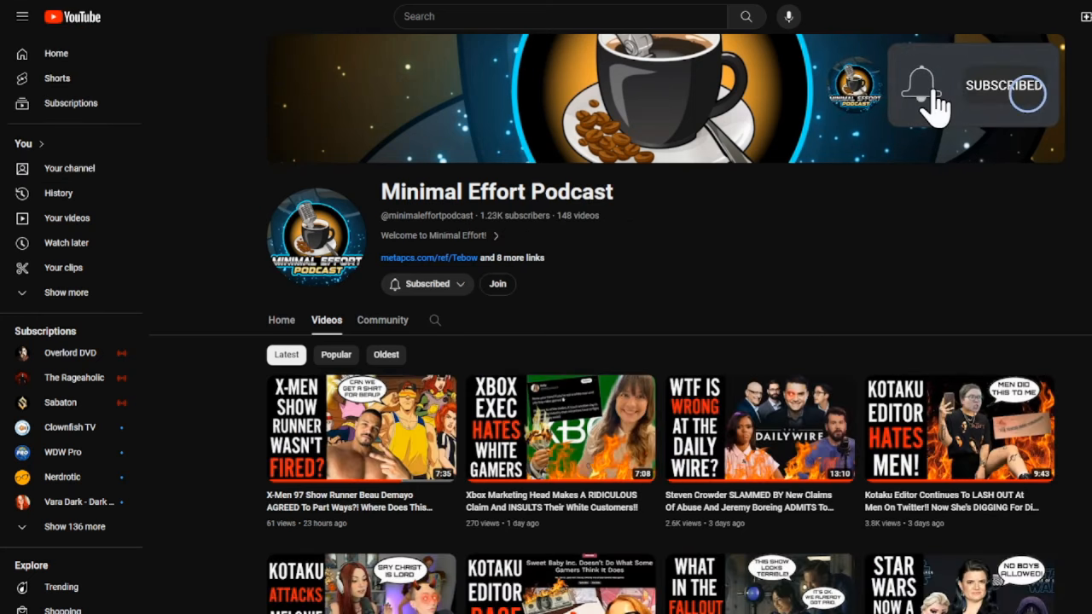